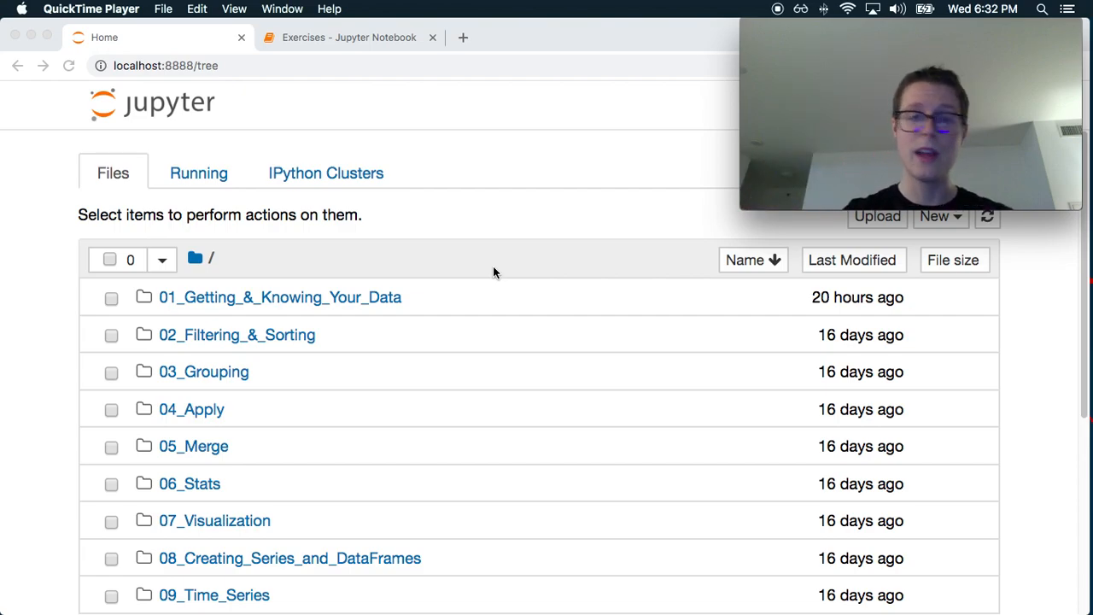
mouse_move(236, 365)
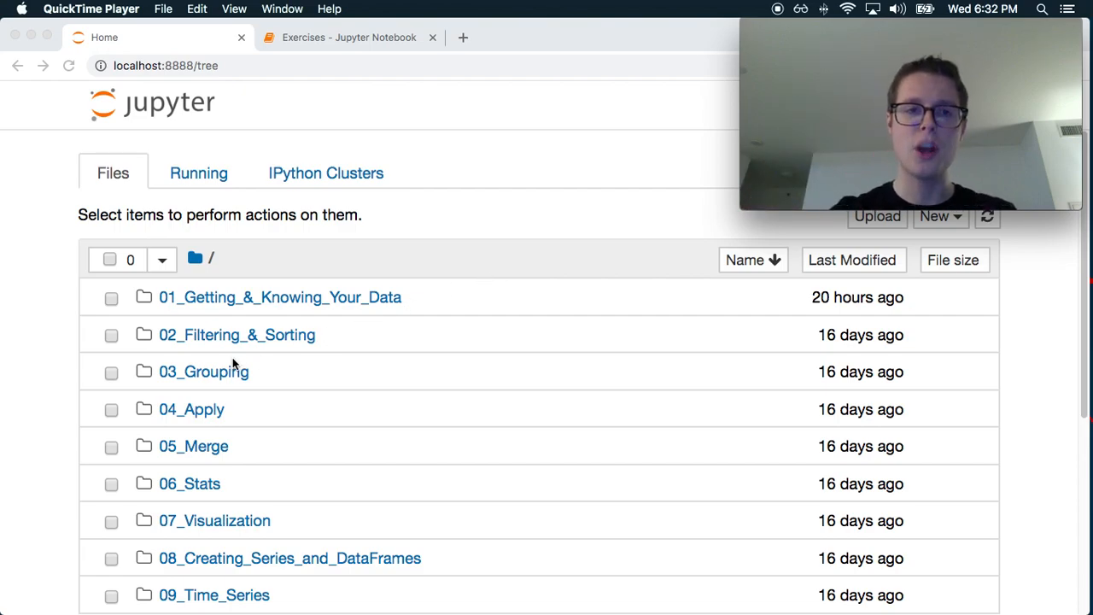
Open the 03_Grouping folder listing the Alcohol_Consumption, Occupation and Regiment exercises
left_click(203, 370)
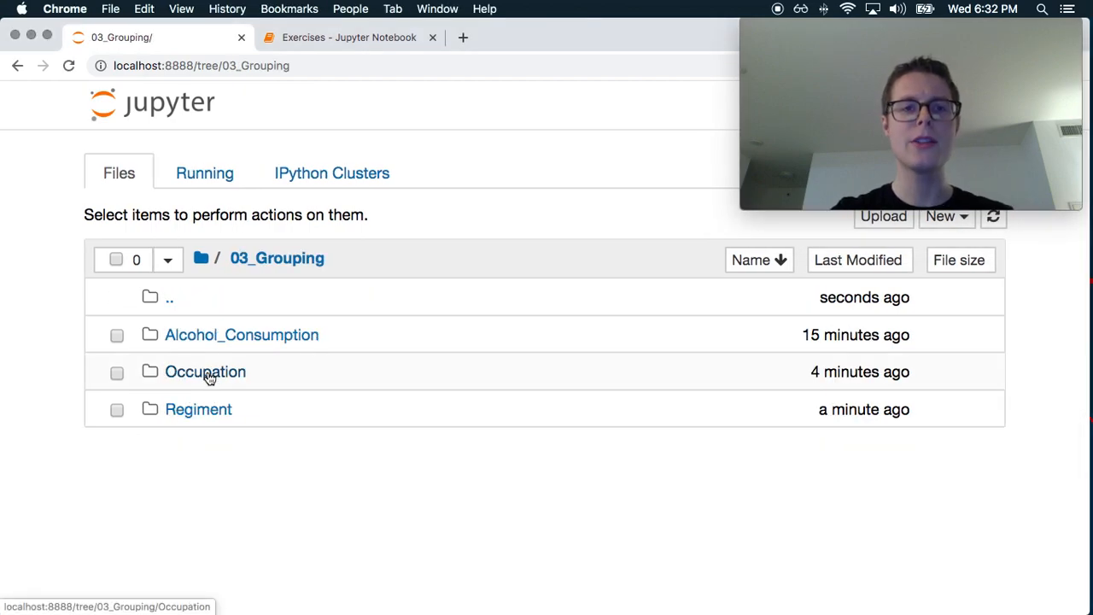
mouse_move(212, 419)
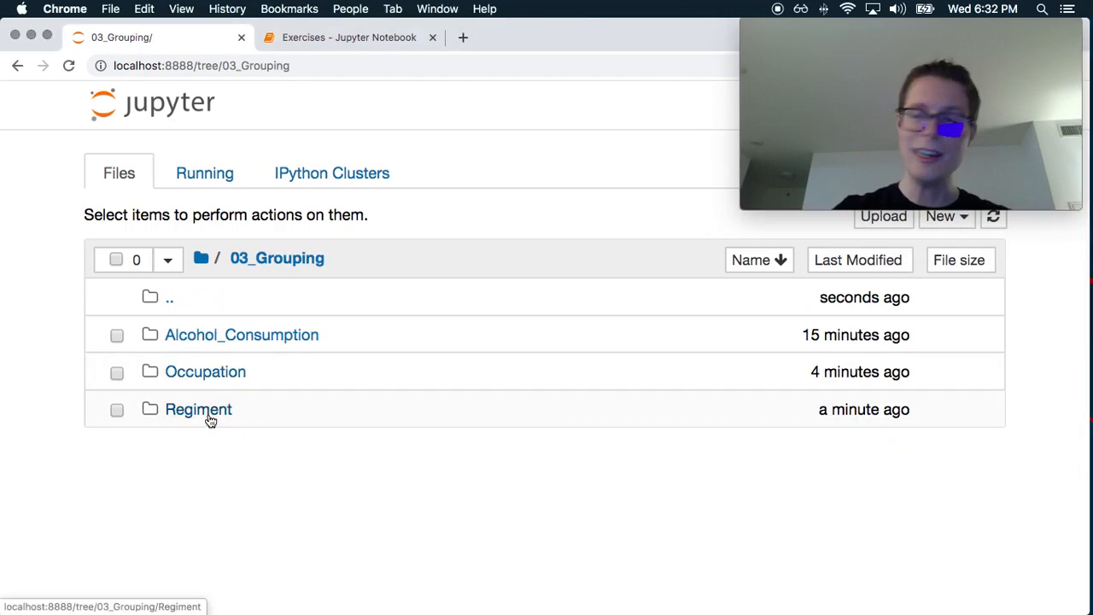
mouse_move(265, 462)
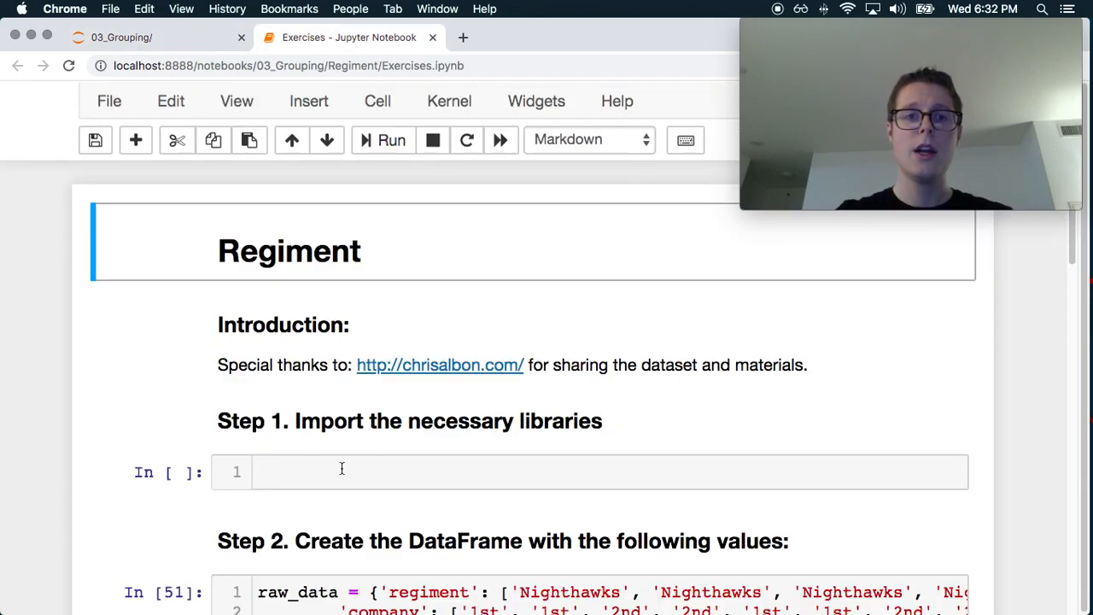
Answer Step 1 with 'import pandas as pd' and run it
type("im")
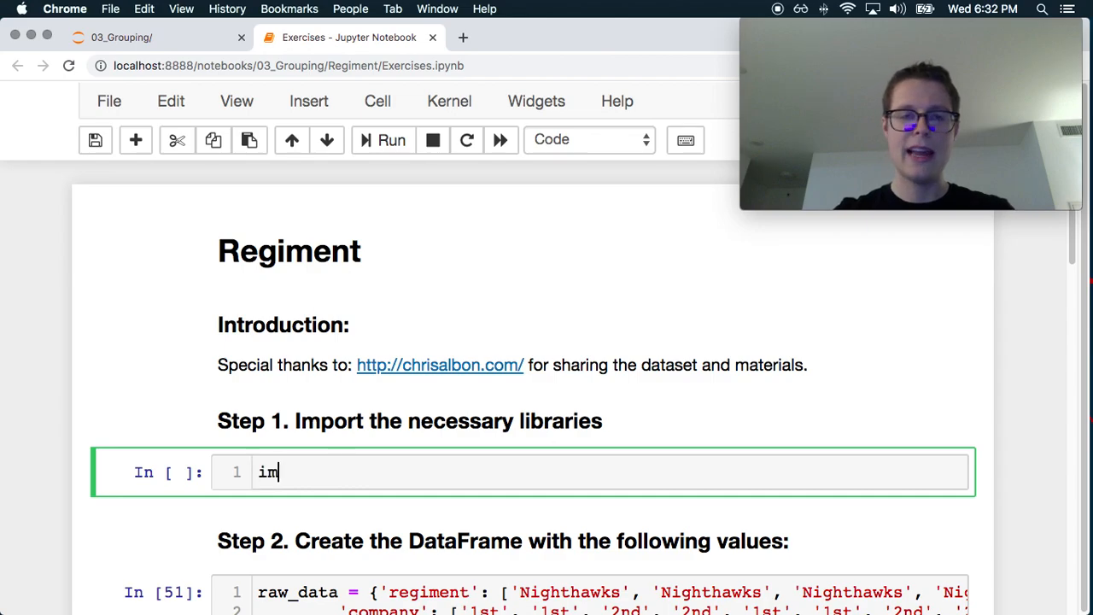
type("port pand")
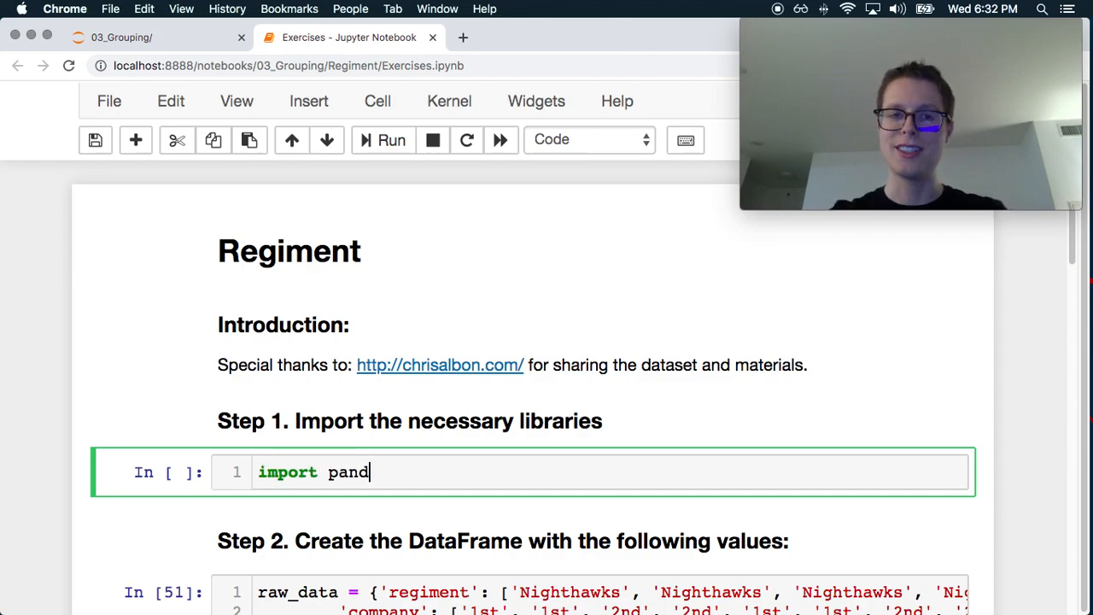
type("as p")
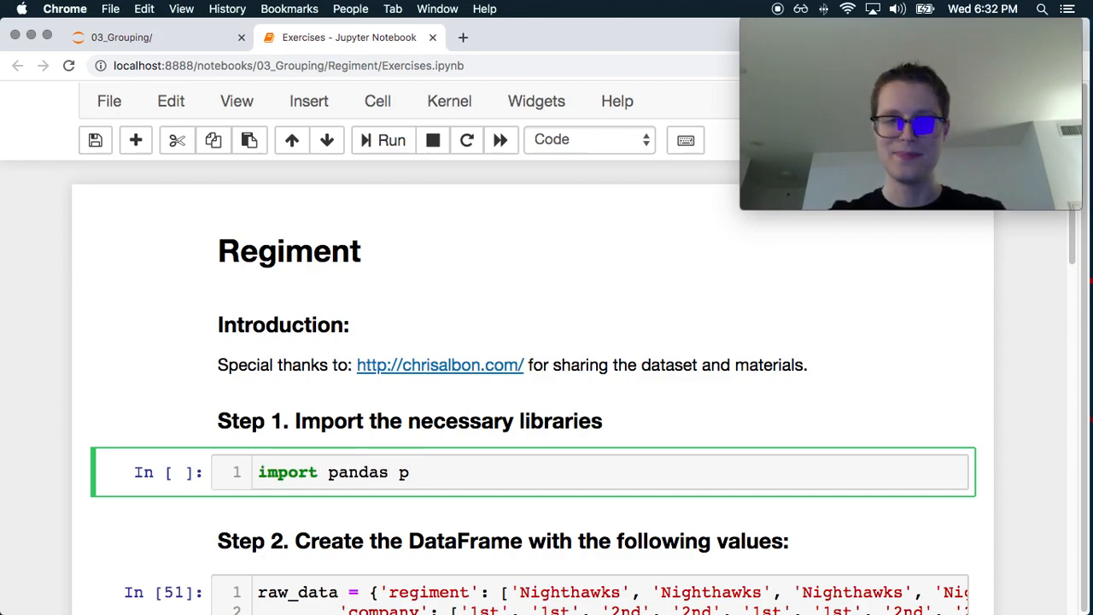
type("as pd")
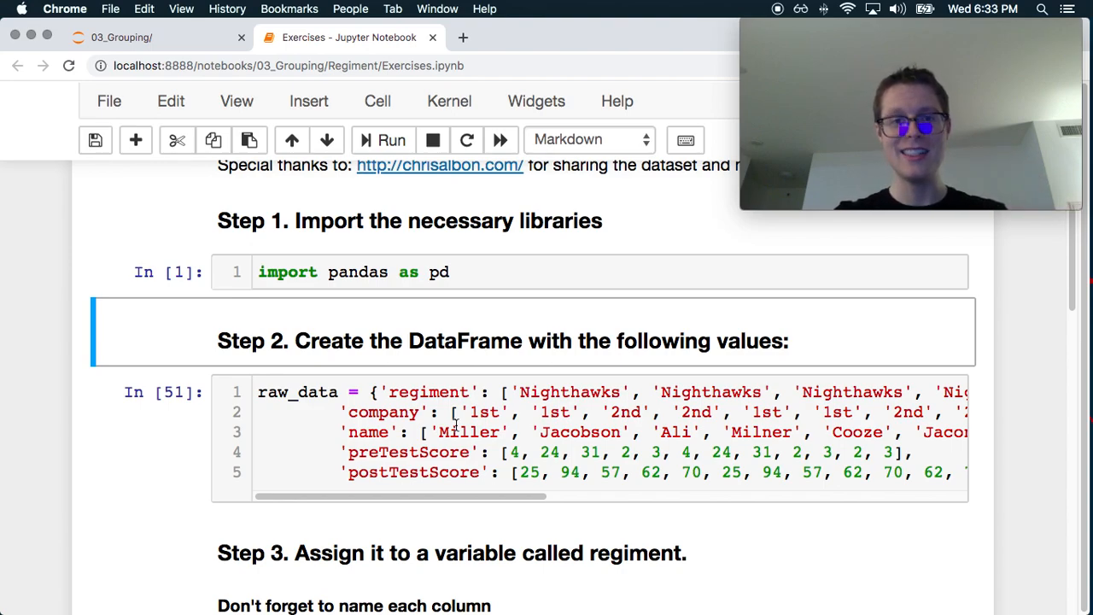
Run the raw_data cell and create df = pd.DataFrame(raw_data) for Step 3
left_click(391, 140)
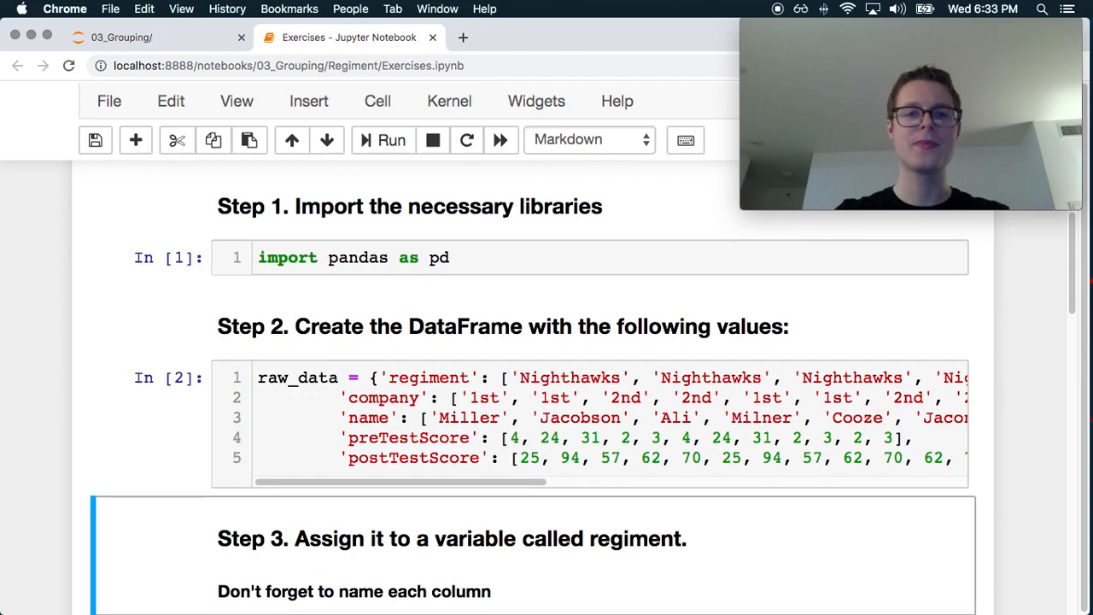
scroll("down", 3)
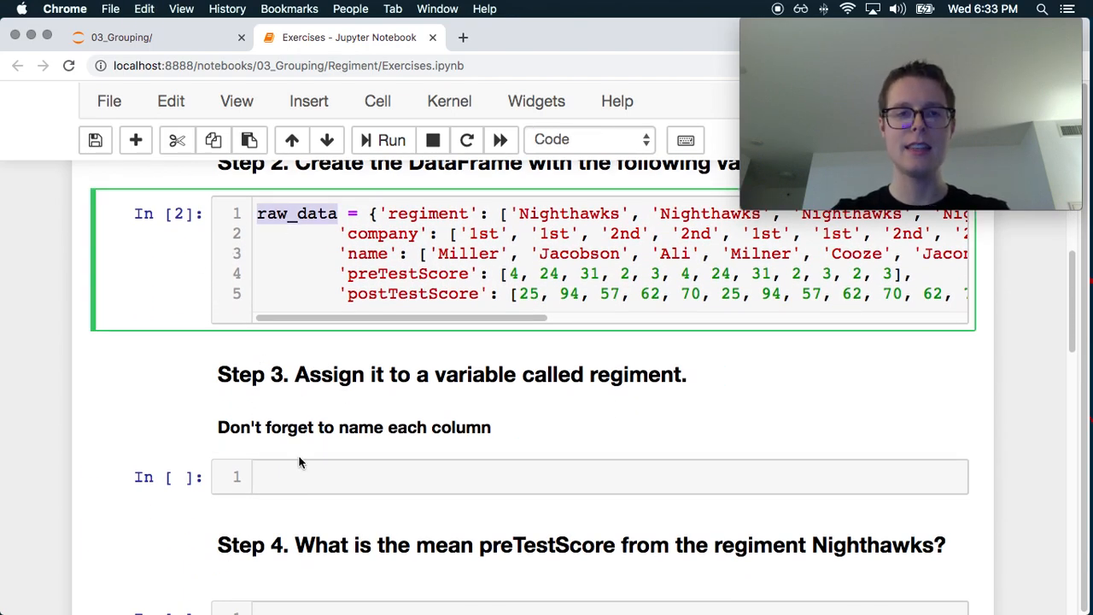
type("df =")
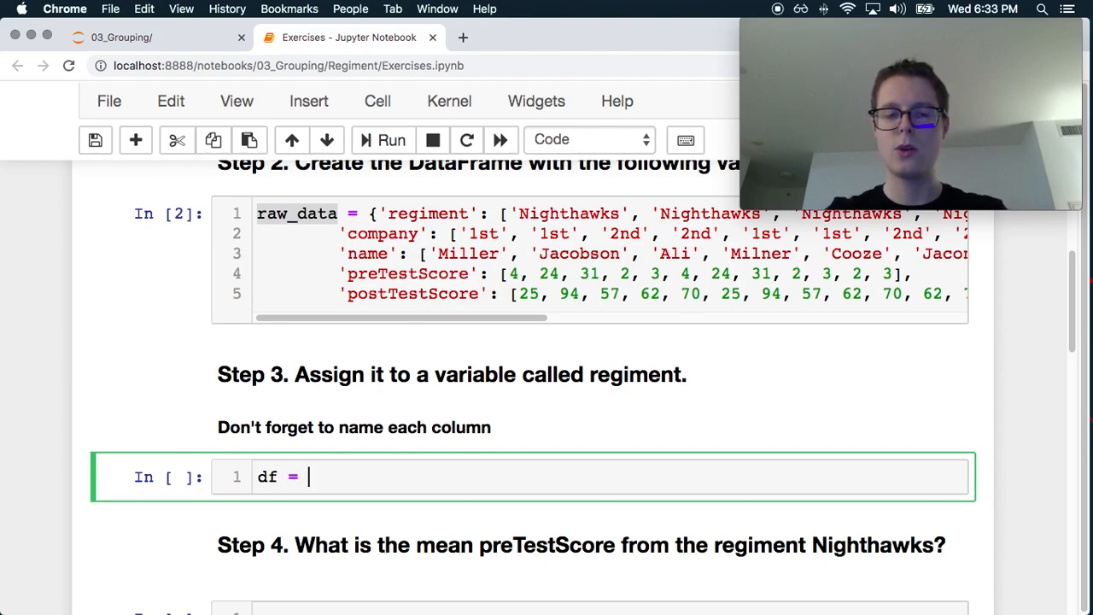
type("pd.Da")
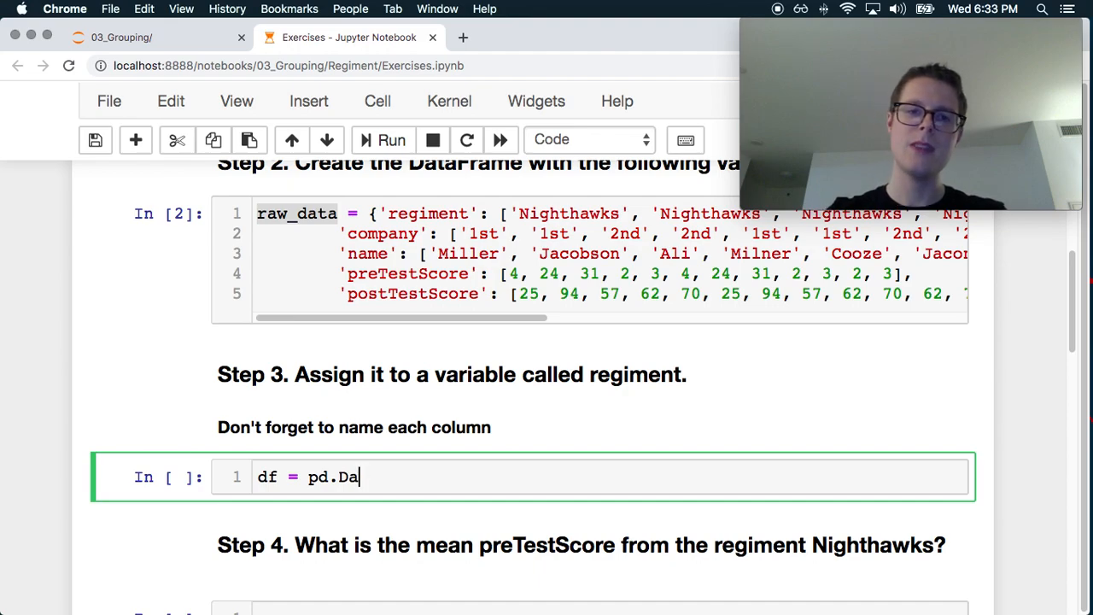
type("taFrame")
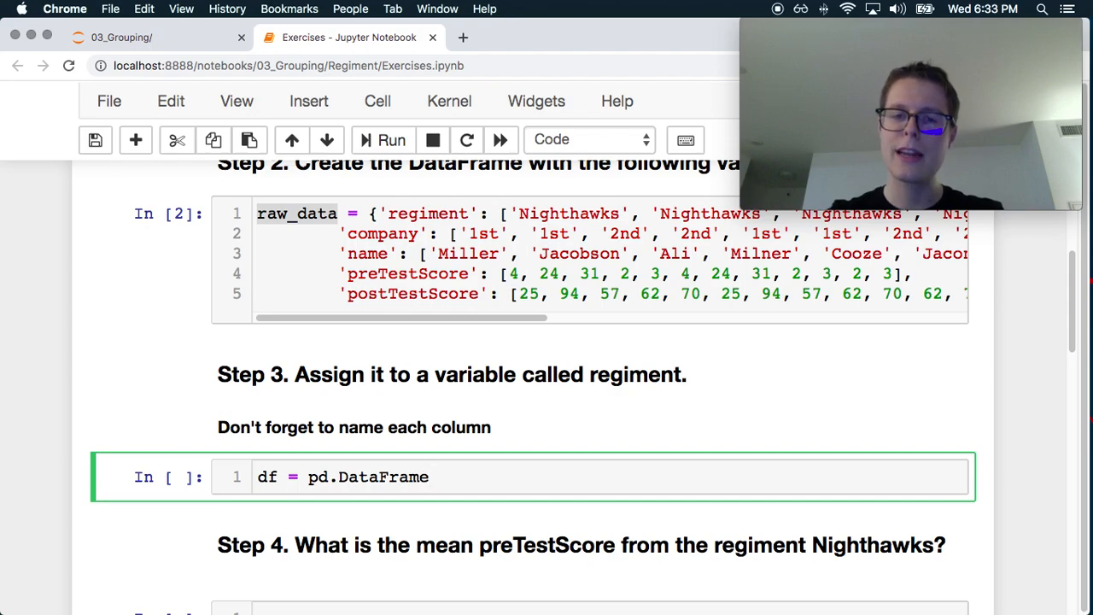
type("(raw_data)")
left_click(589, 609)
type("df")
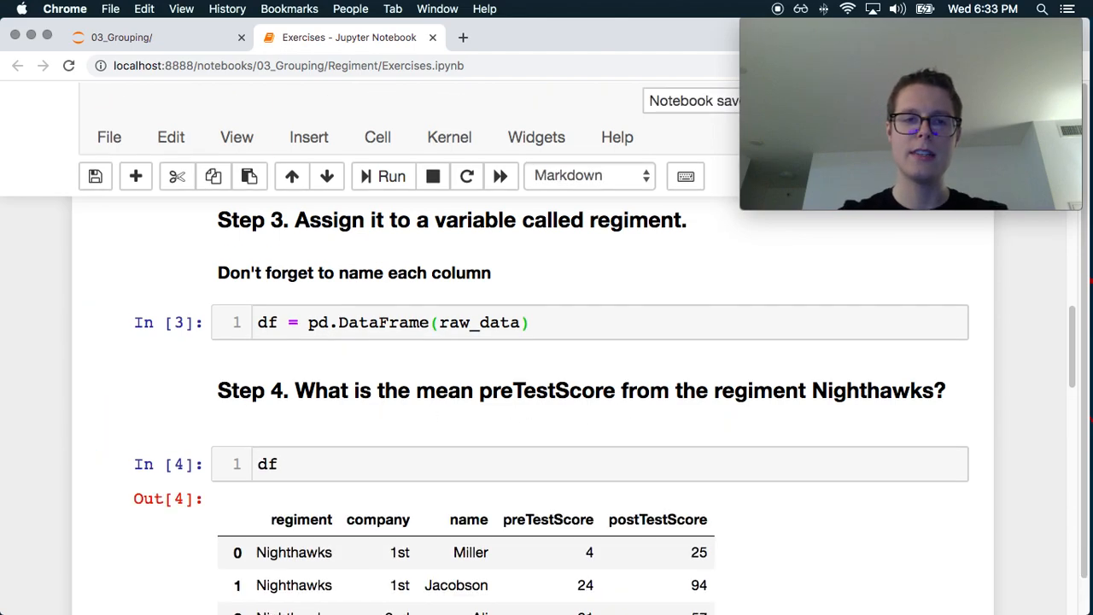
Run df[df['regiment'] == 'Nighthawks'].mean(), giving preTestScore 15.25 and postTestScore 59.50
scroll("down", 3)
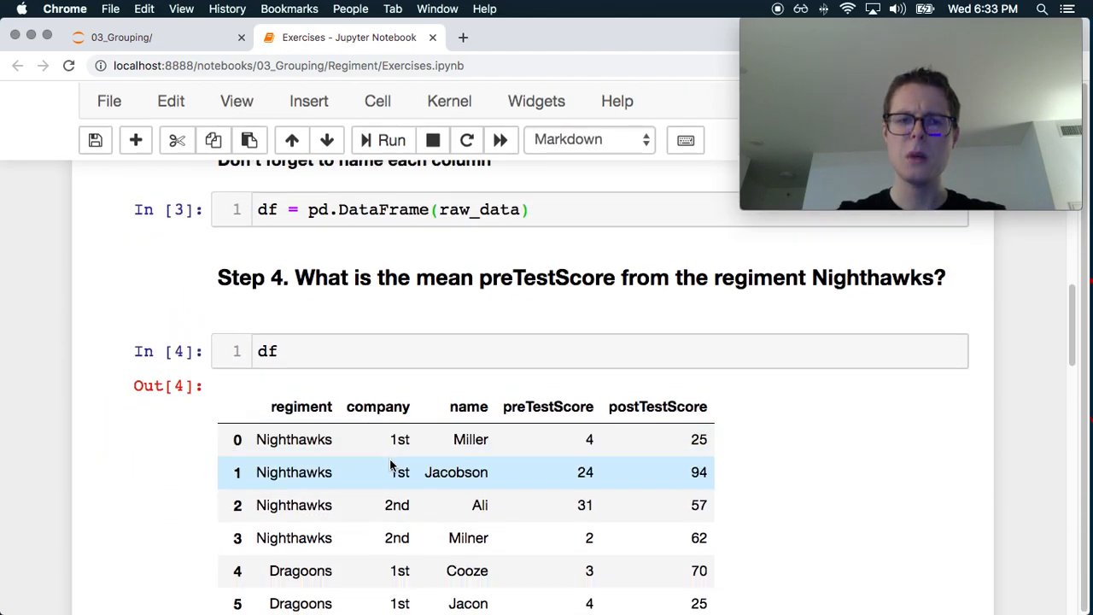
left_click(298, 352)
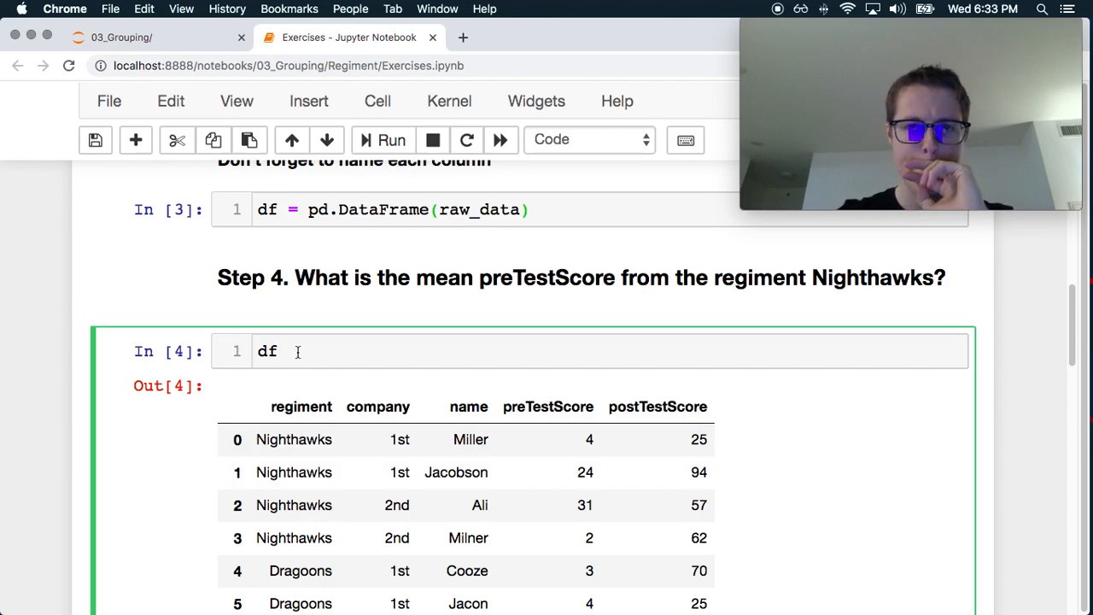
type("[]")
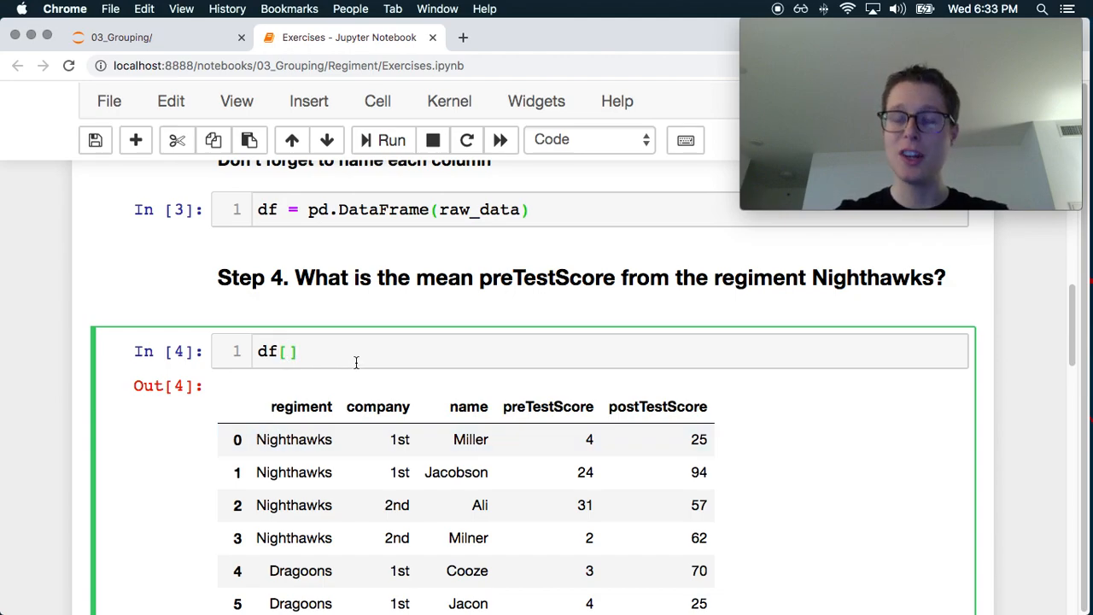
mouse_move(325, 412)
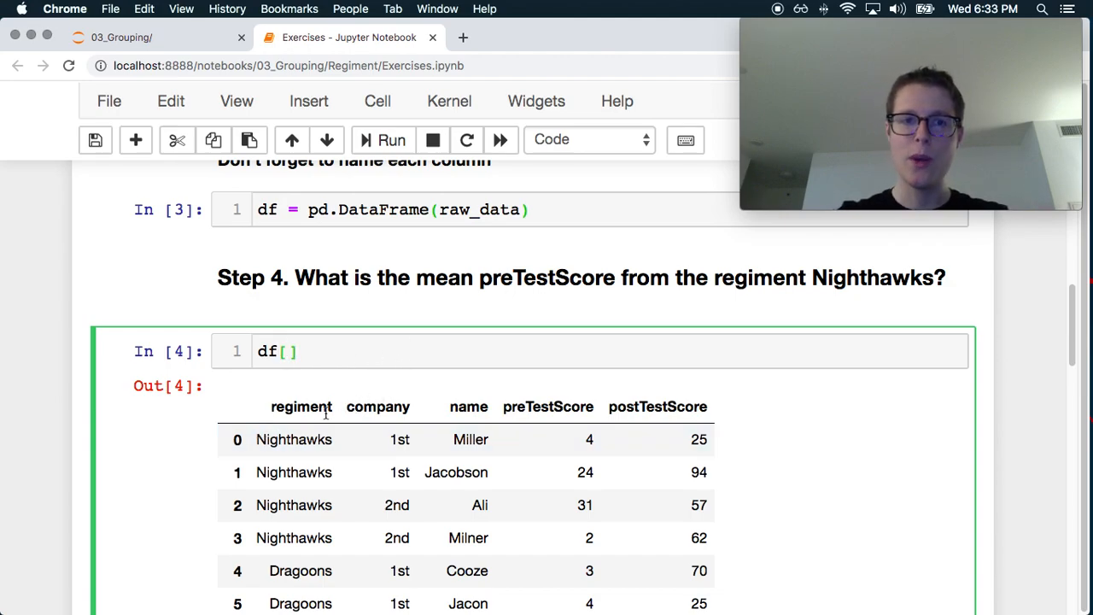
left_click(289, 352)
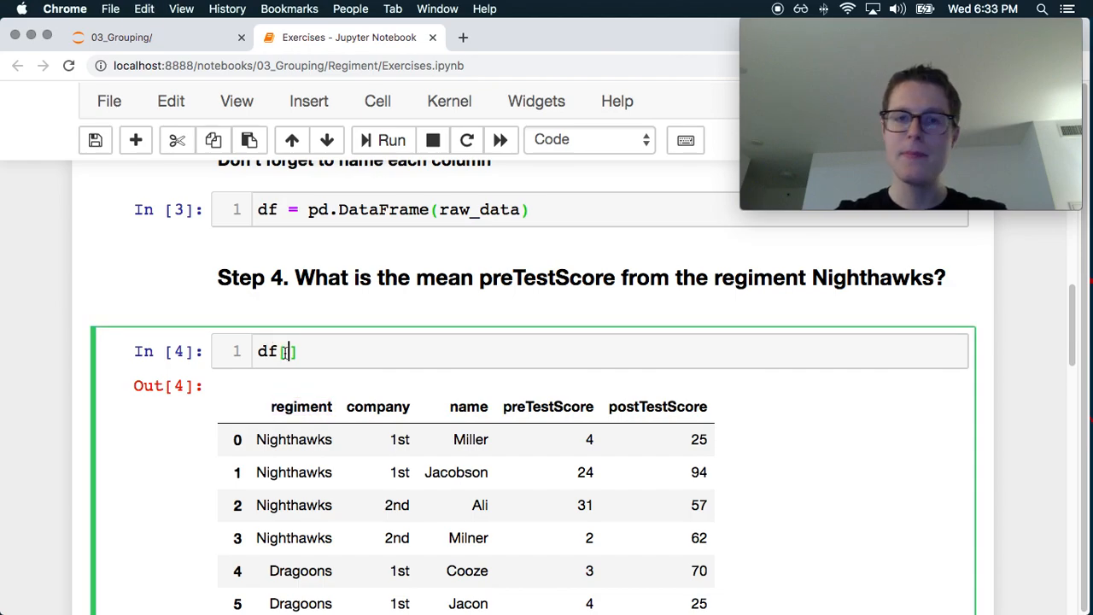
type("'regiment'")
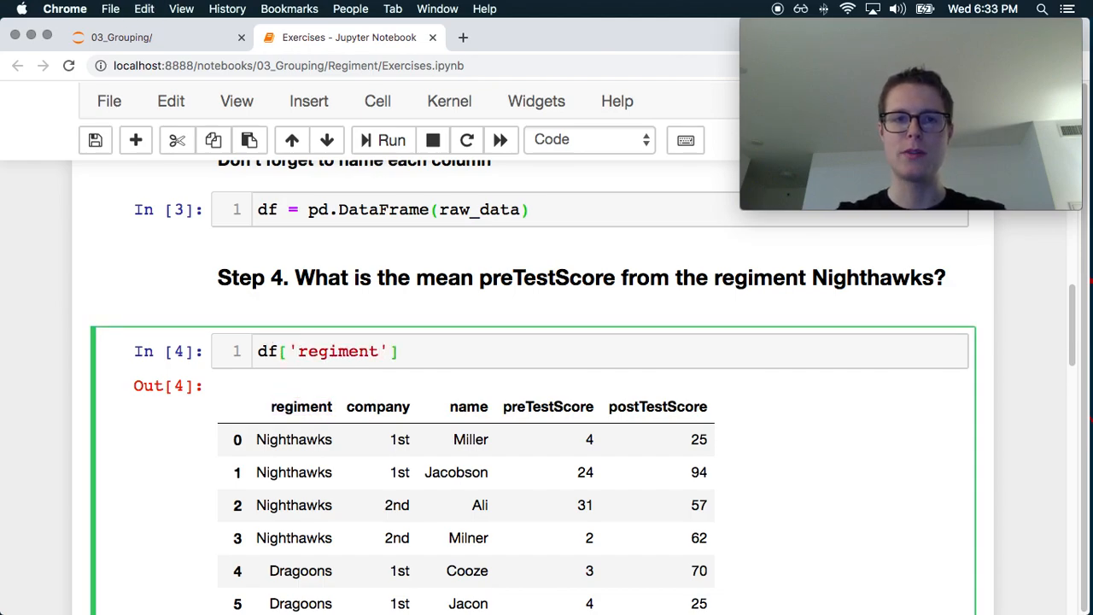
type("==")
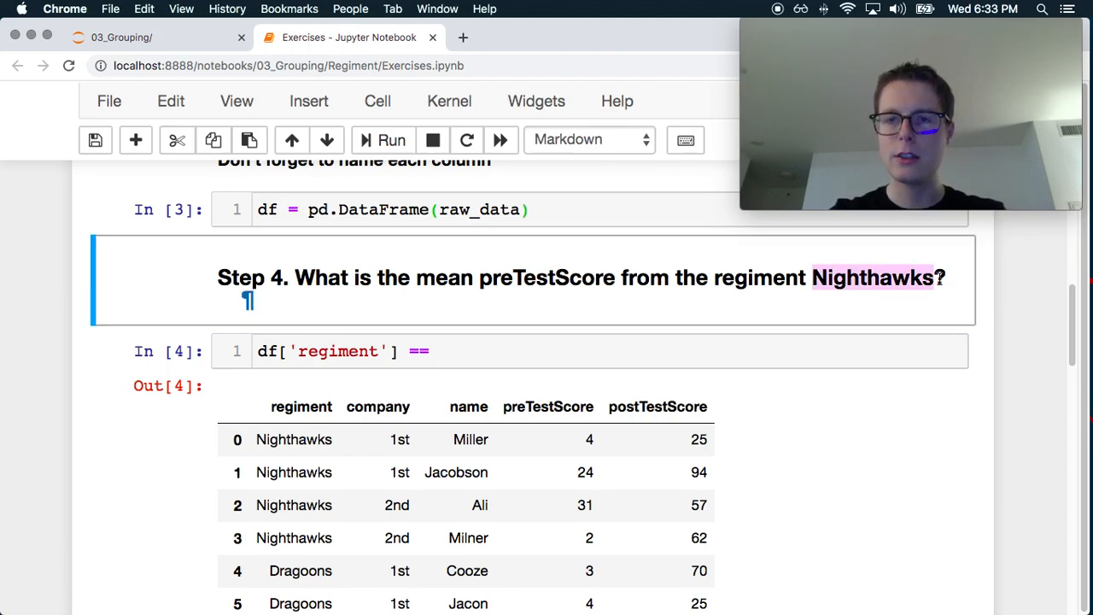
type("'Nighthawks'")
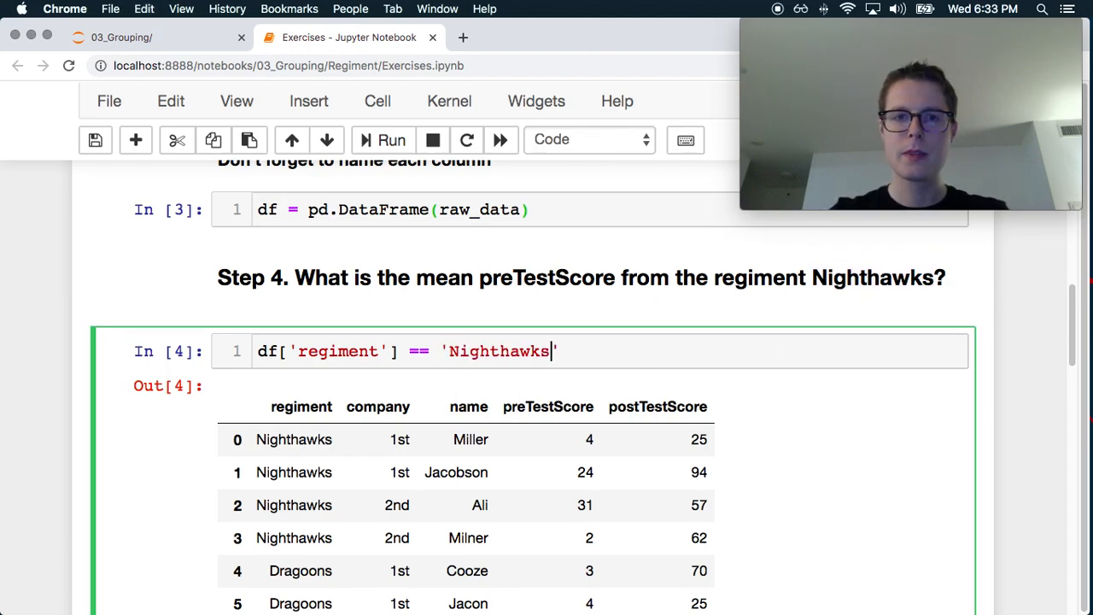
type("df[")
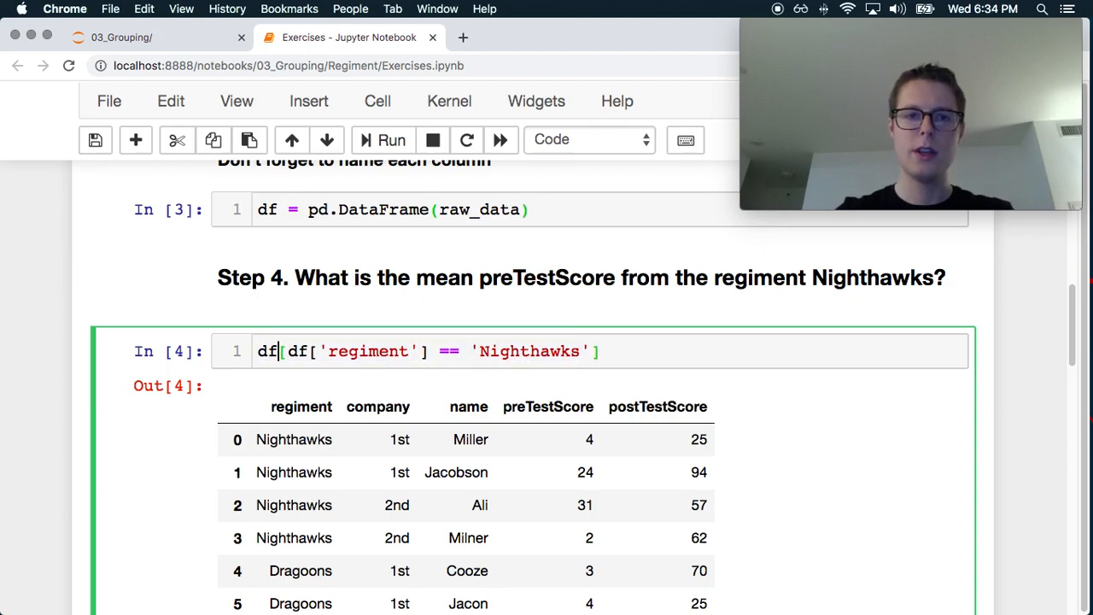
left_click(606, 352)
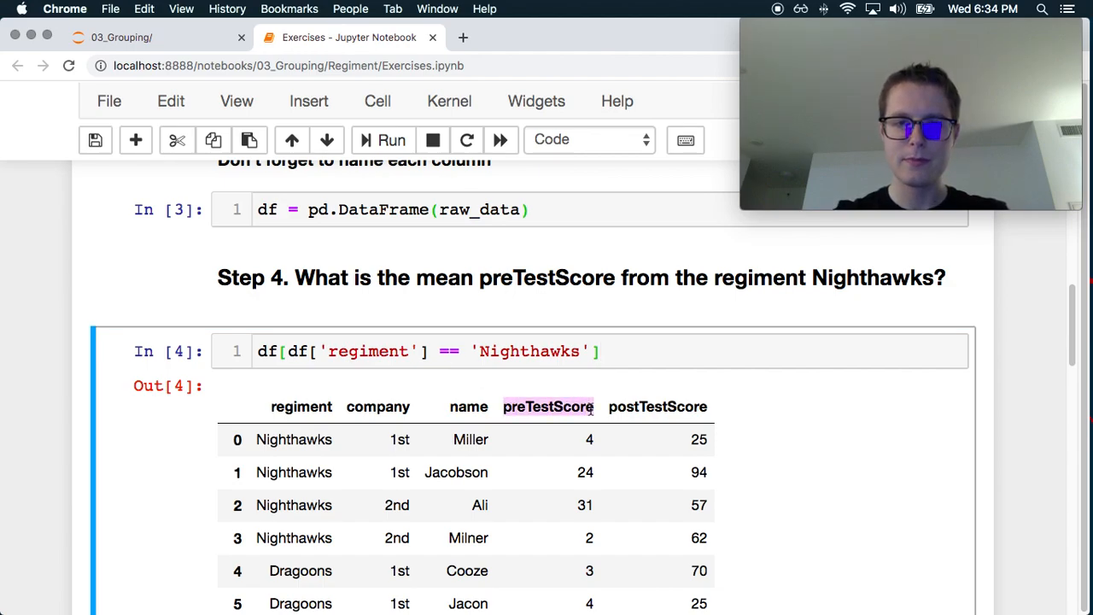
type(".")
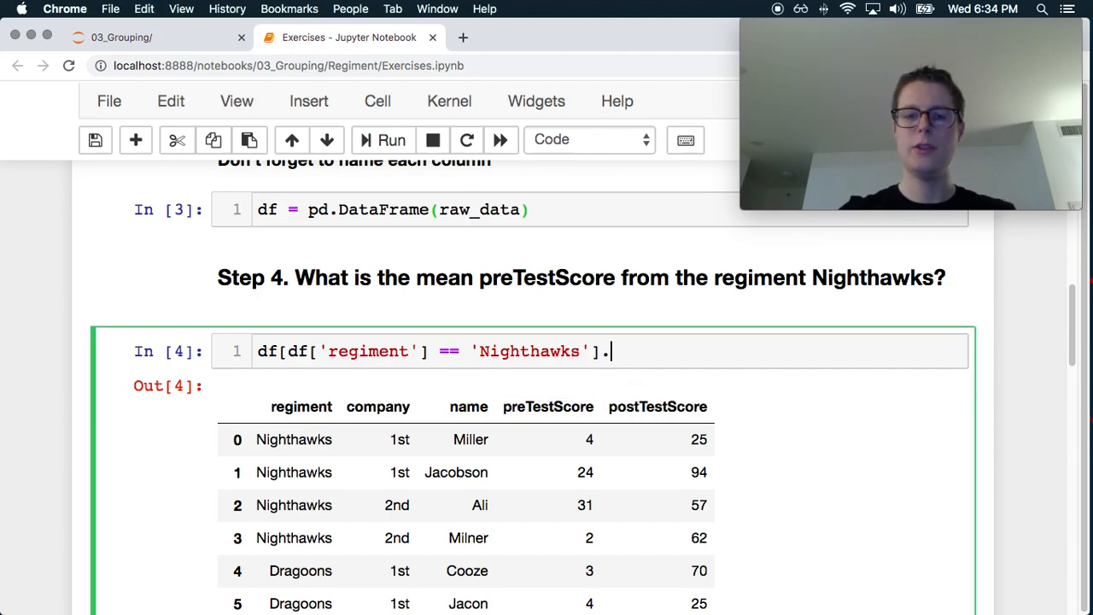
left_click(392, 140)
type("df.")
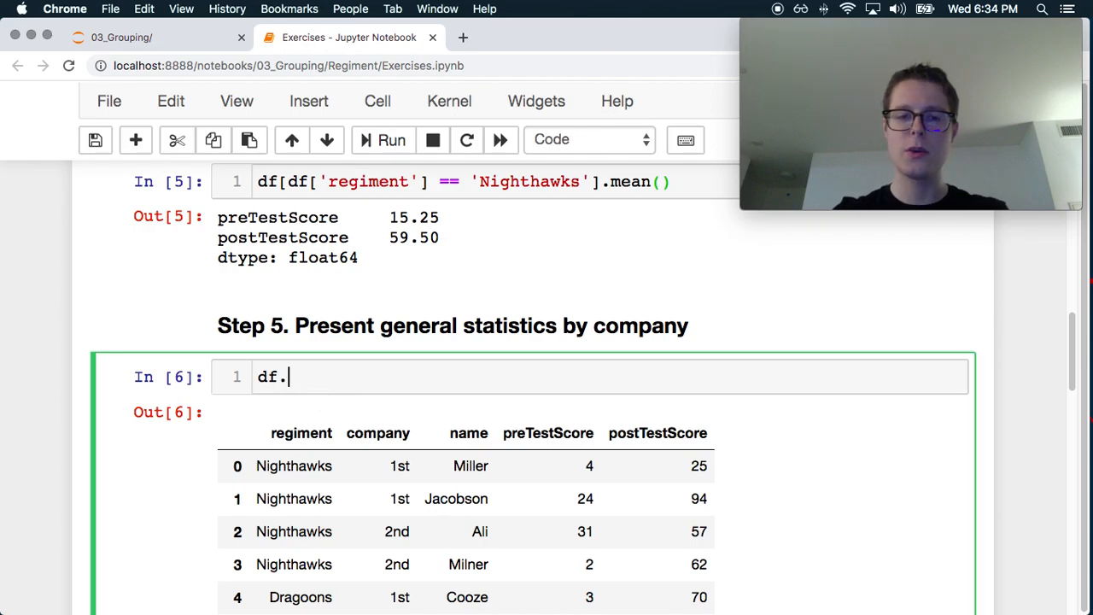
Replace the started .agg call with df.groupby('company').describe() and run it
type("groupby()")
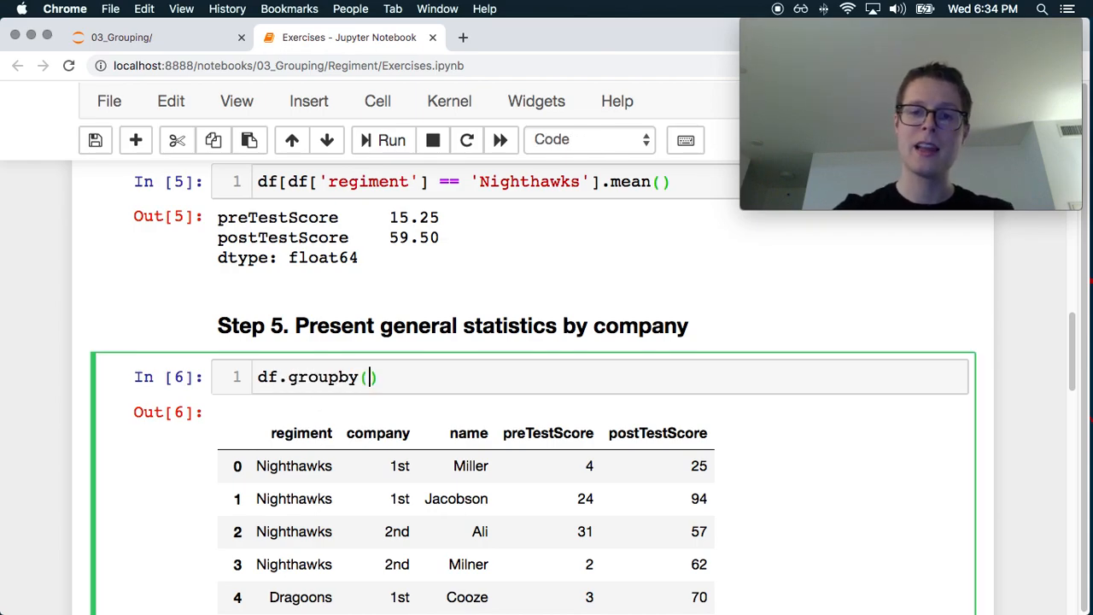
type("'com'")
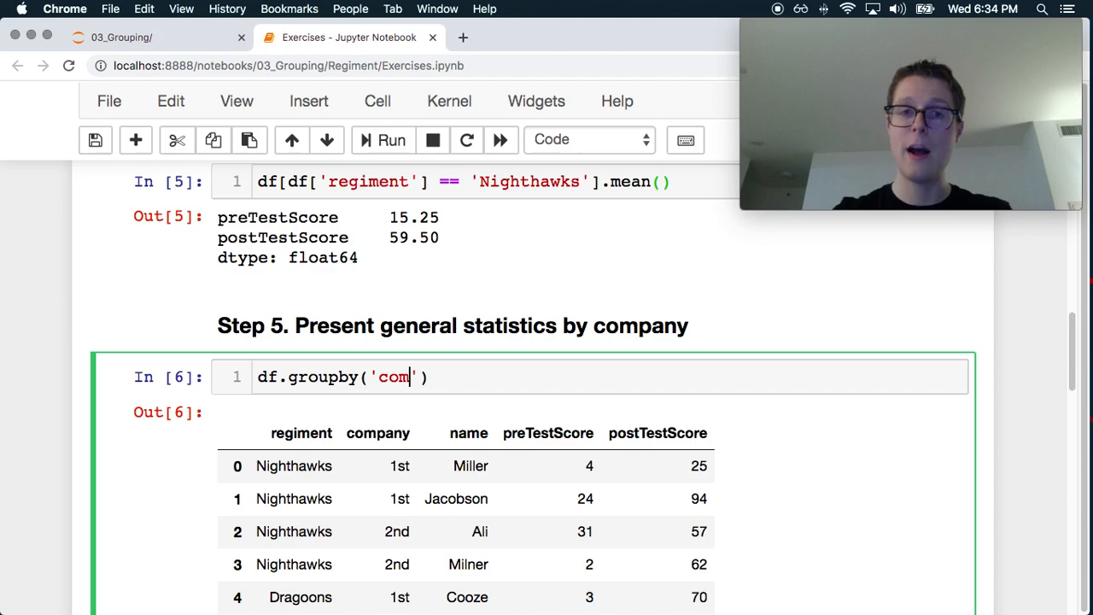
type("pany")
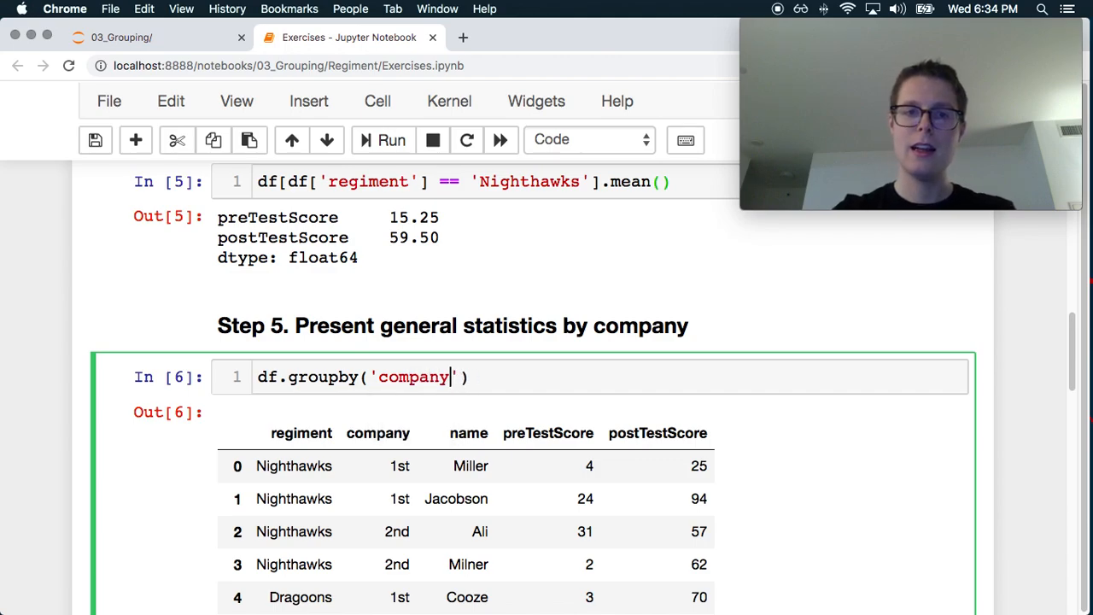
type(".")
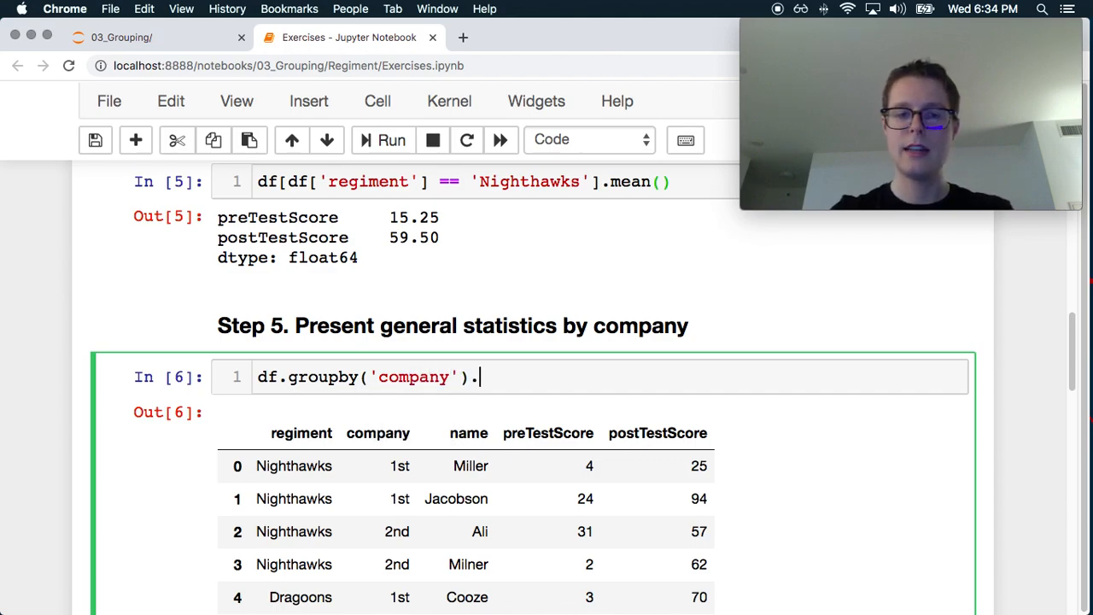
type("agg(")
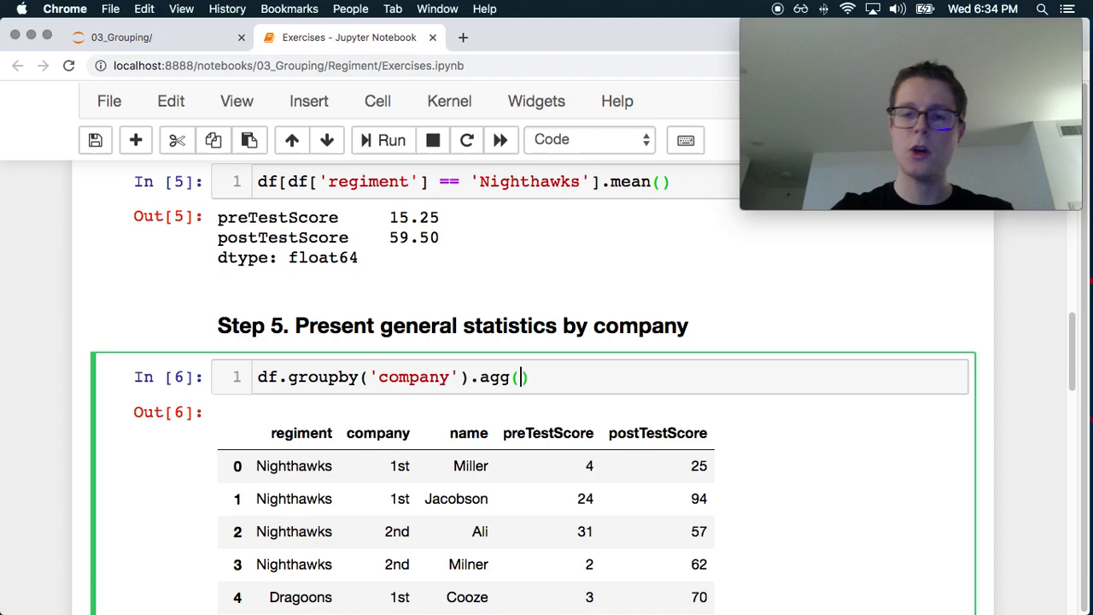
key("backspace")
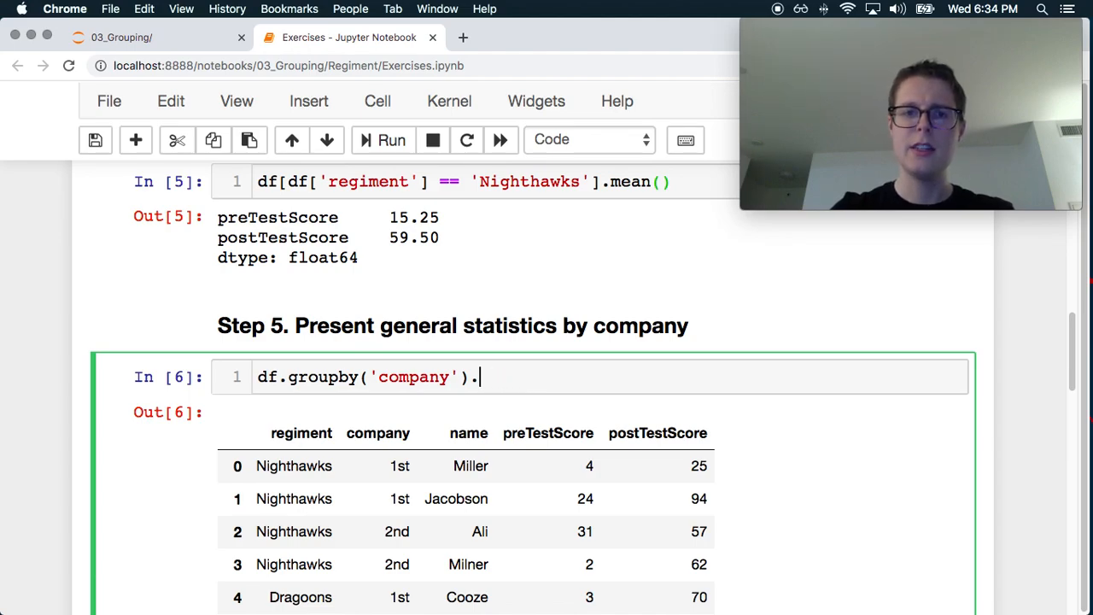
type("des")
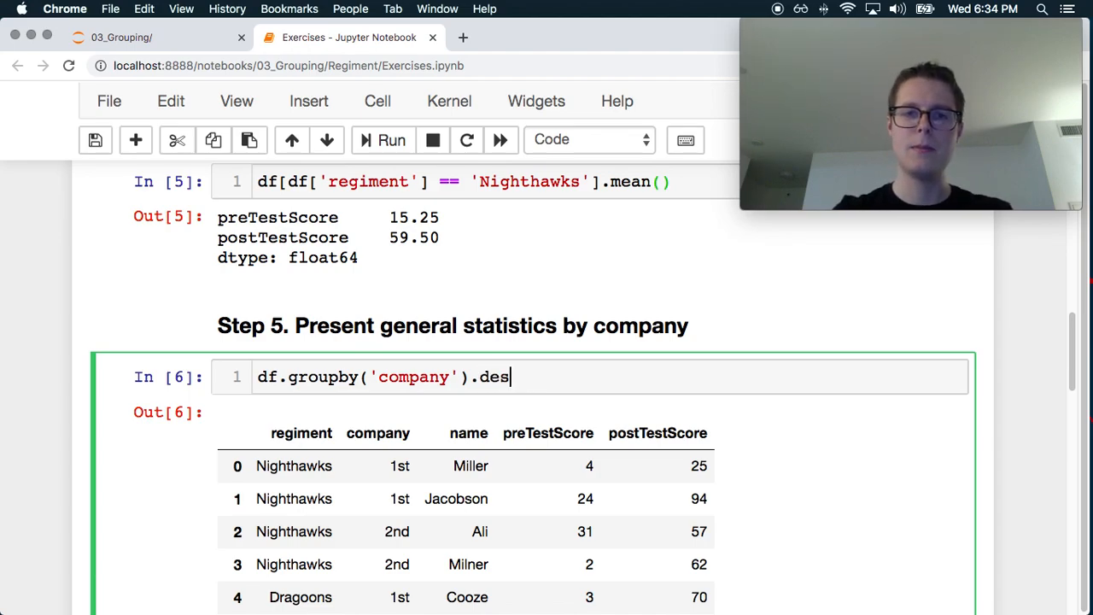
left_click(392, 140)
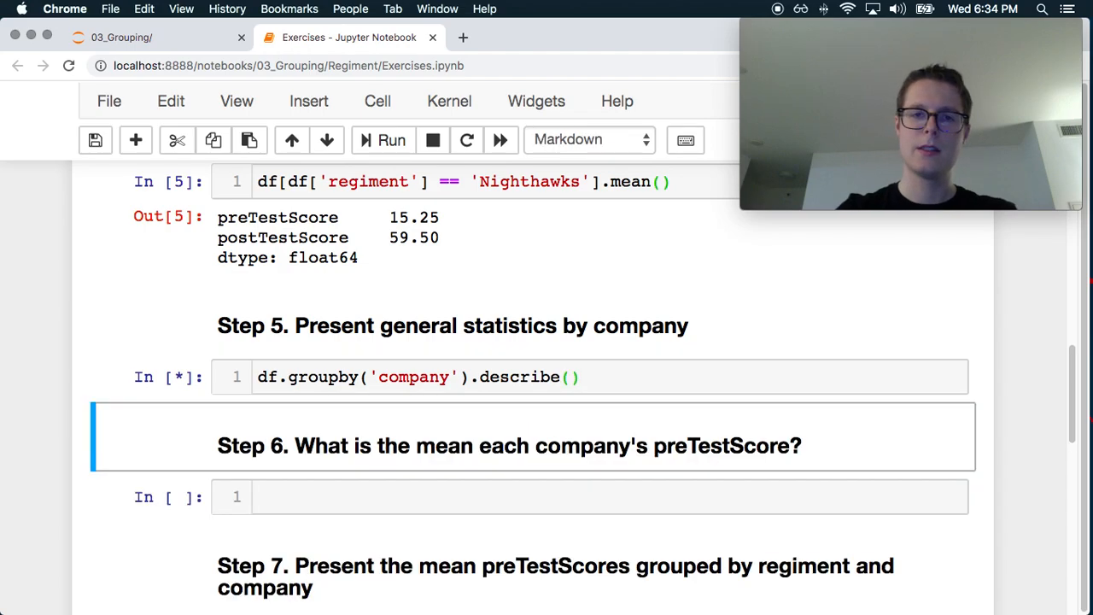
Add include='all' to describe(), fix the 'inclue' typo and rerun the company statistics
left_click(393, 140)
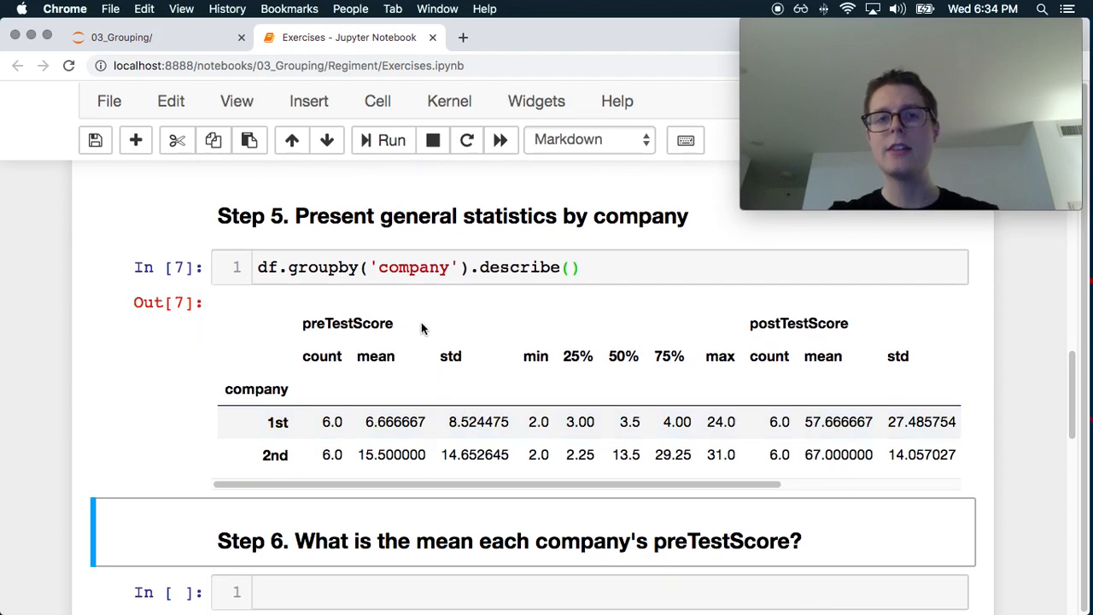
mouse_move(376, 342)
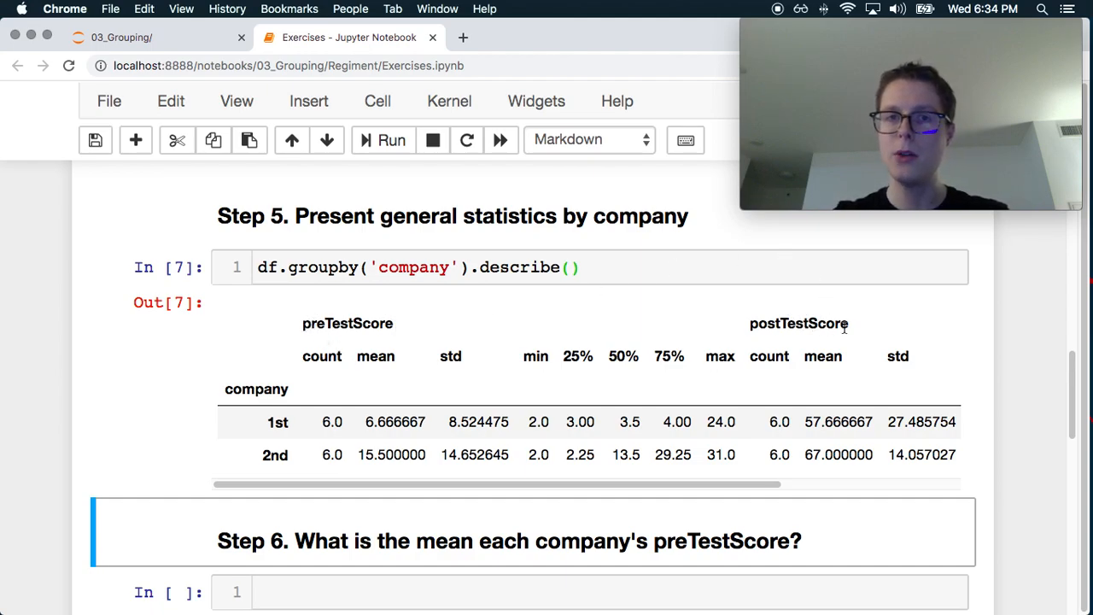
scroll("right", 3)
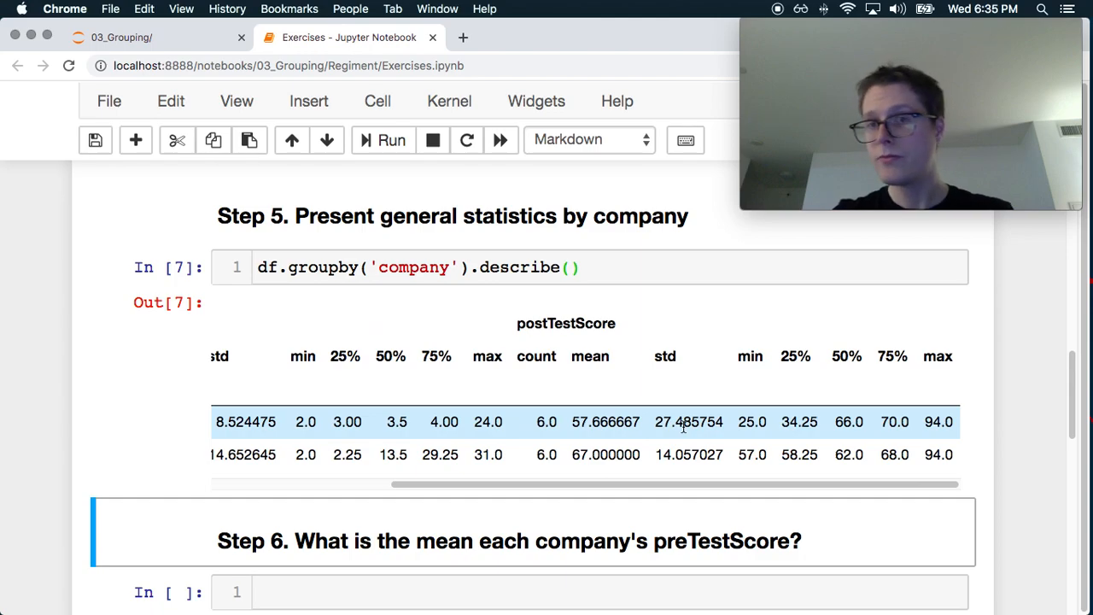
scroll("left", 3)
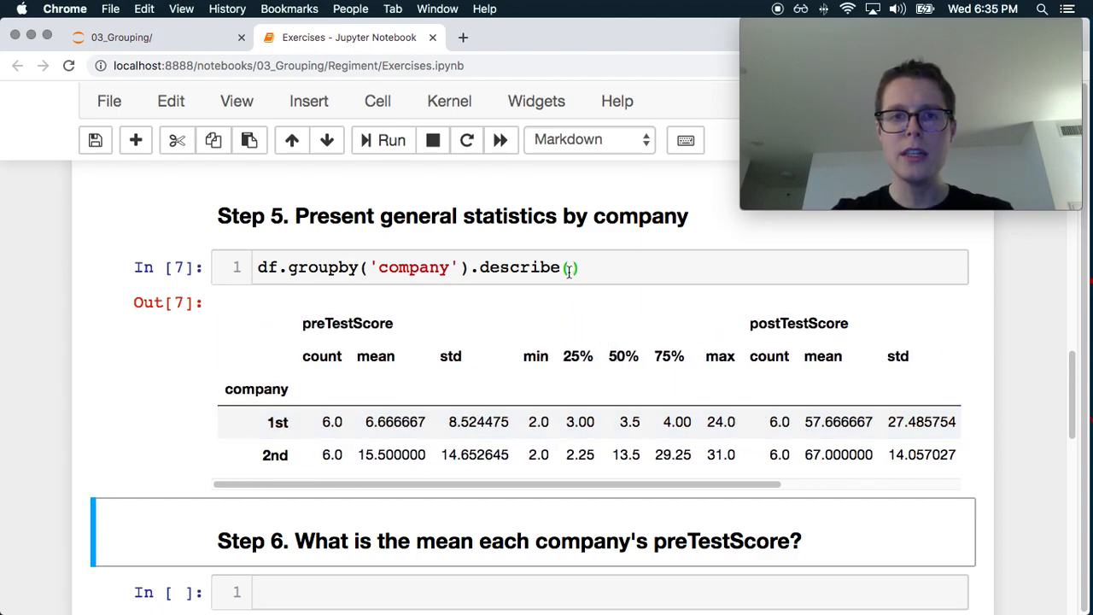
type("in")
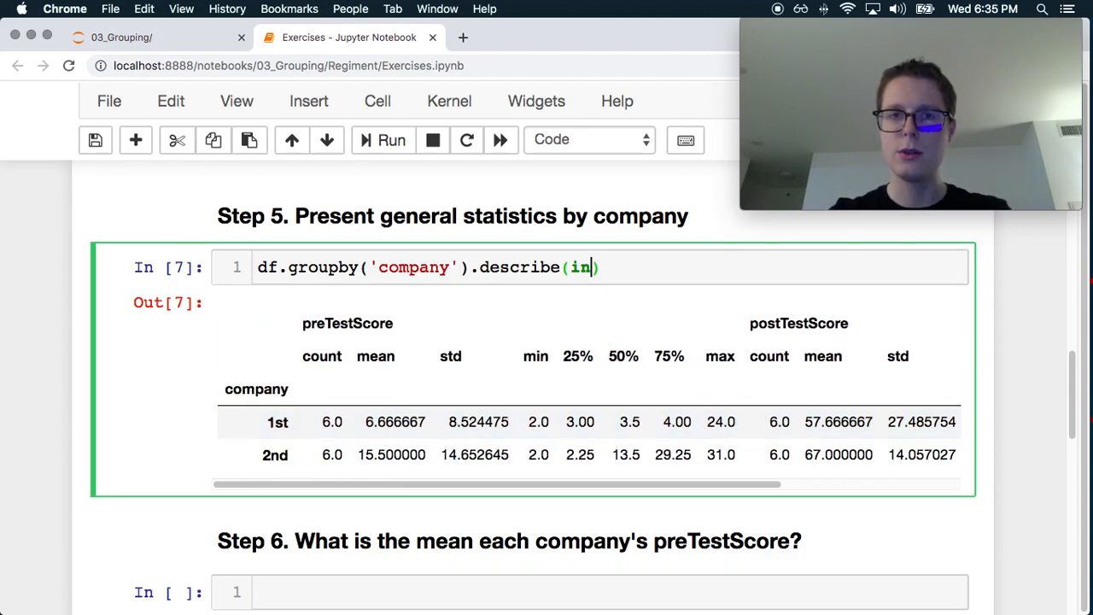
type("clue='")
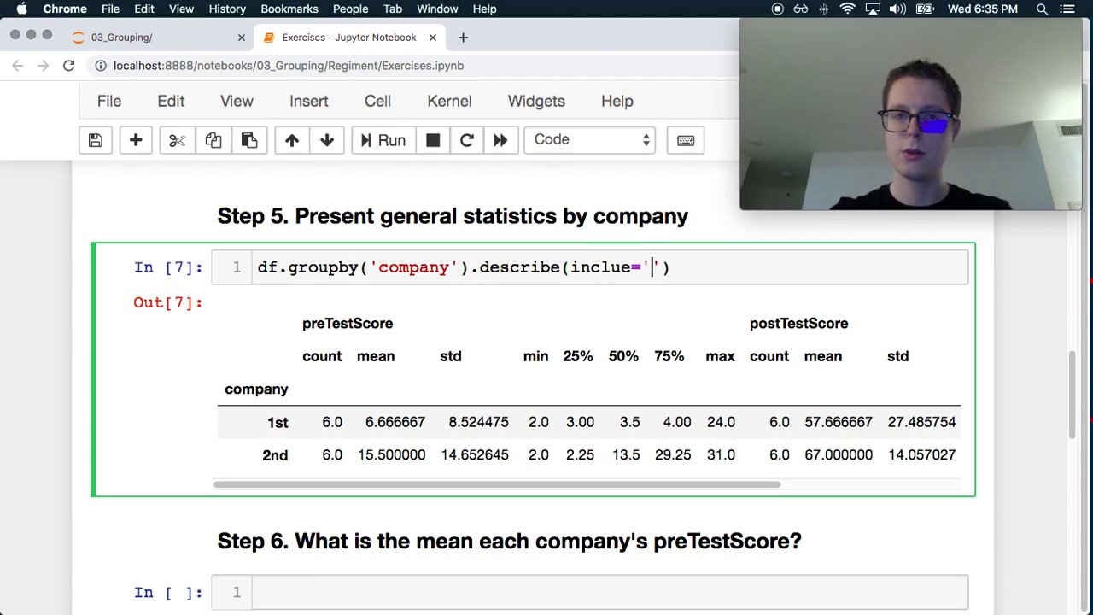
left_click(391, 140)
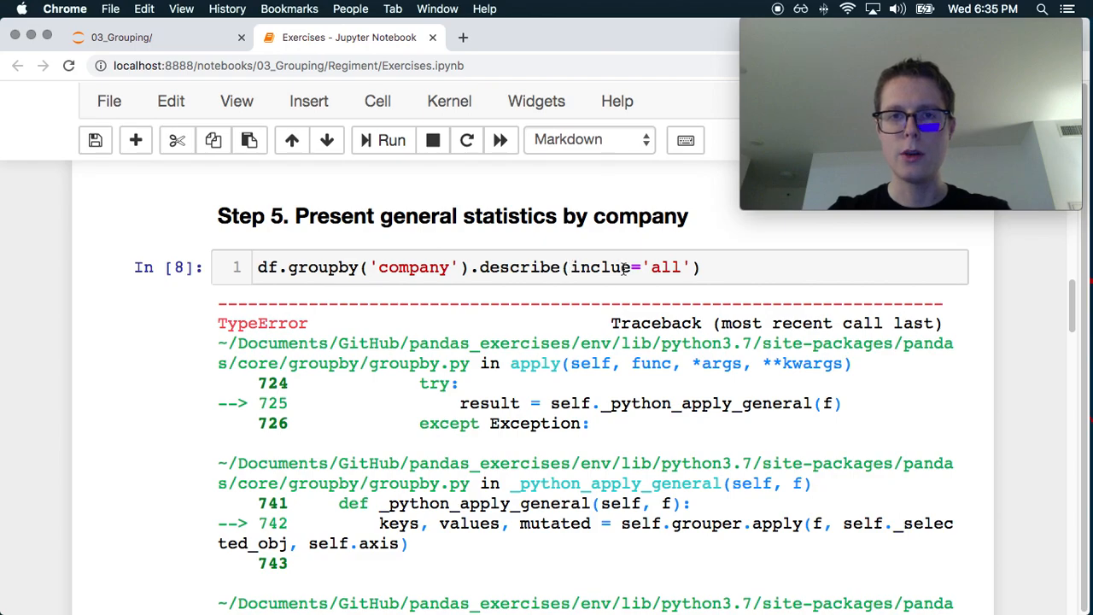
left_click(391, 140)
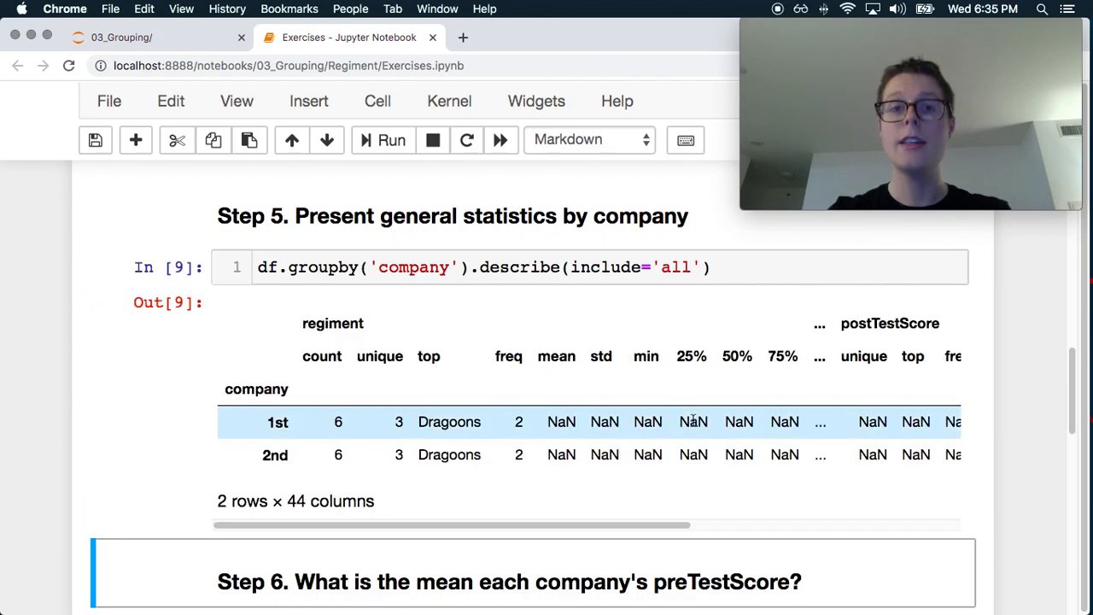
Append .T so the 1st and 2nd companies become columns, then review the transposed table
scroll("right", 3)
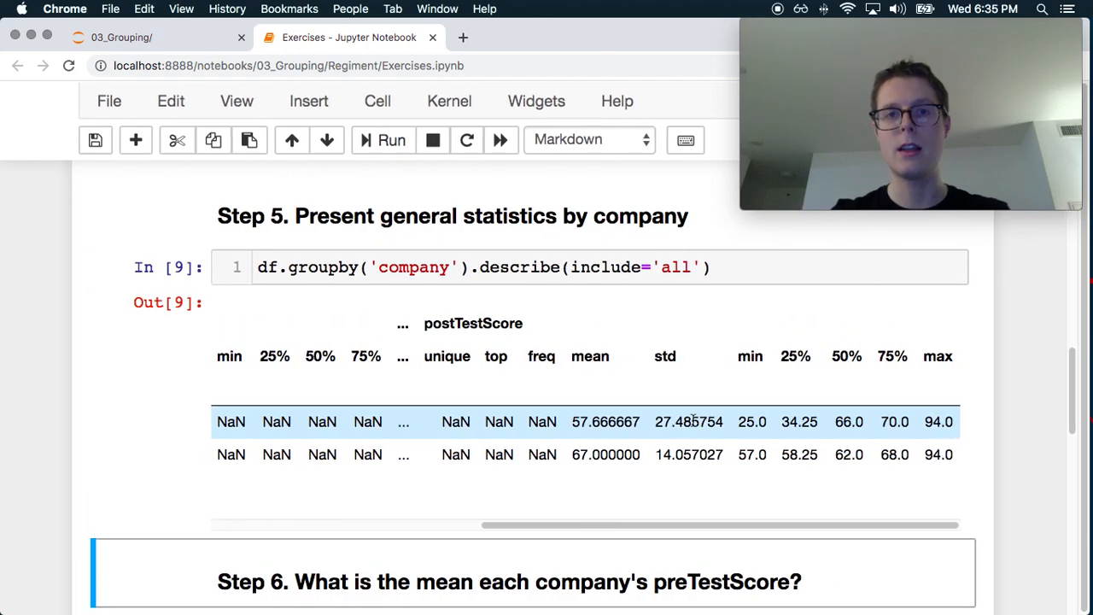
left_click(727, 266)
type(".T")
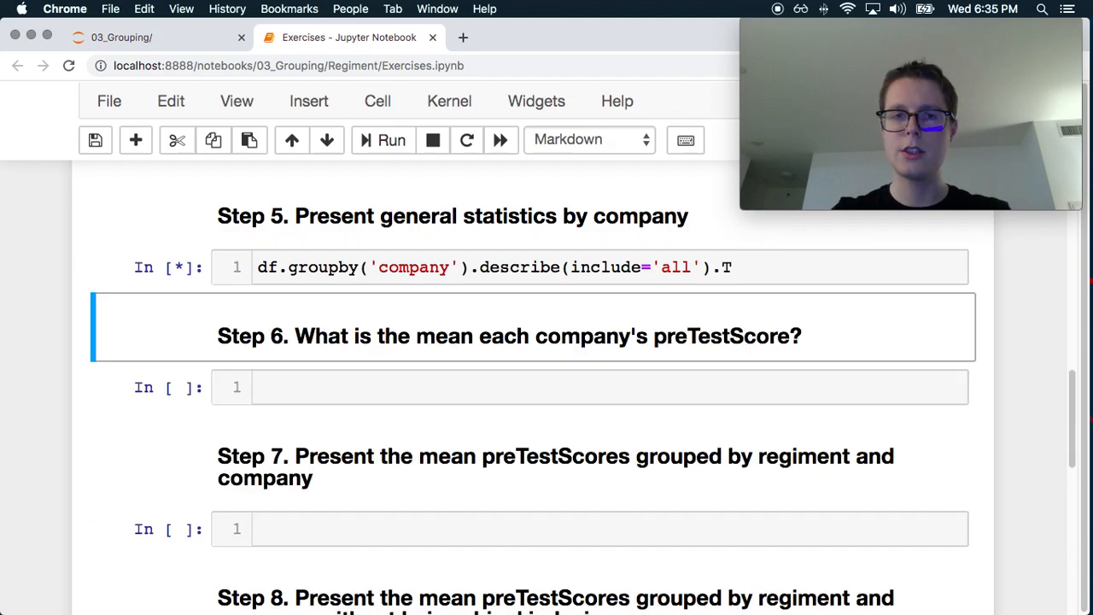
left_click(391, 140)
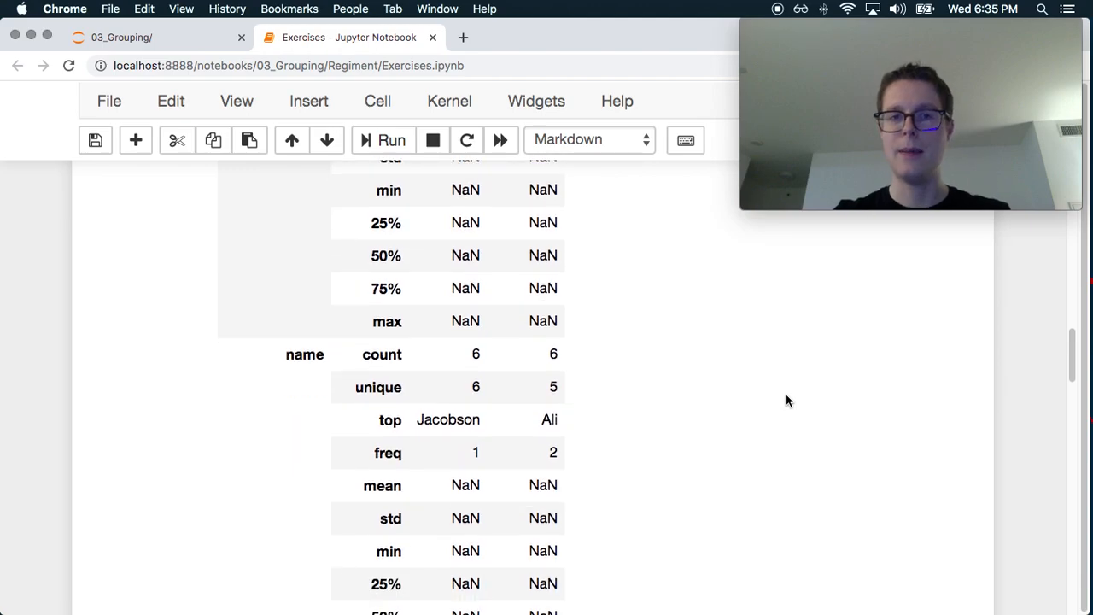
scroll("down", 3)
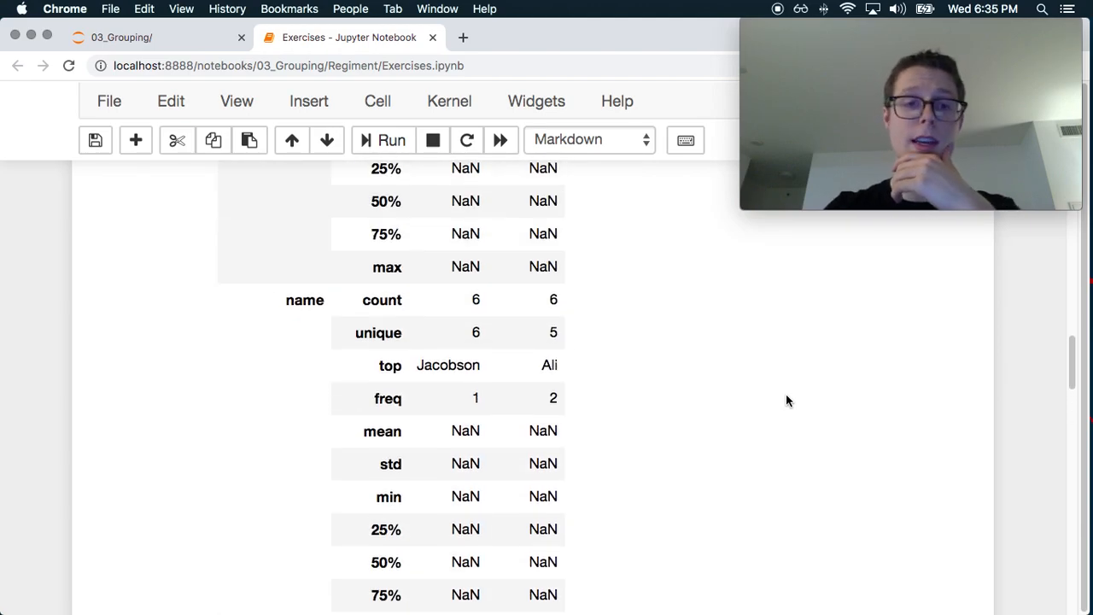
scroll("down", 3)
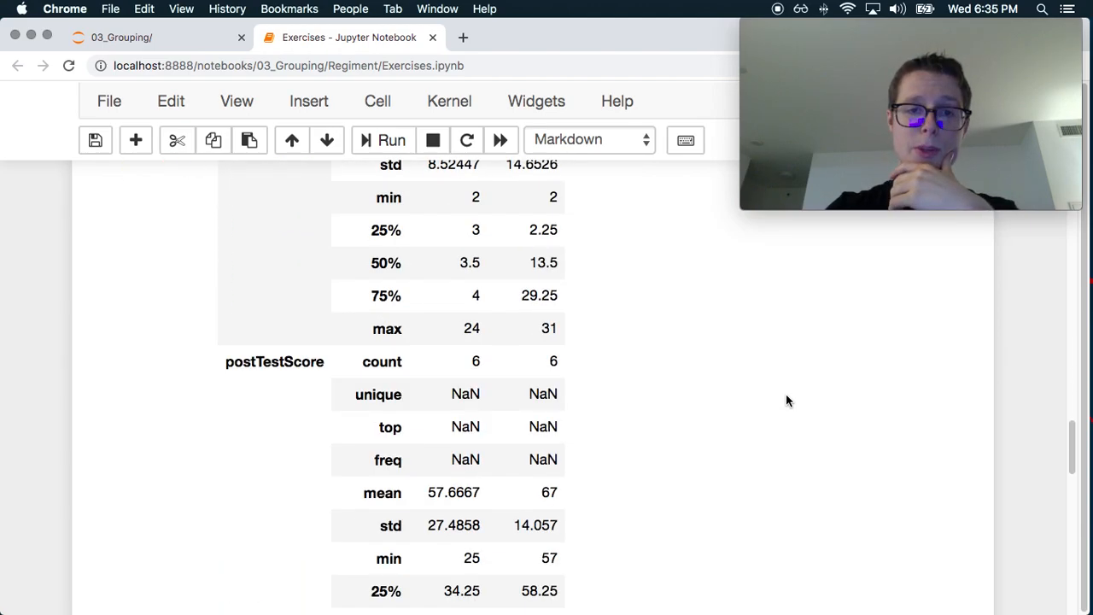
scroll("down", 3)
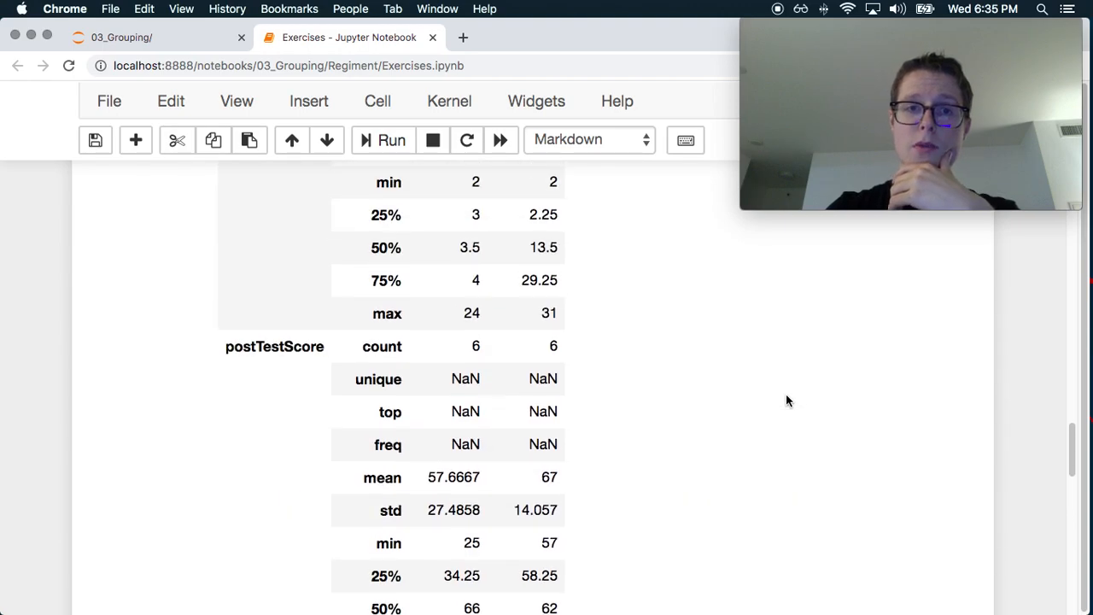
scroll("up", 3)
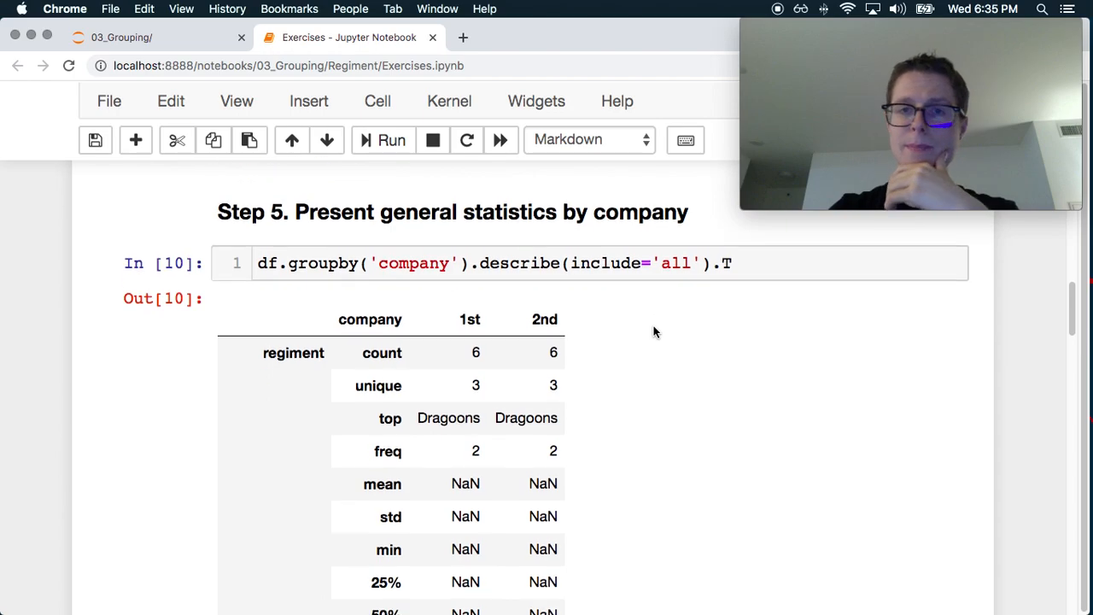
scroll("down", 3)
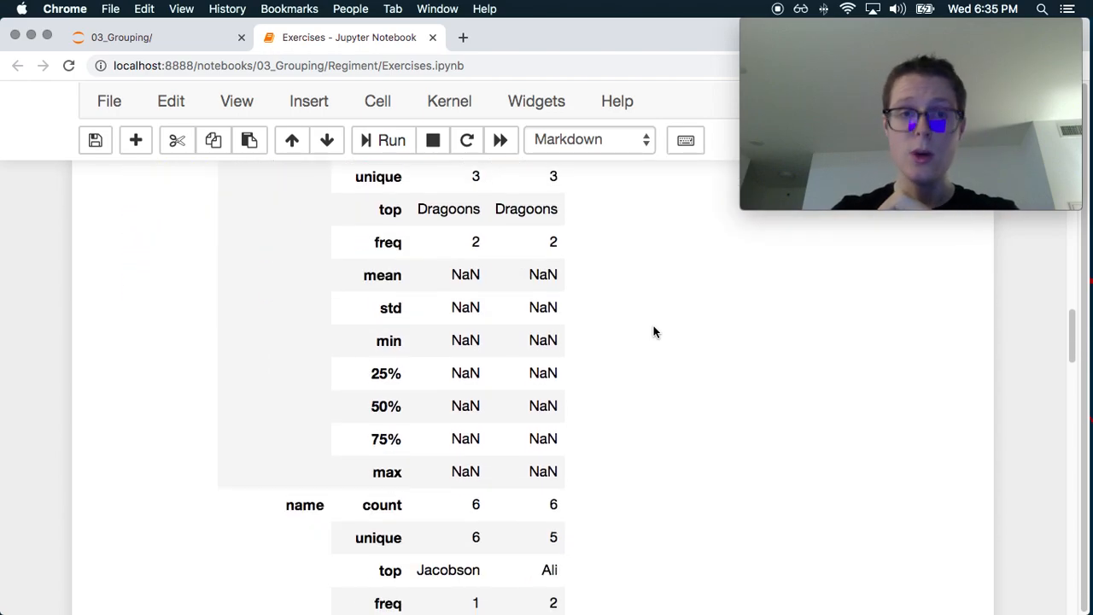
scroll("down", 3)
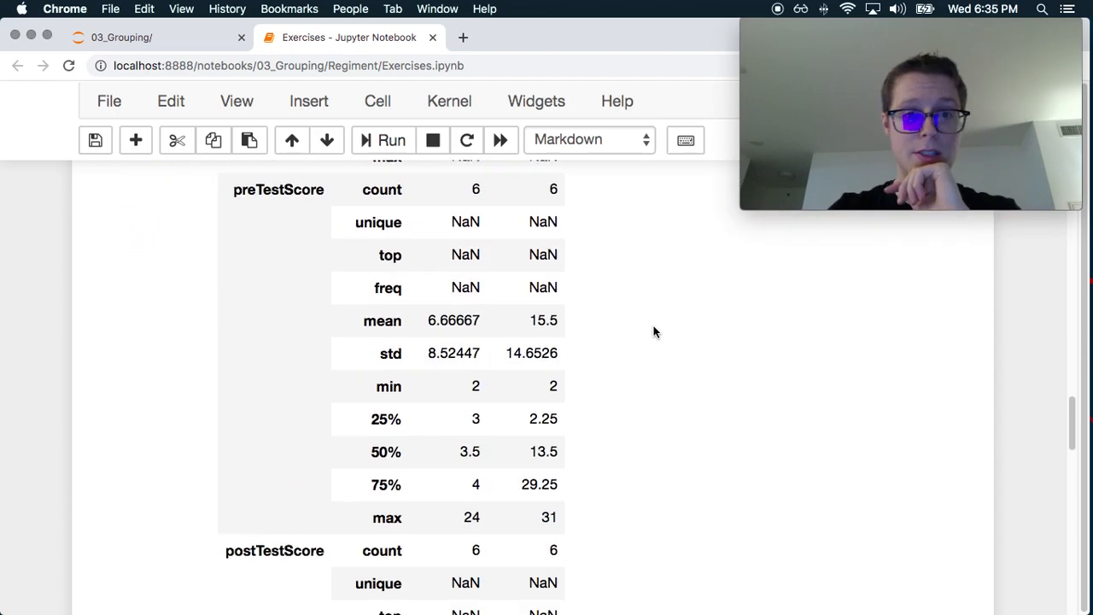
scroll("down", 3)
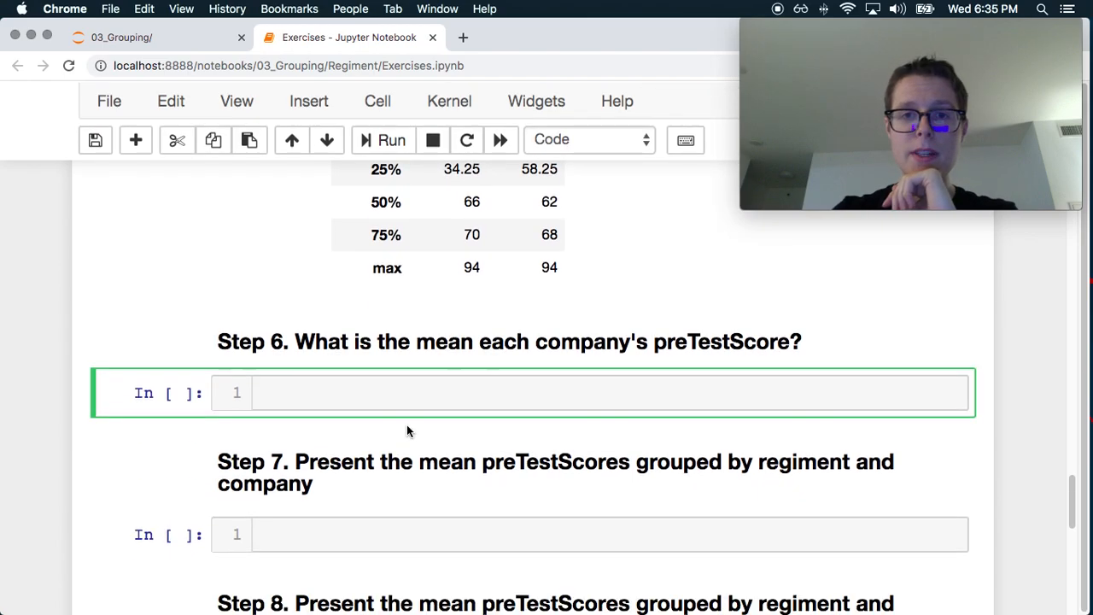
Run df.groupby('company').agg({'preTestScore': 'mean'}), giving 6.666667 for 1st and 15.5 for 2nd
scroll("up", 3)
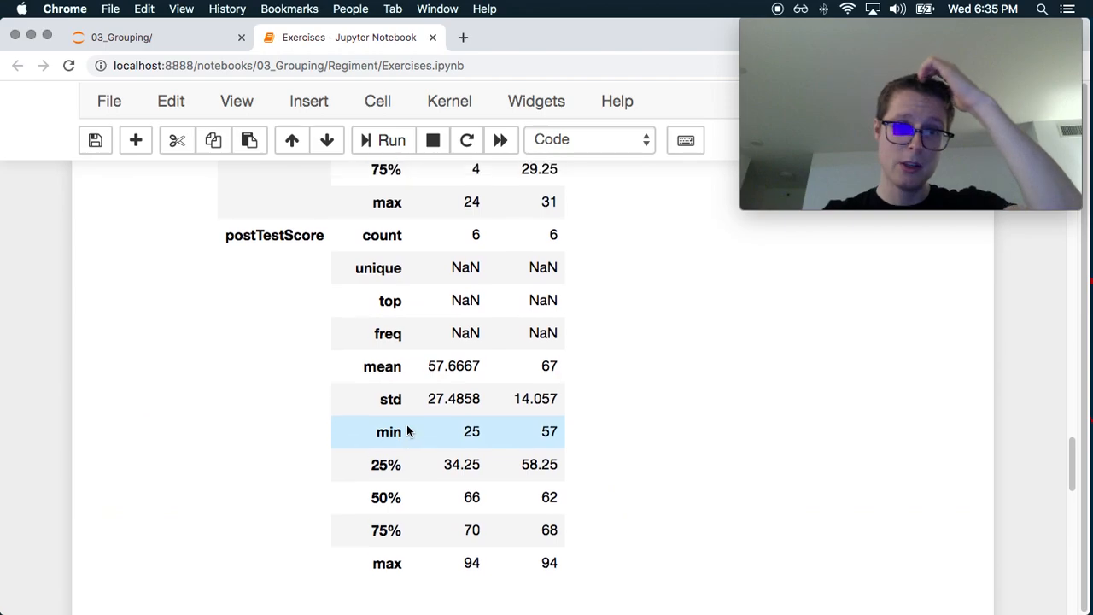
scroll("down", 3)
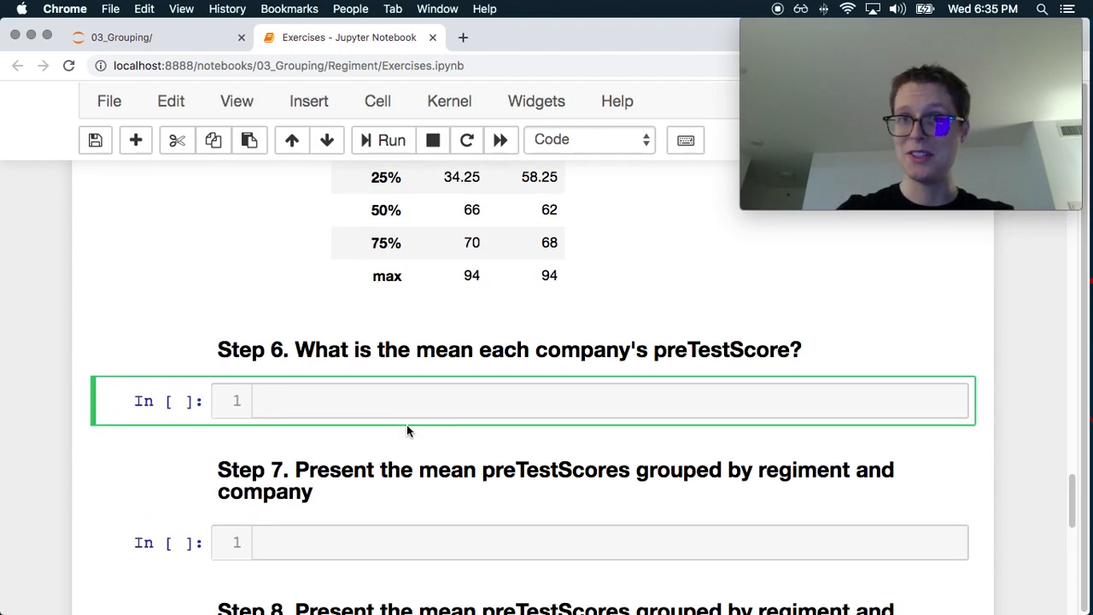
type("df.")
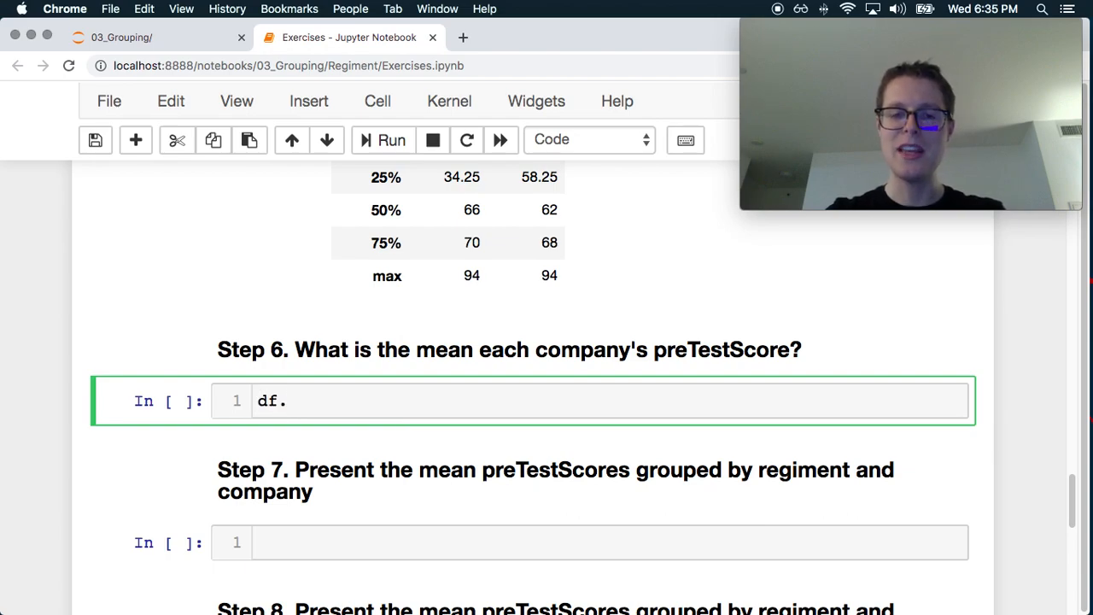
type("groupby()")
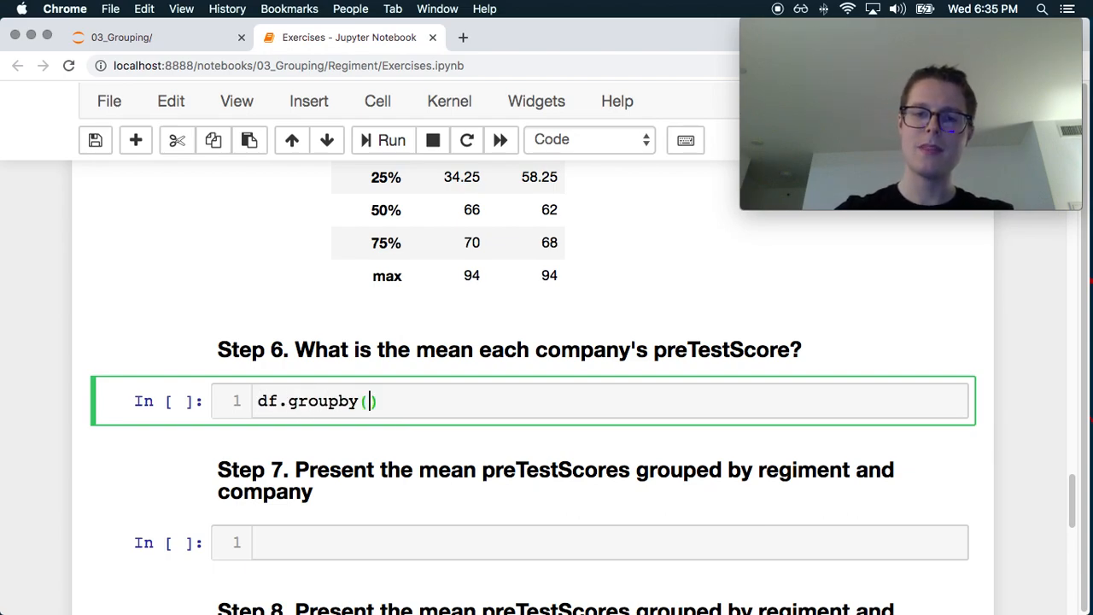
type("'company '")
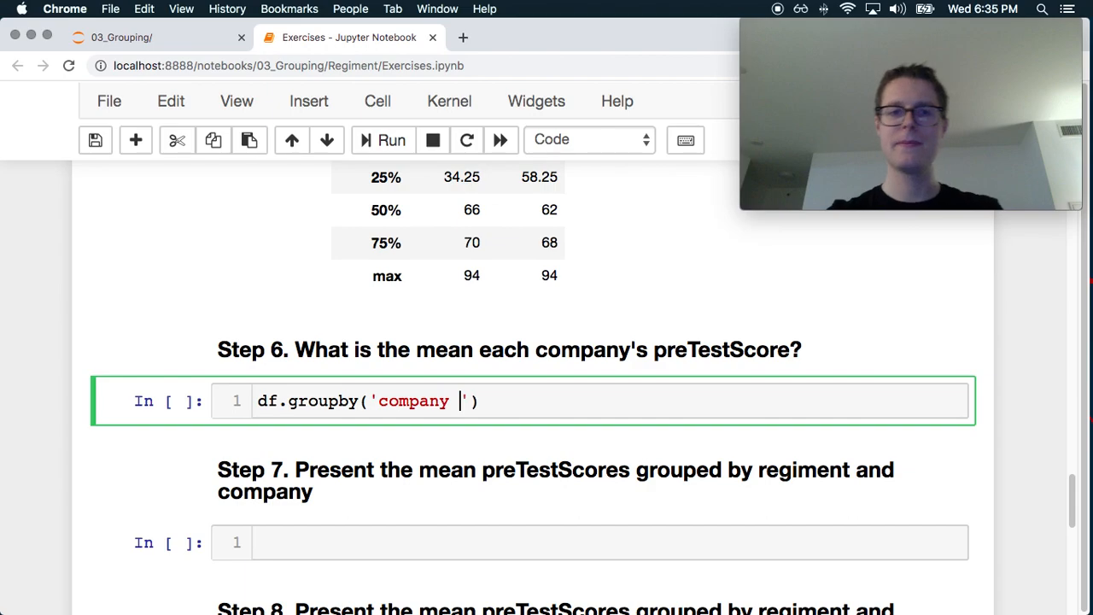
type(").agg")
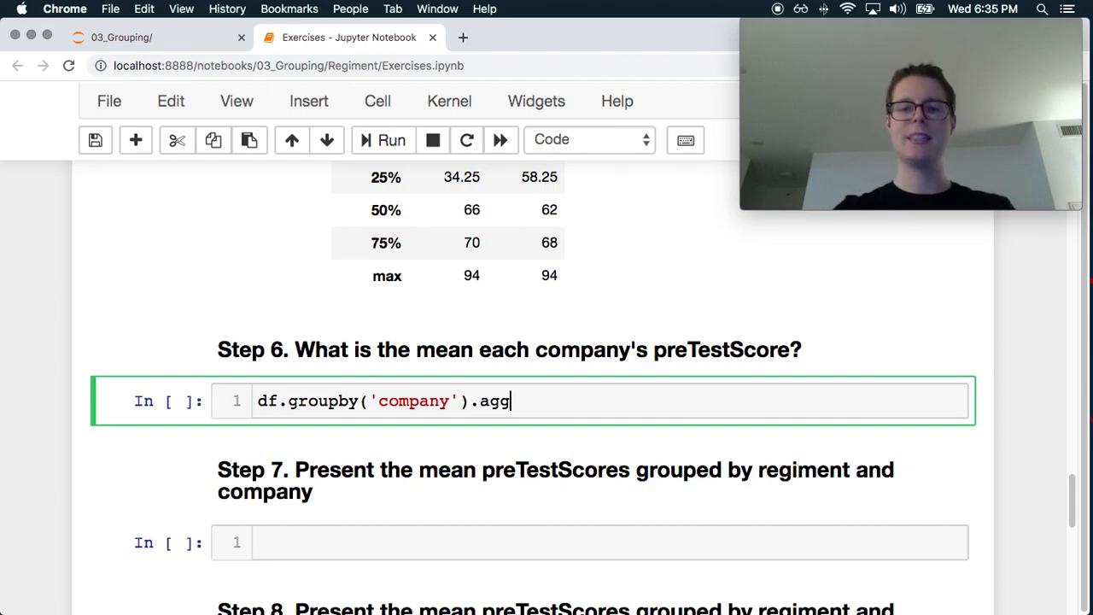
type("({")
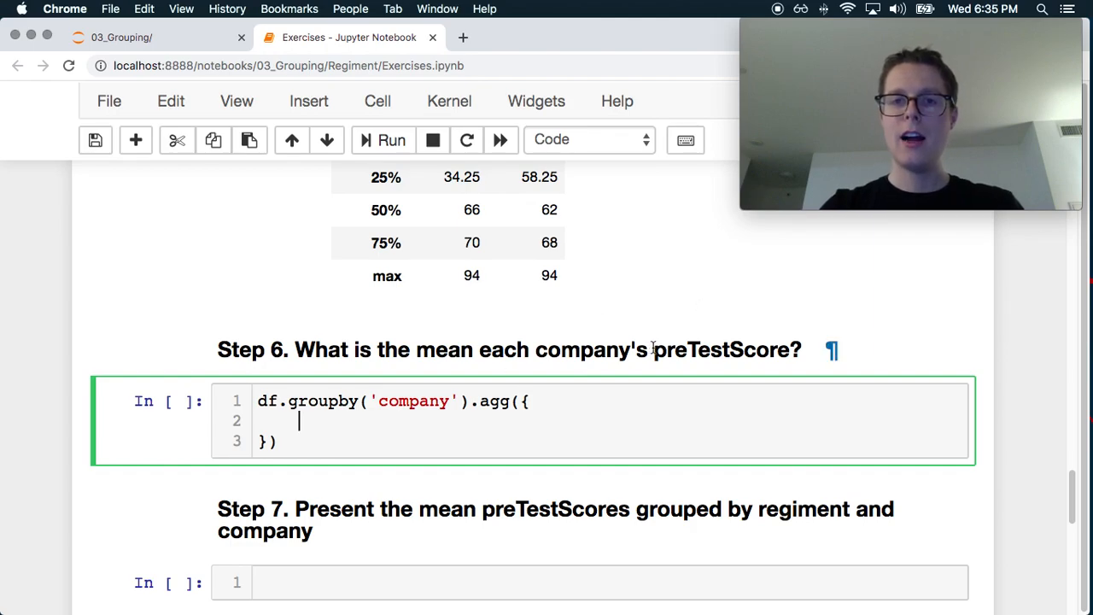
double_click(722, 348)
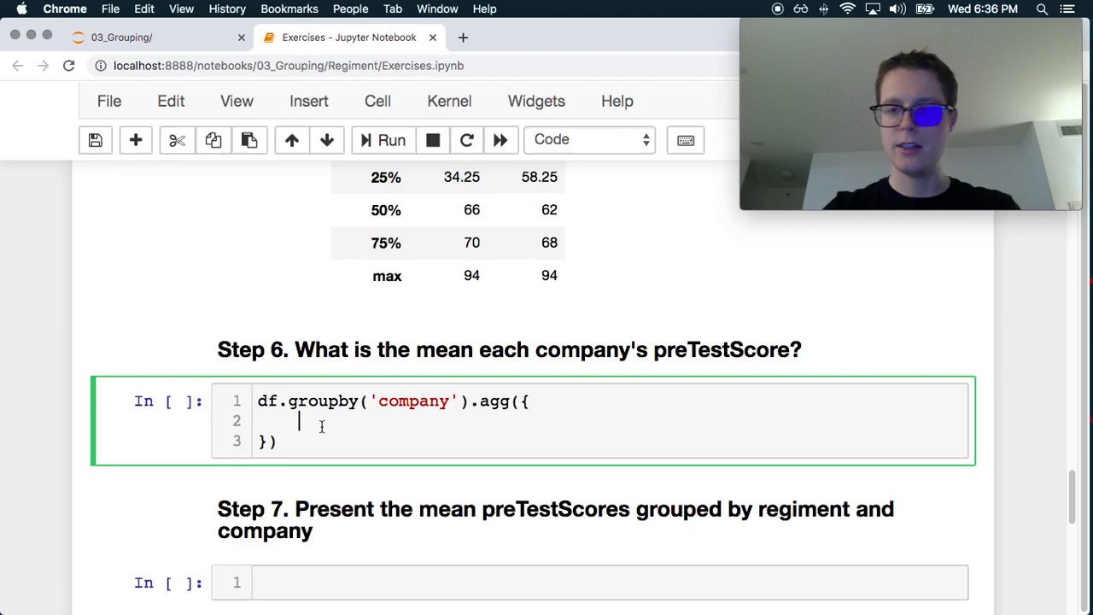
type("'preTestScore'")
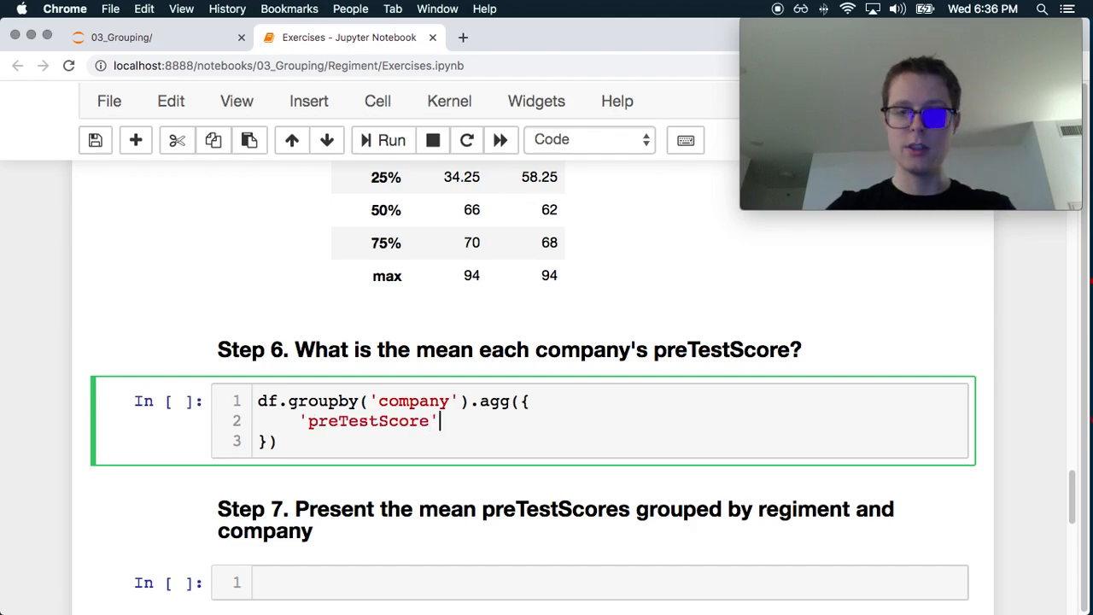
type(": '")
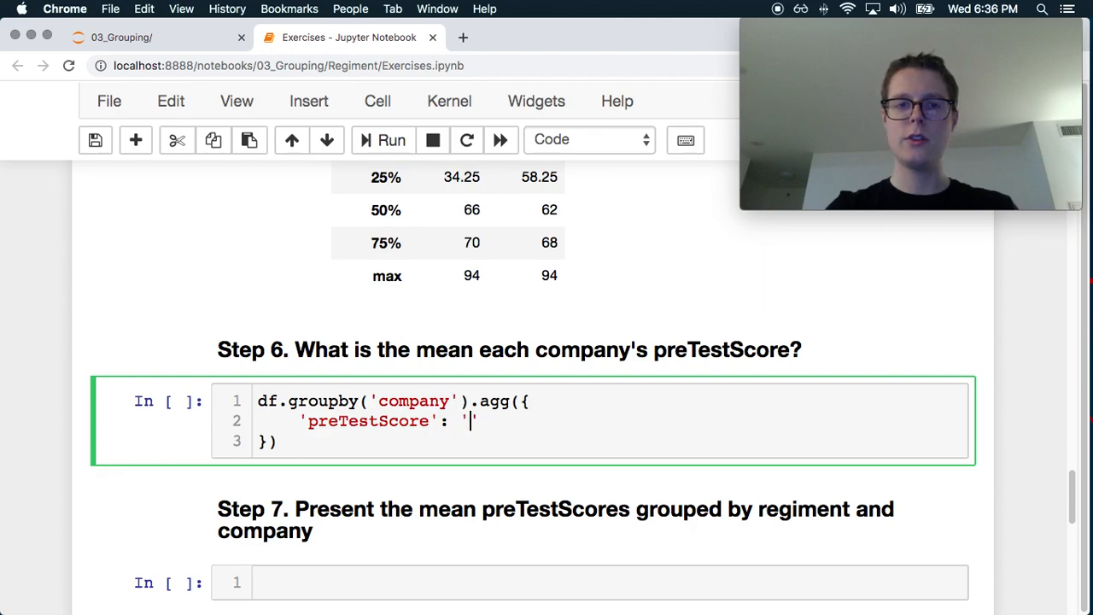
type("mean")
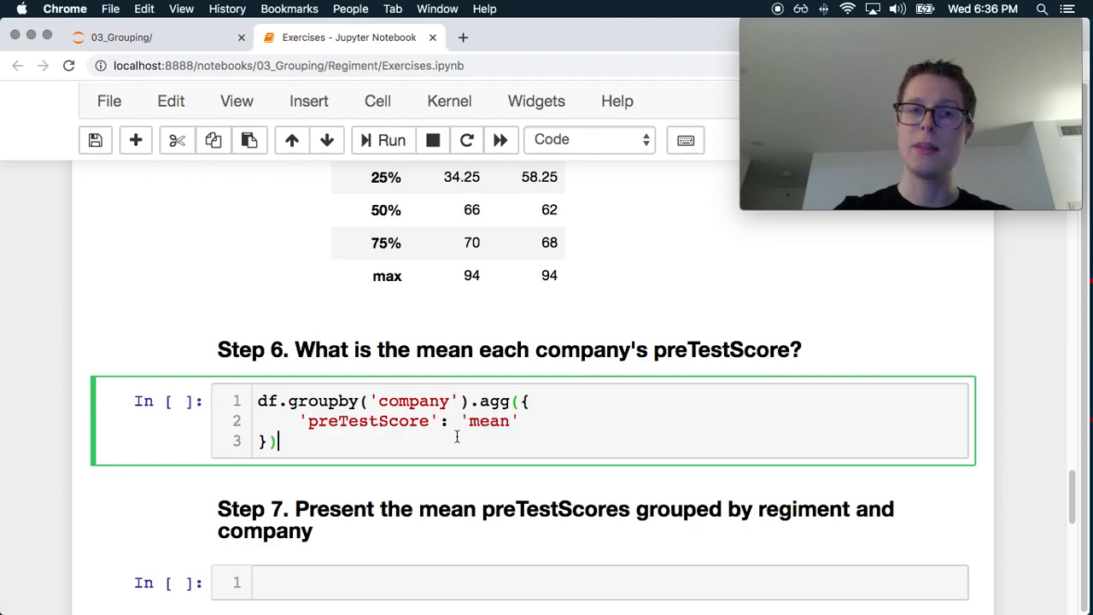
left_click(392, 140)
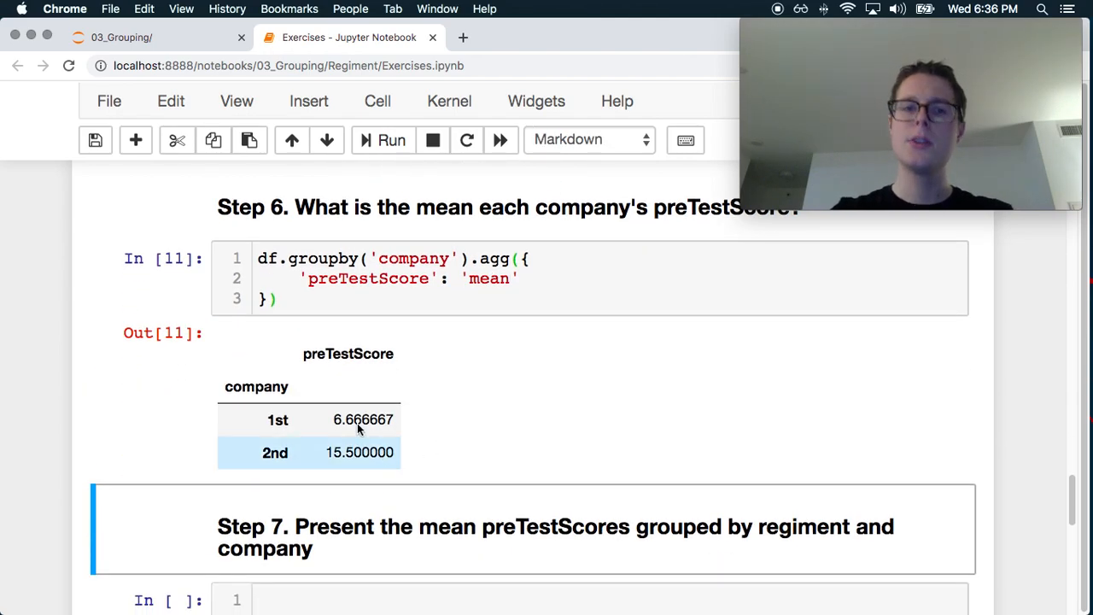
mouse_move(288, 448)
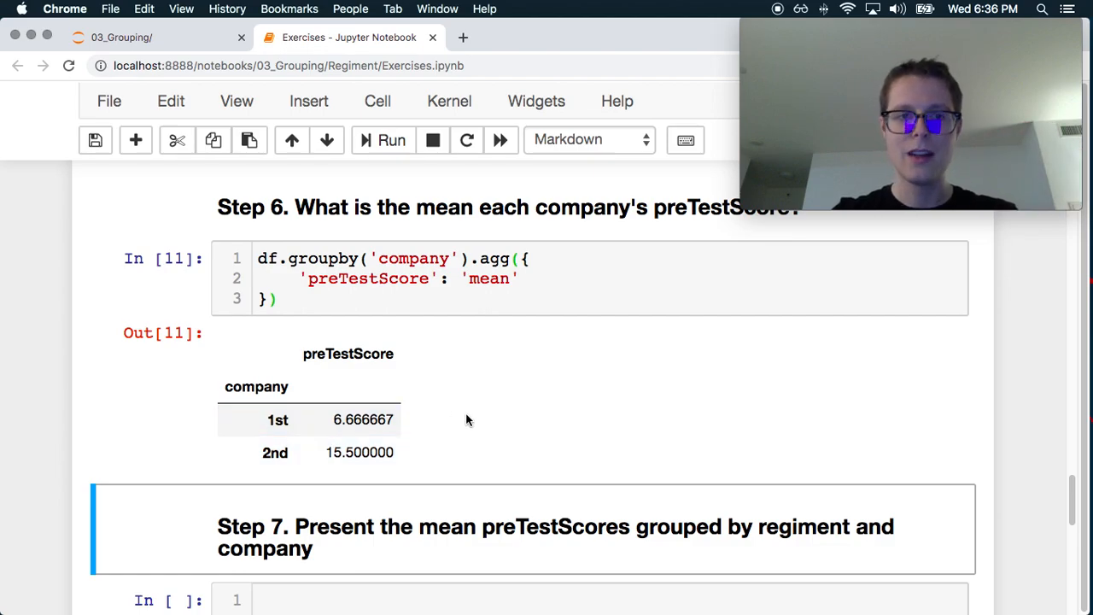
Group by ['company', 'regiment'] for mean preTestScore, e.g. 1st Dragoons 3.5, 2nd Dragoons 27.5
scroll("down", 3)
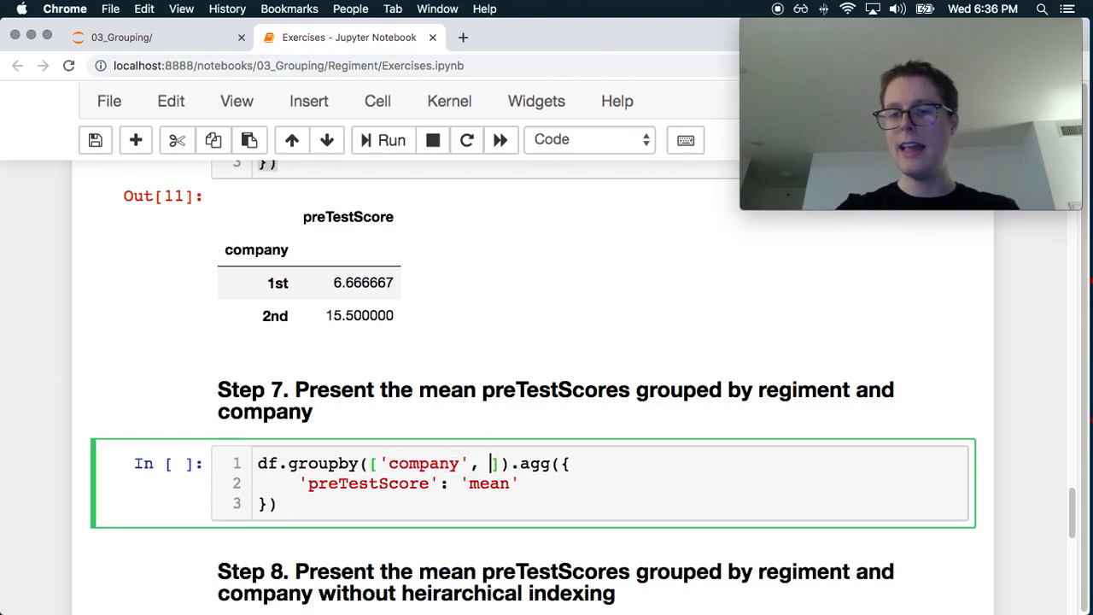
type("''")
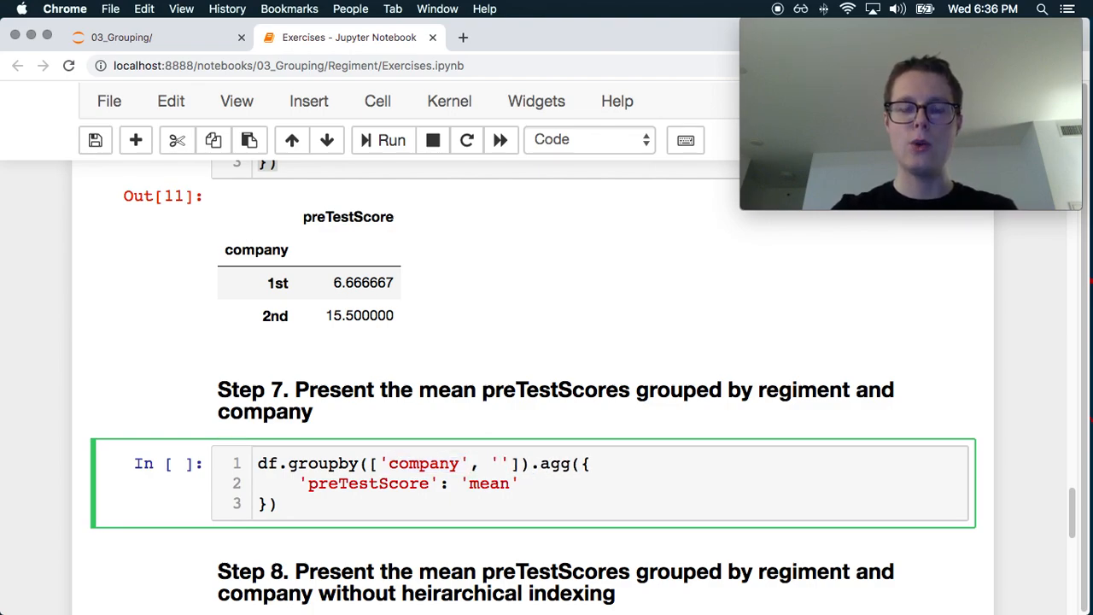
type("regiment")
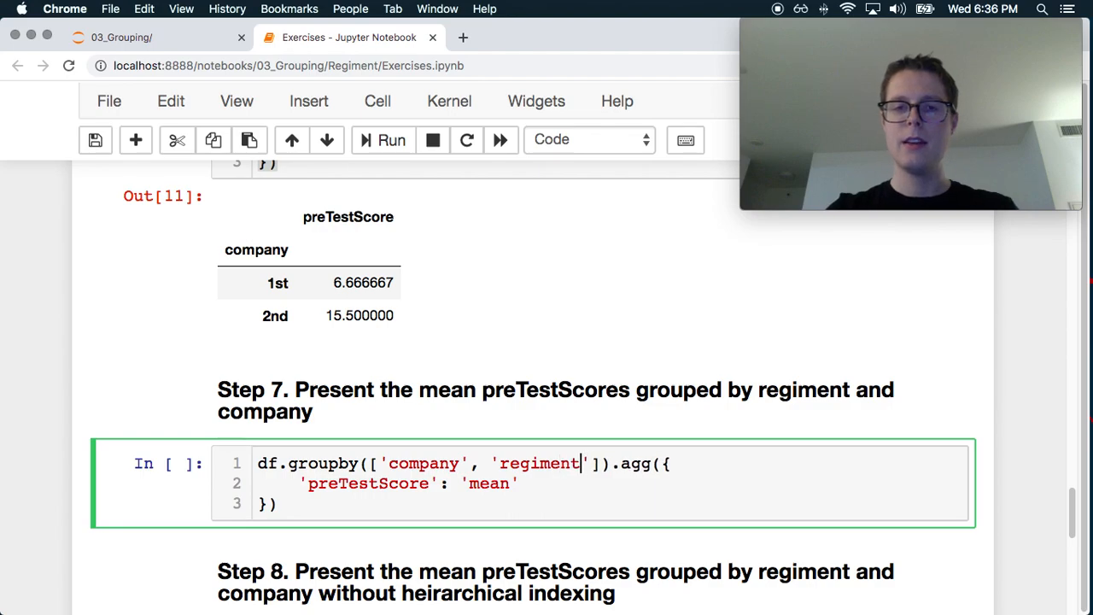
left_click(391, 140)
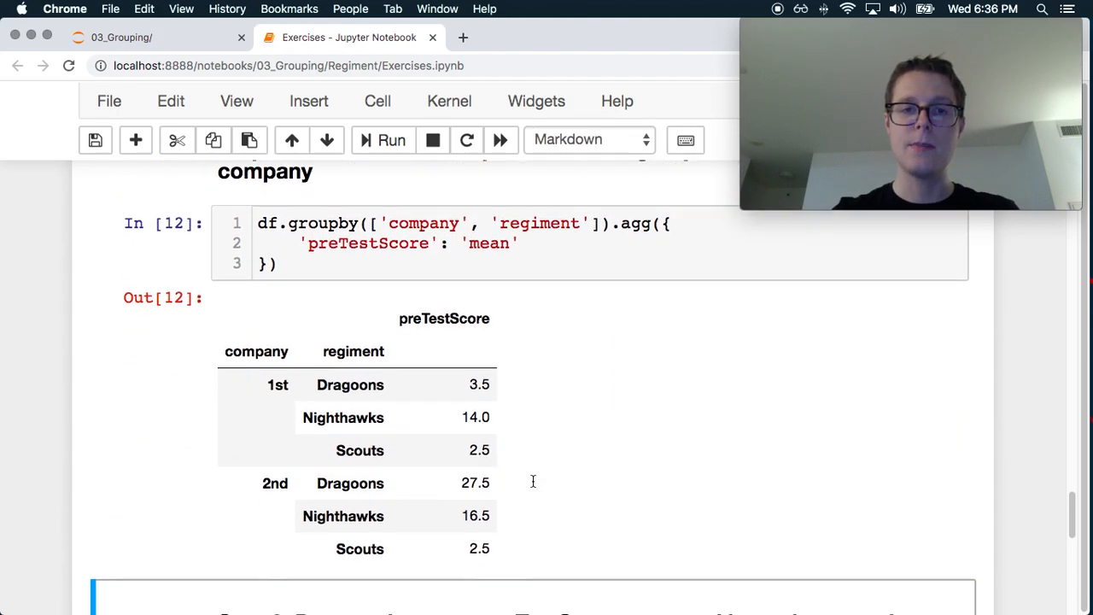
scroll("up", 3)
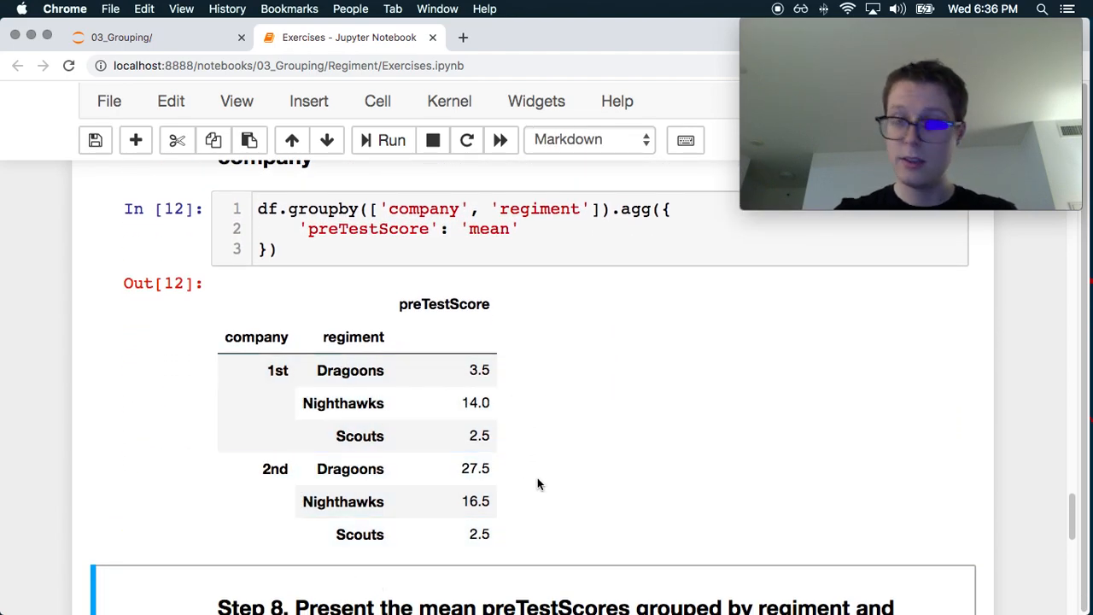
mouse_move(561, 488)
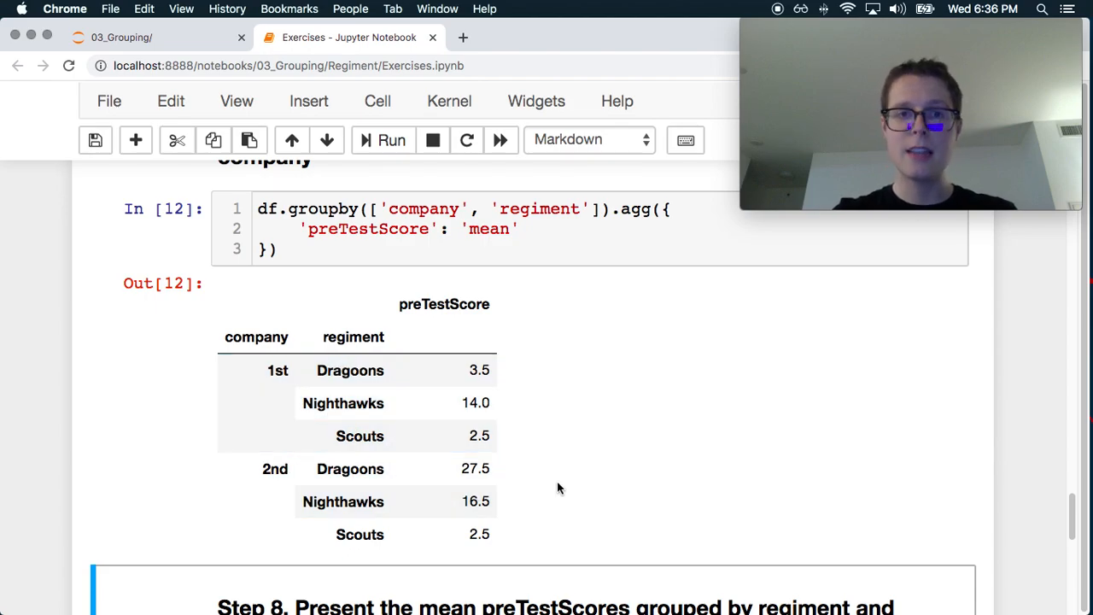
scroll("up", 3)
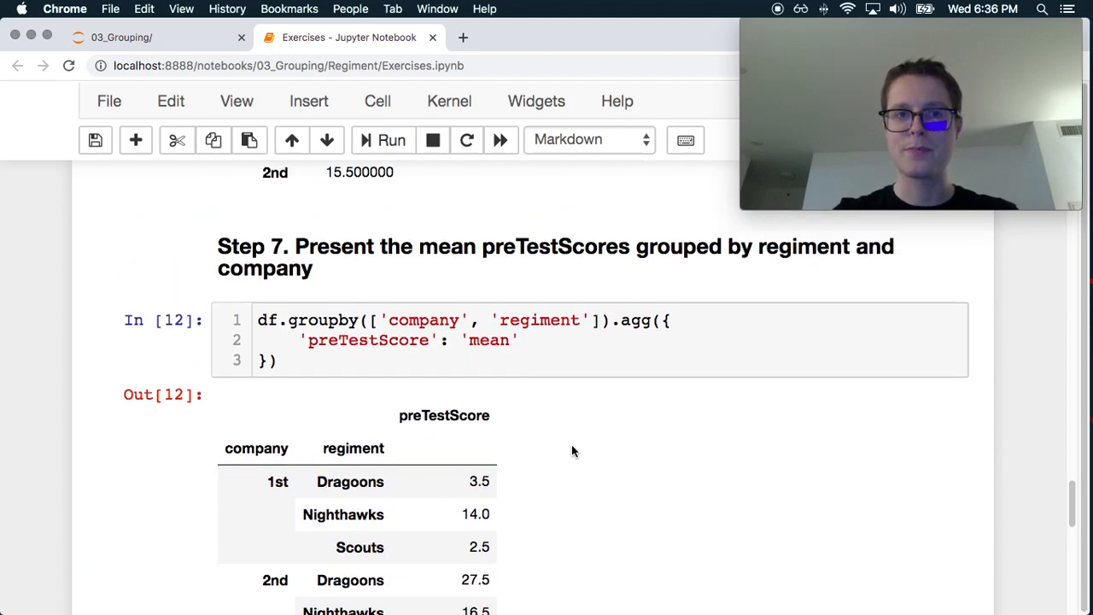
scroll("down", 3)
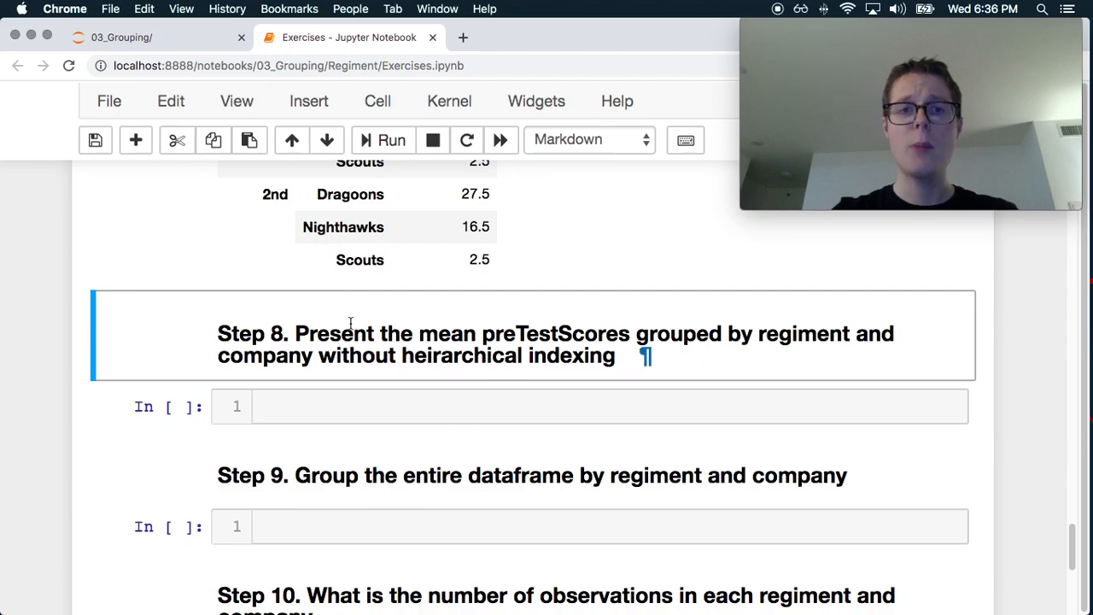
mouse_move(716, 359)
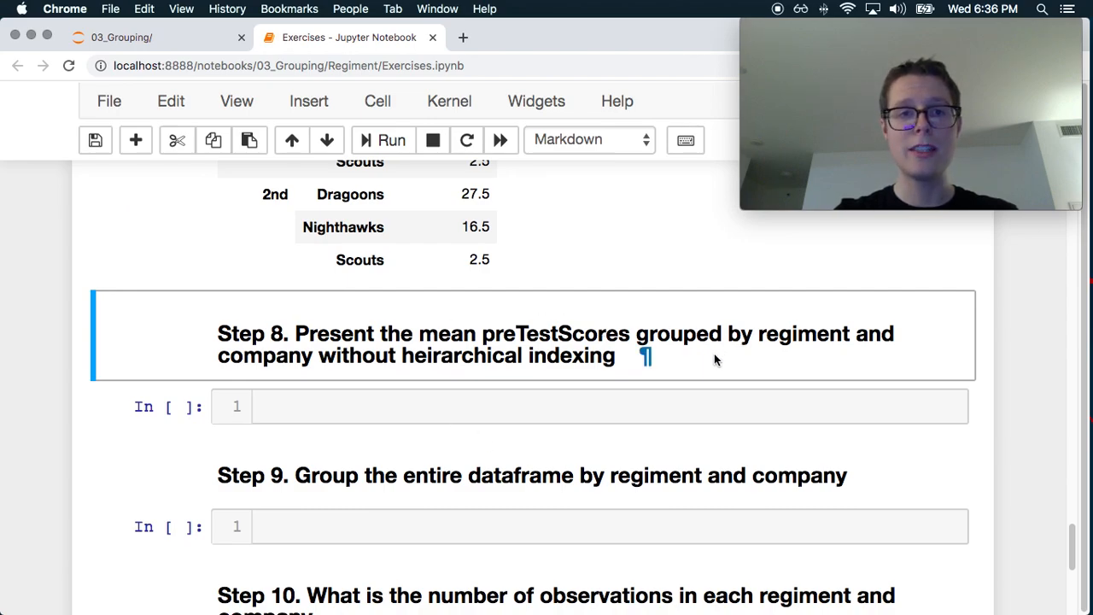
Start Step 8 by assigning the grouping to gb and beginning gb.reset_index()
left_click(564, 406)
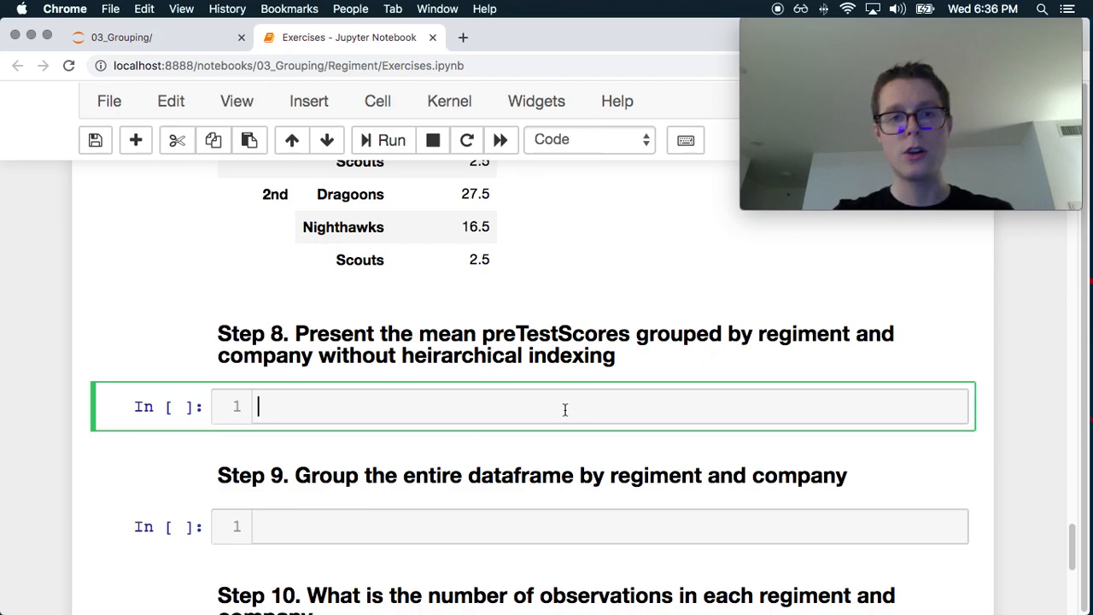
scroll("up", 3)
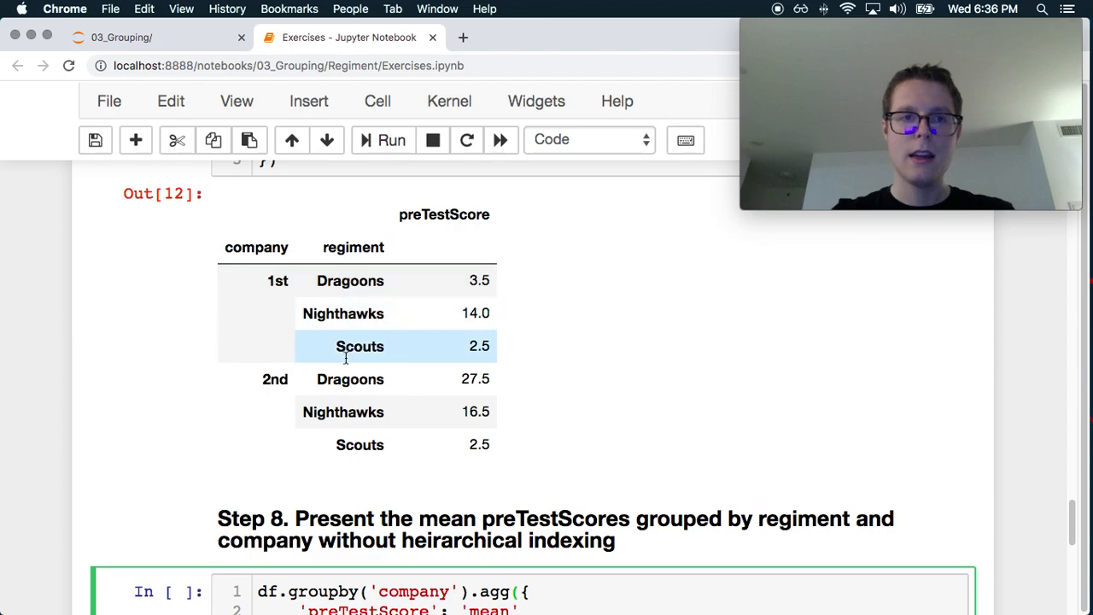
scroll("down", 3)
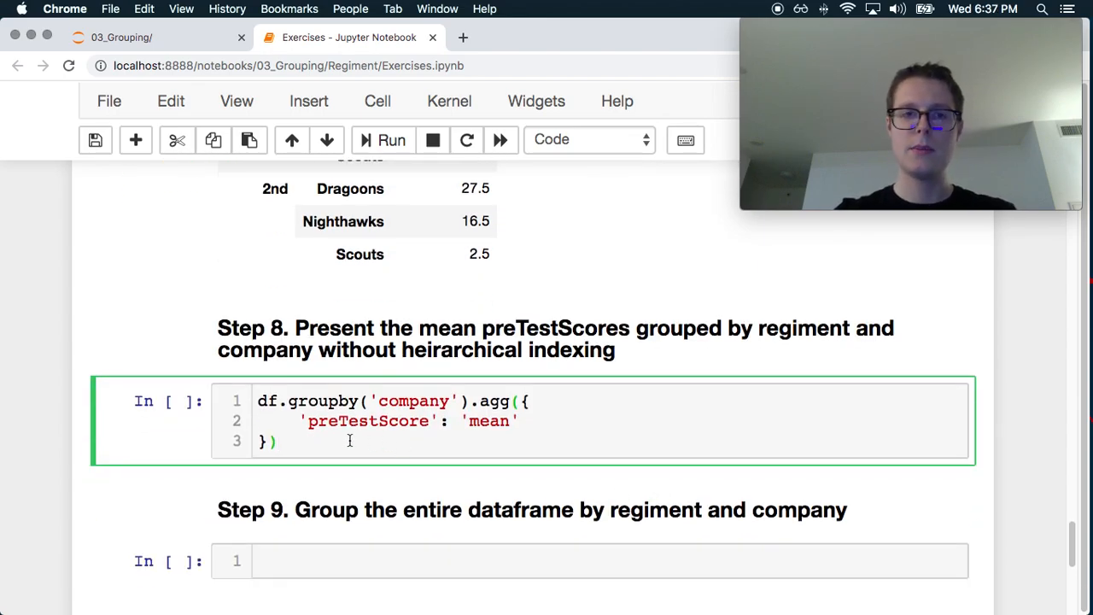
type("gb =")
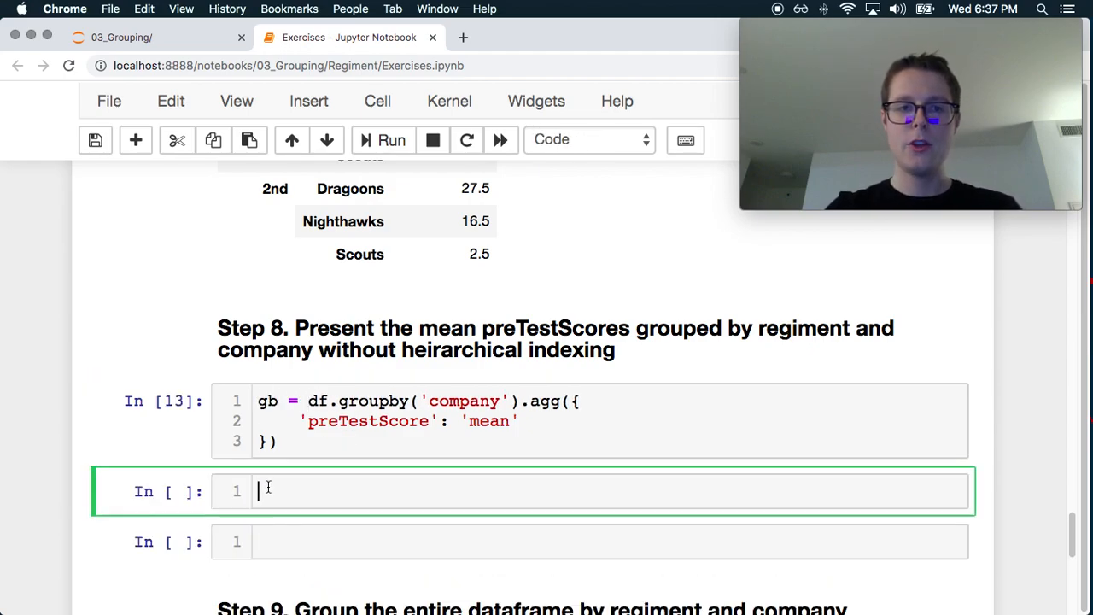
type("gb.reset_index(")
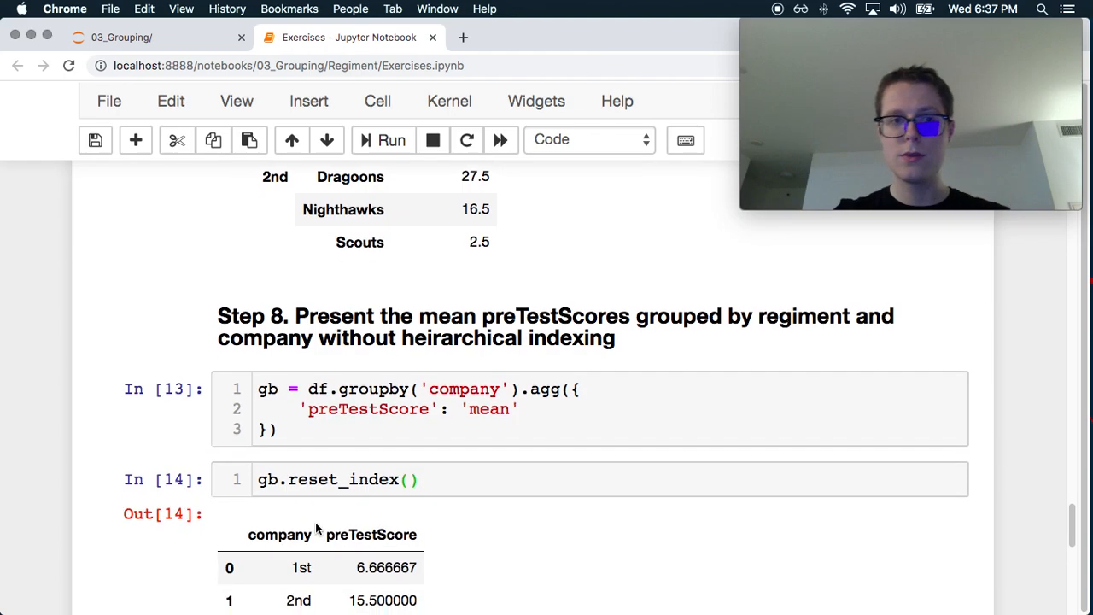
scroll("down", 3)
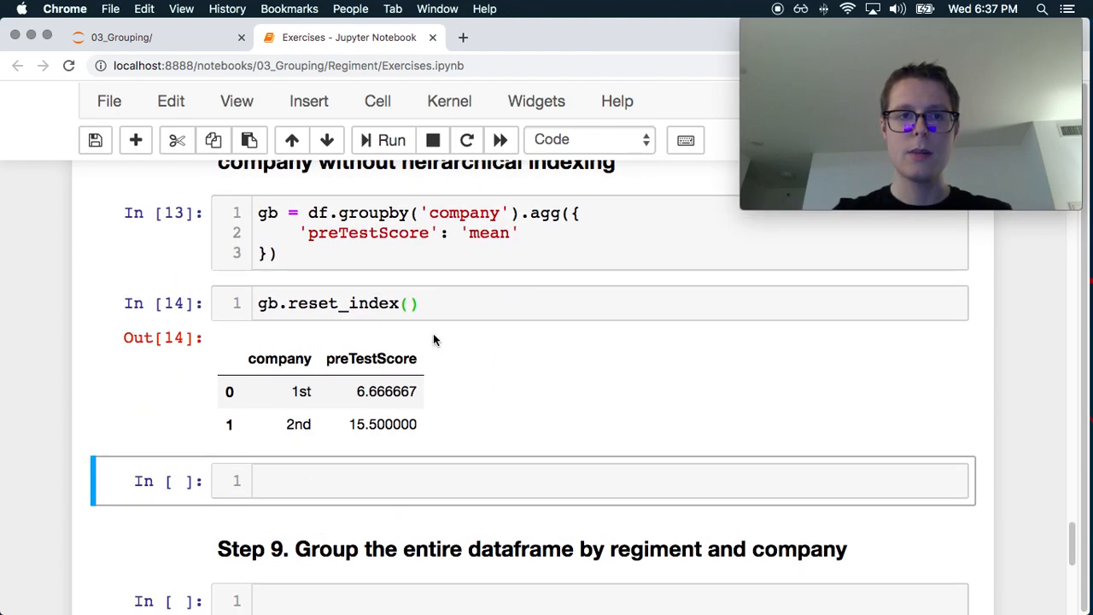
scroll("up", 3)
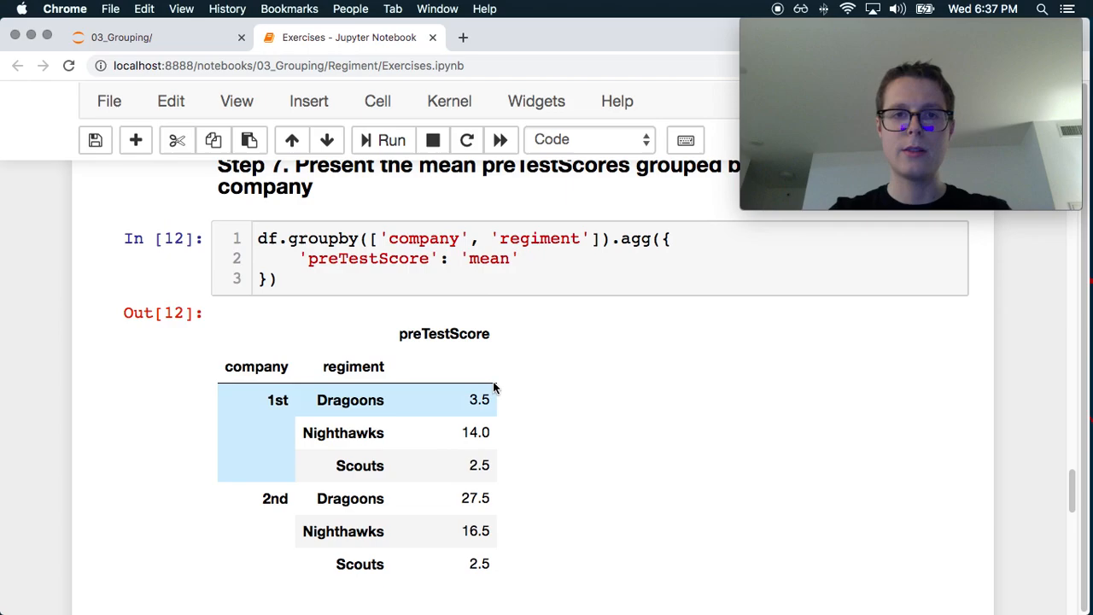
Reuse the Step 7 groupby for gb and run gb.reset_index() for a flat company/regiment table
left_click(369, 239)
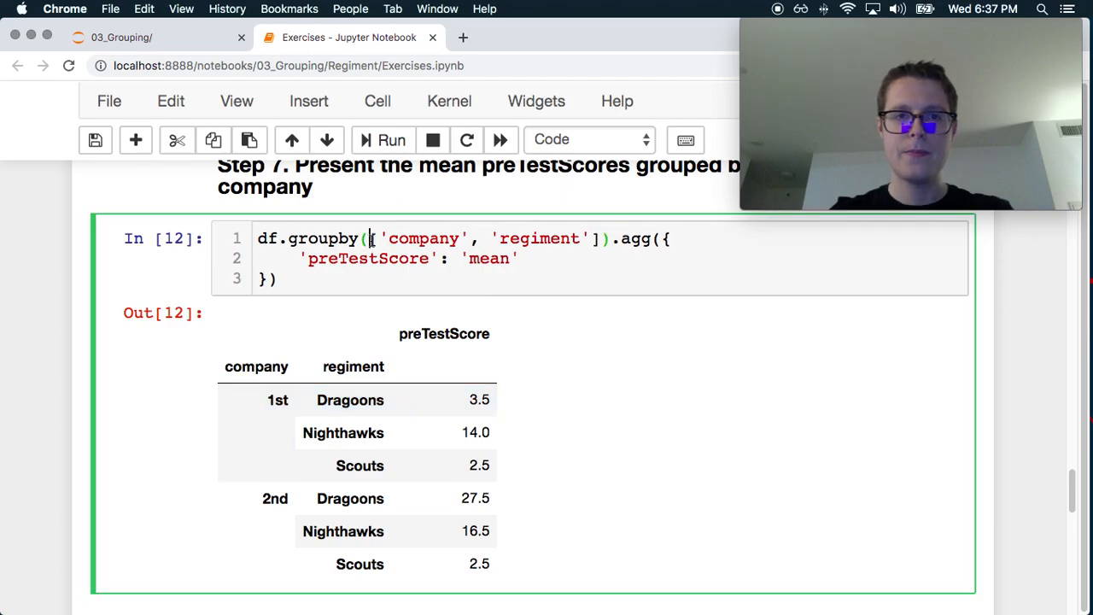
scroll("down", 3)
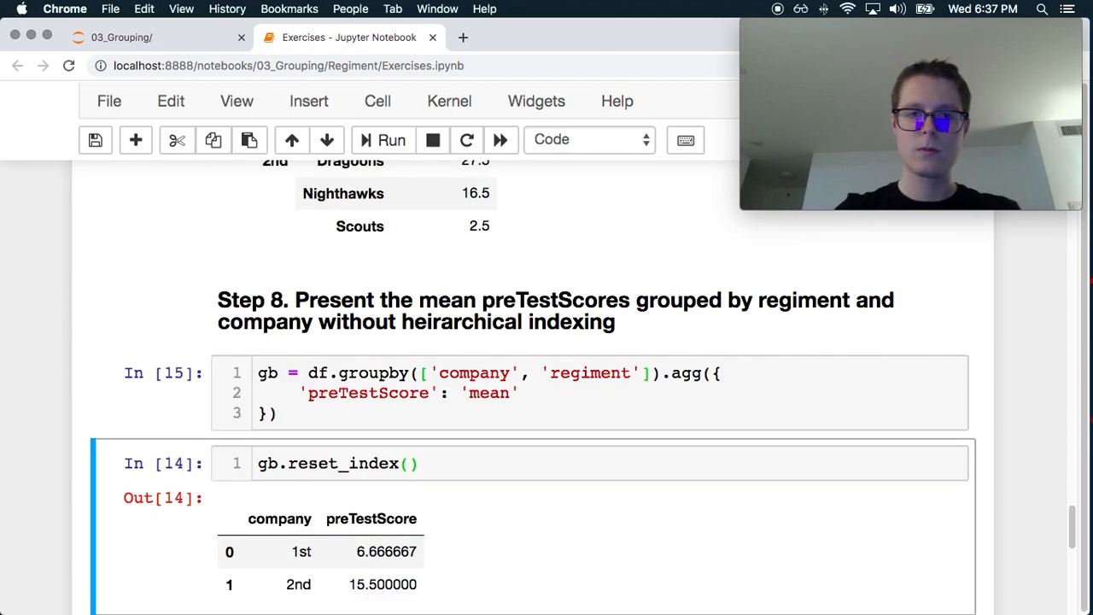
left_click(391, 140)
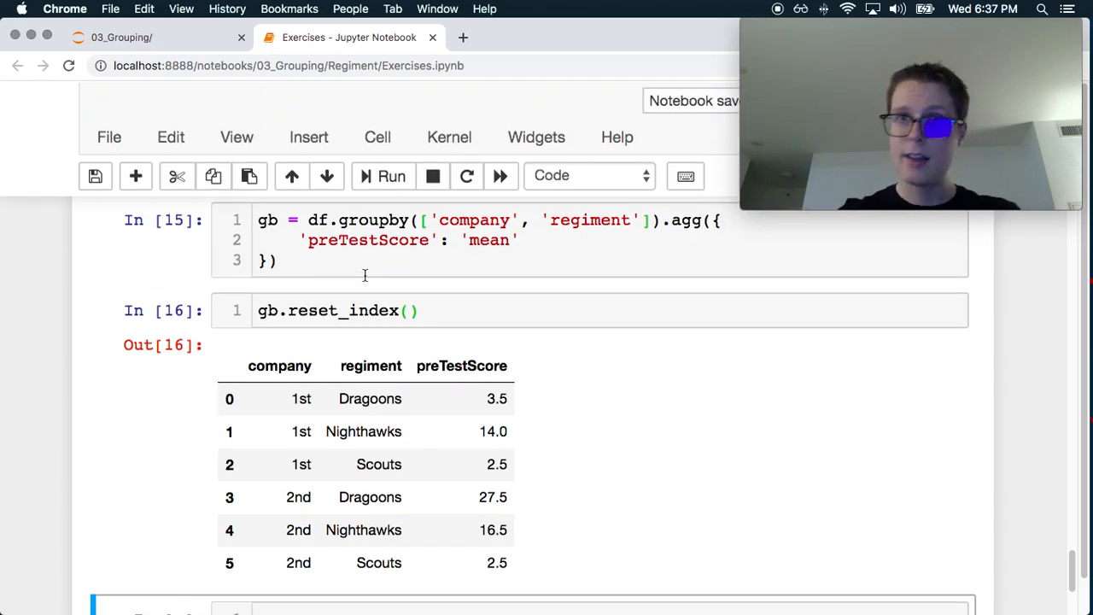
scroll("down", 3)
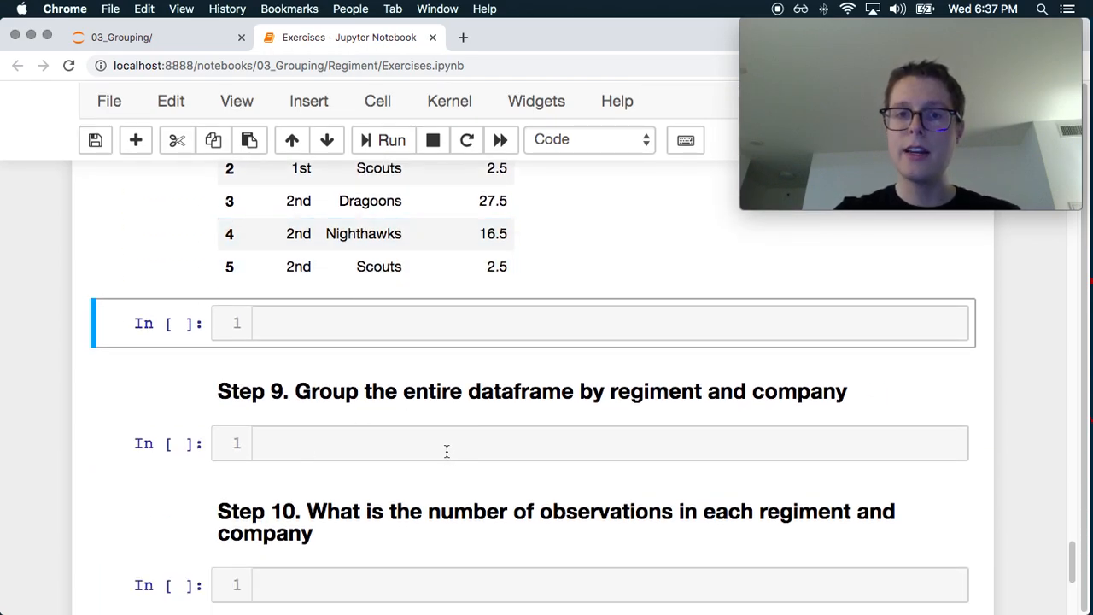
mouse_move(428, 468)
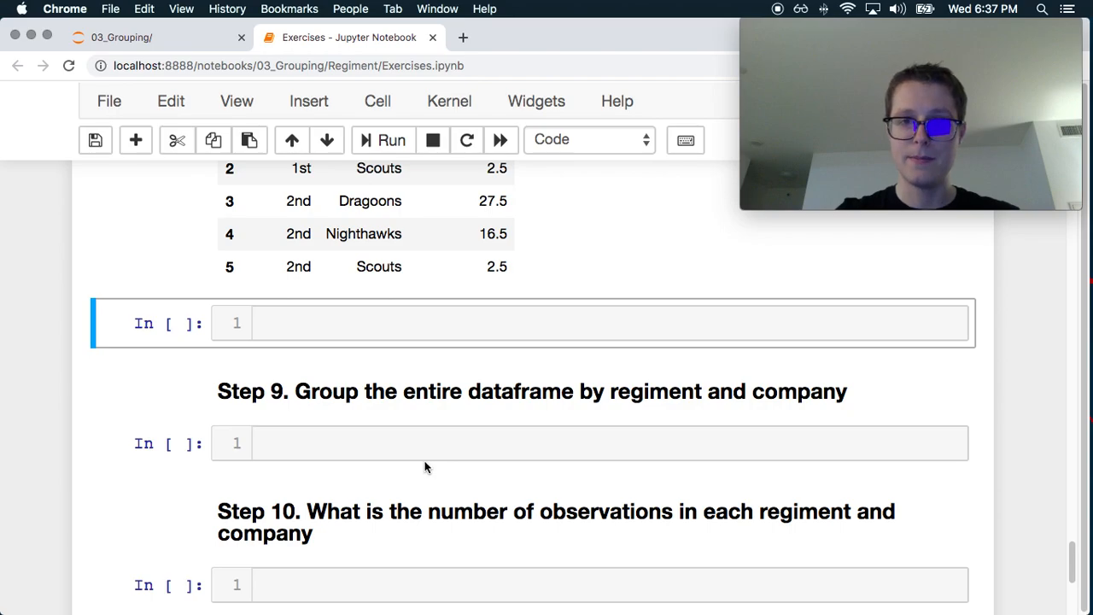
scroll("up", 3)
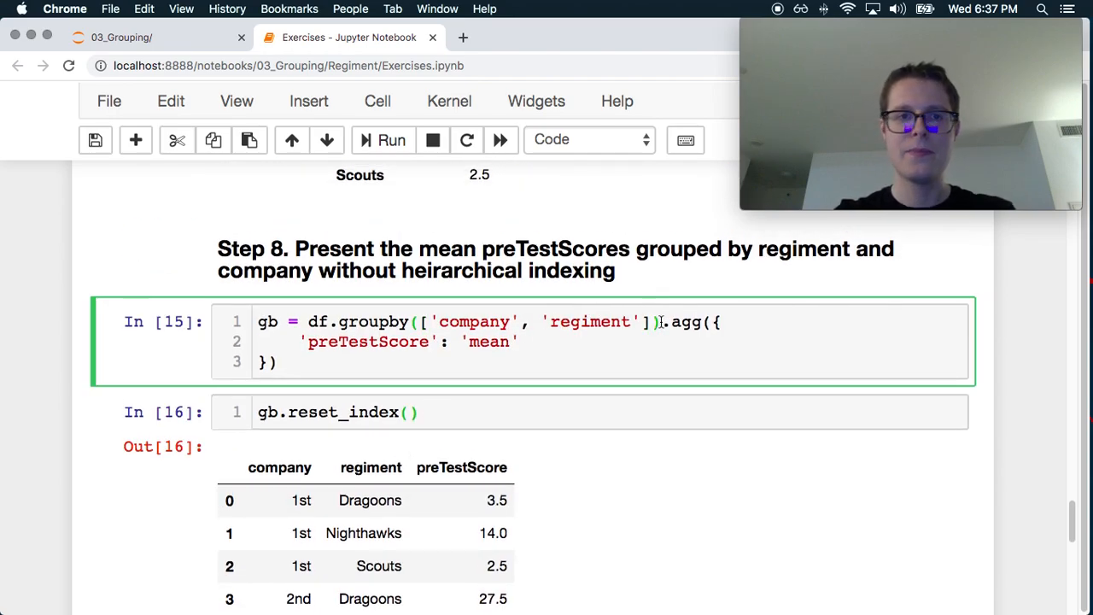
Run gb.size() in Step 10, showing 2 observations per company-regiment pair
scroll("down", 3)
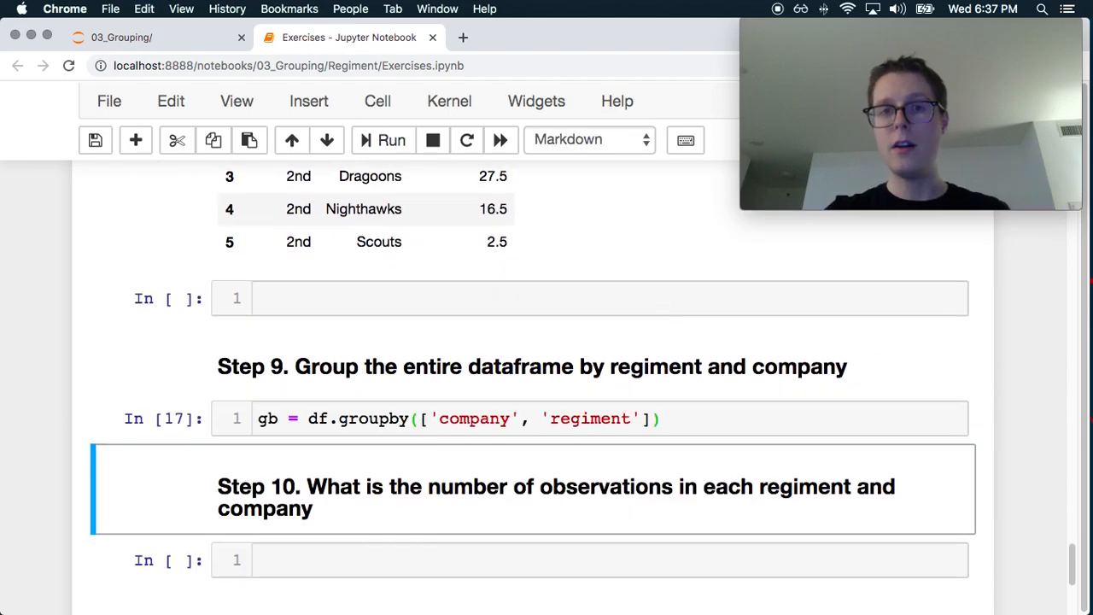
scroll("down", 3)
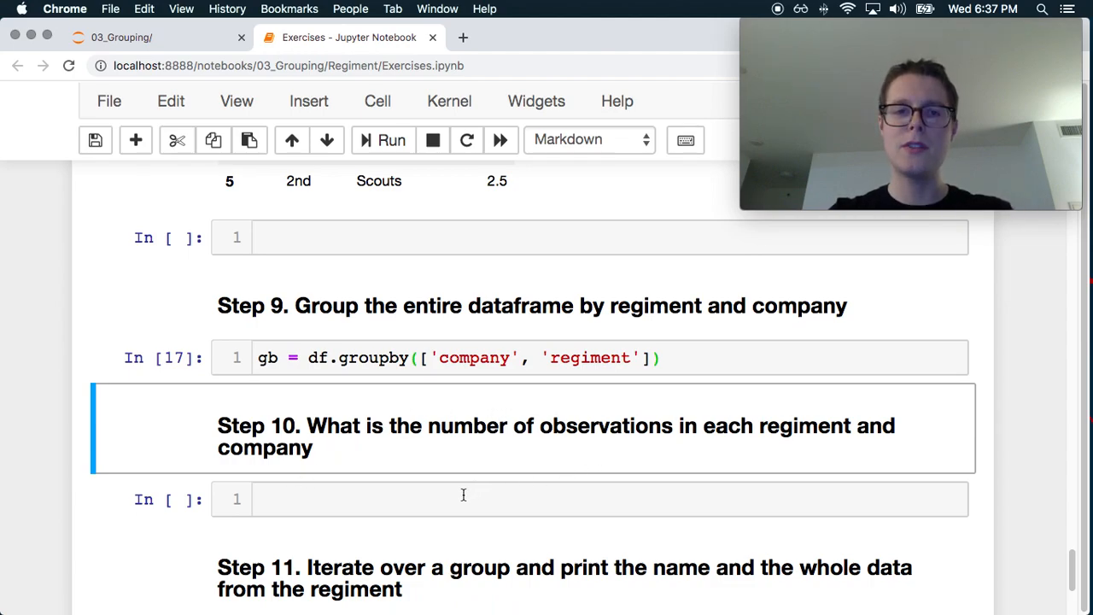
left_click(427, 357)
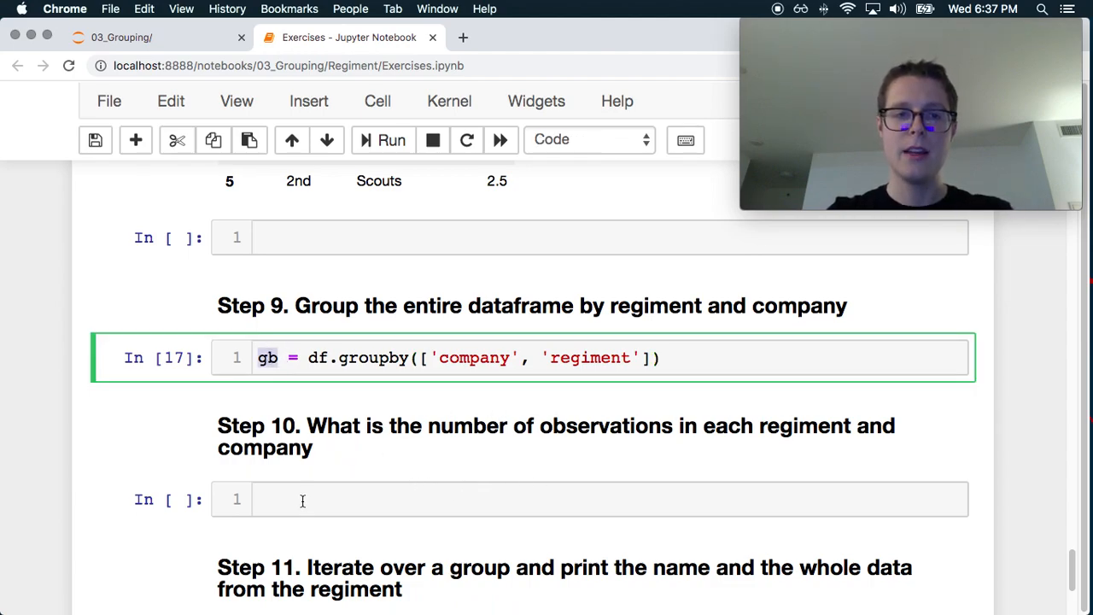
type("gb.size(")
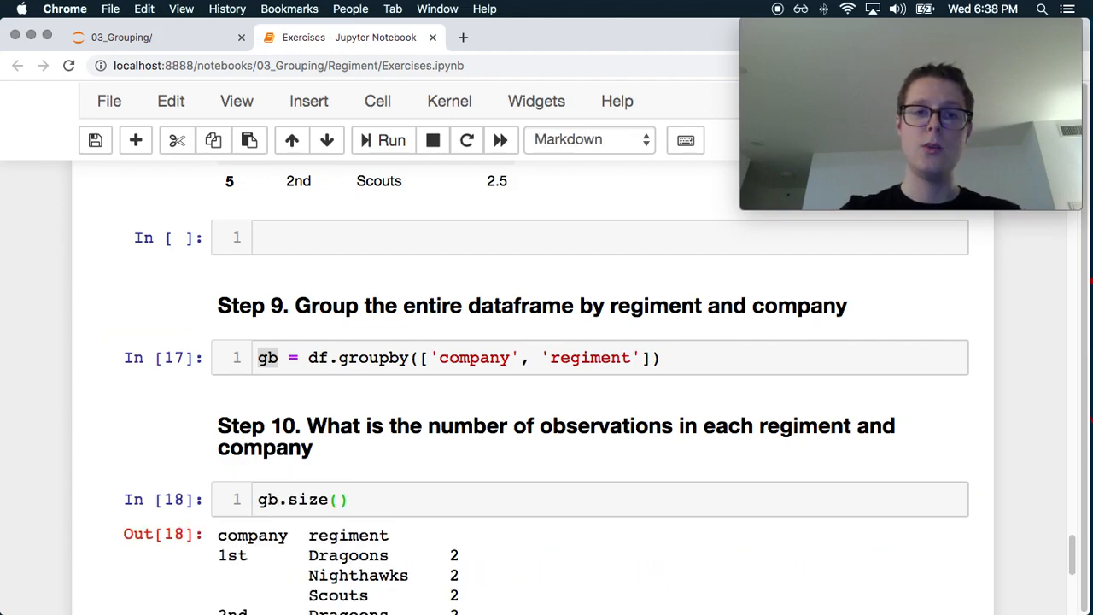
scroll("down", 3)
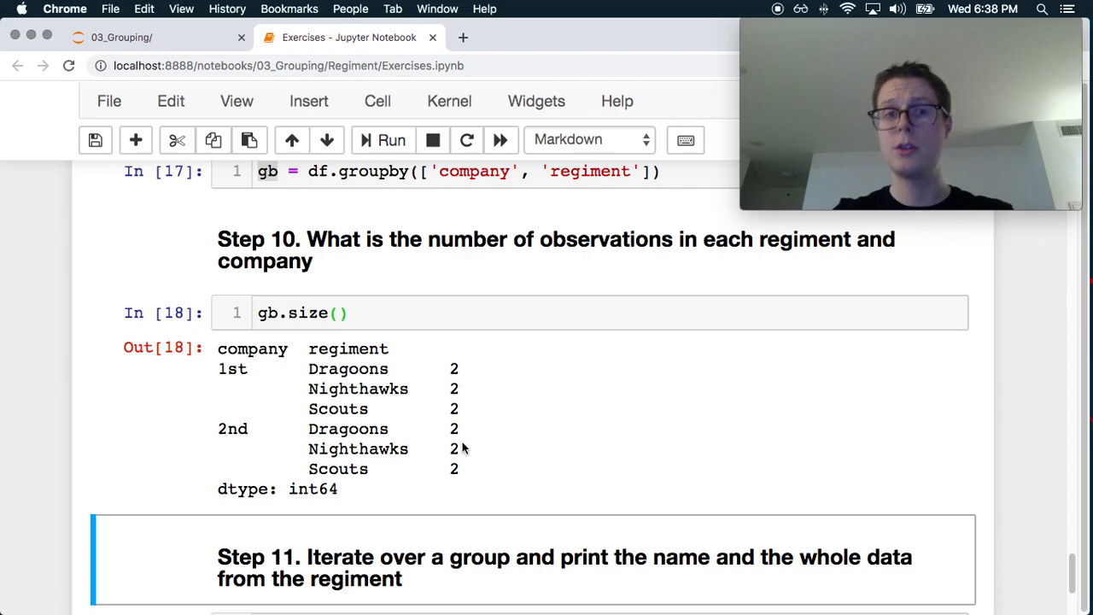
scroll("down", 3)
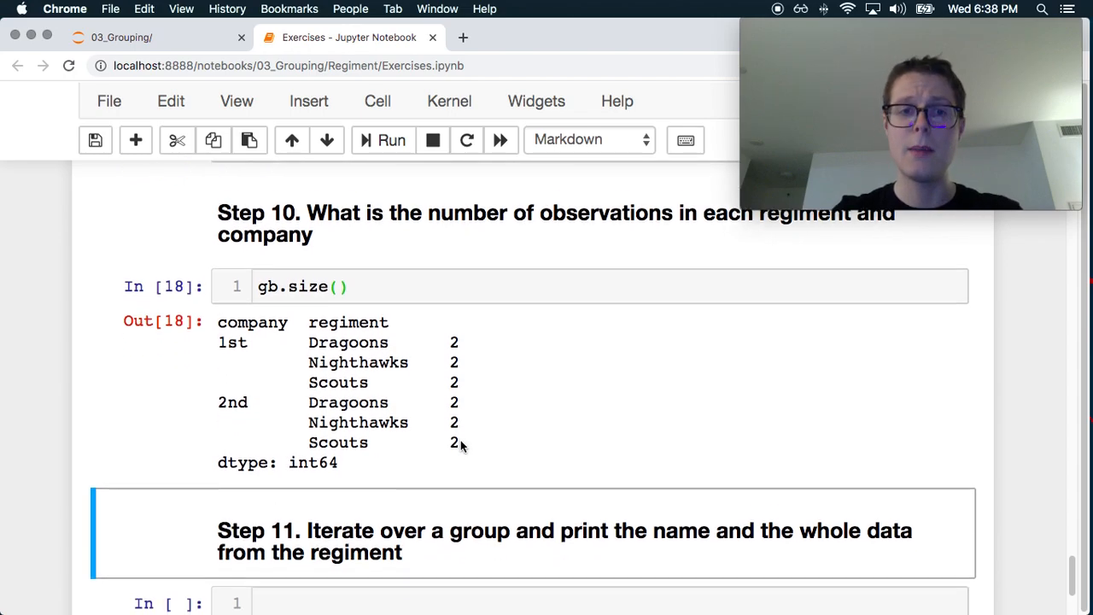
scroll("down", 3)
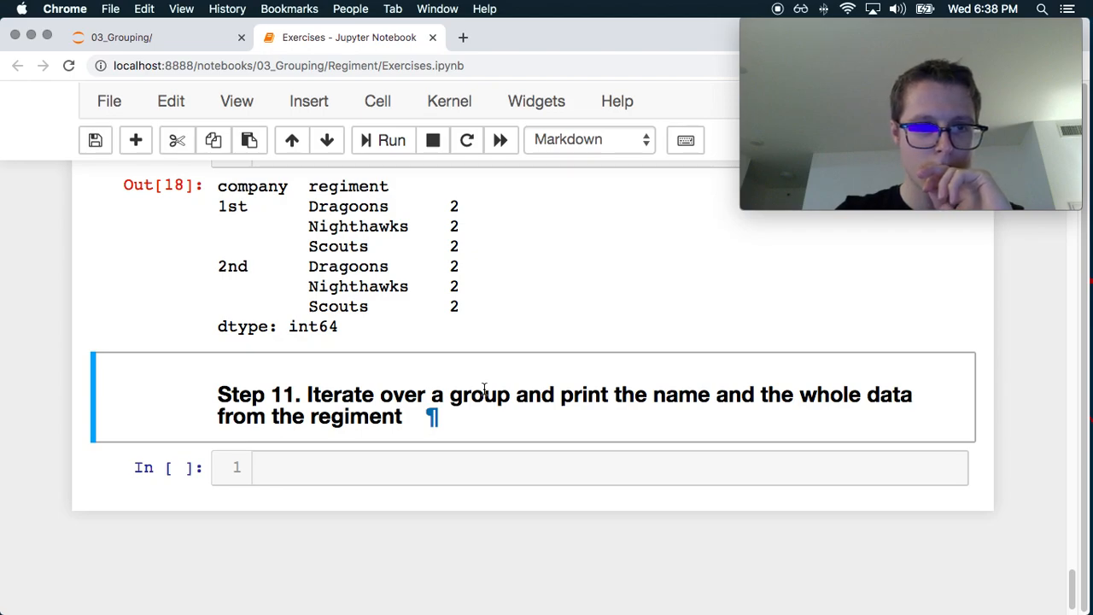
Begin a for loop over gb, browse its autocomplete attributes and query gb.groups? for its docstring
scroll("up", 3)
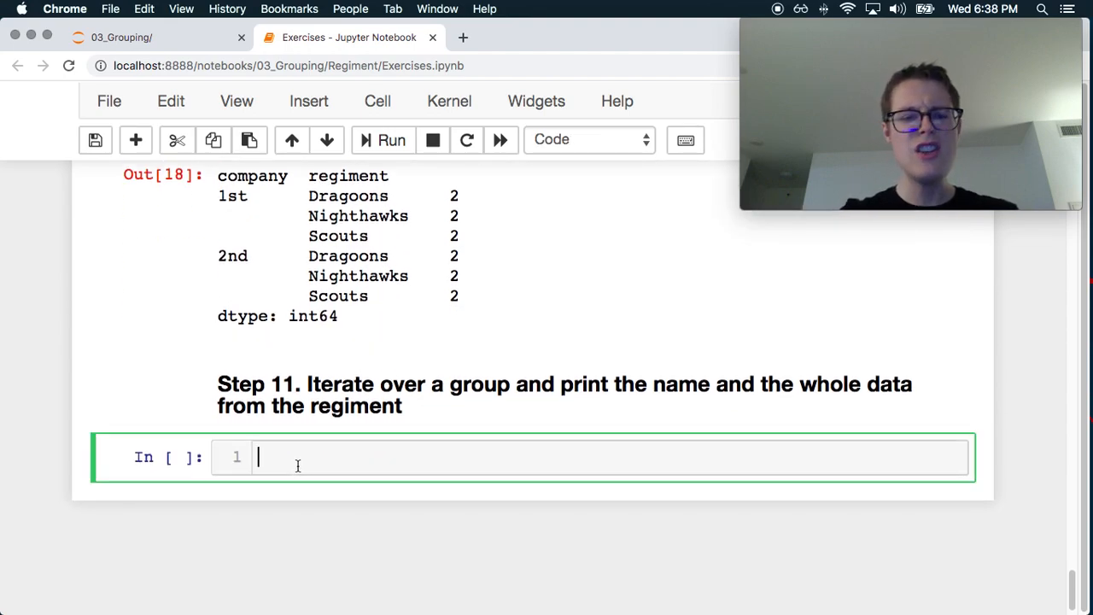
type("for")
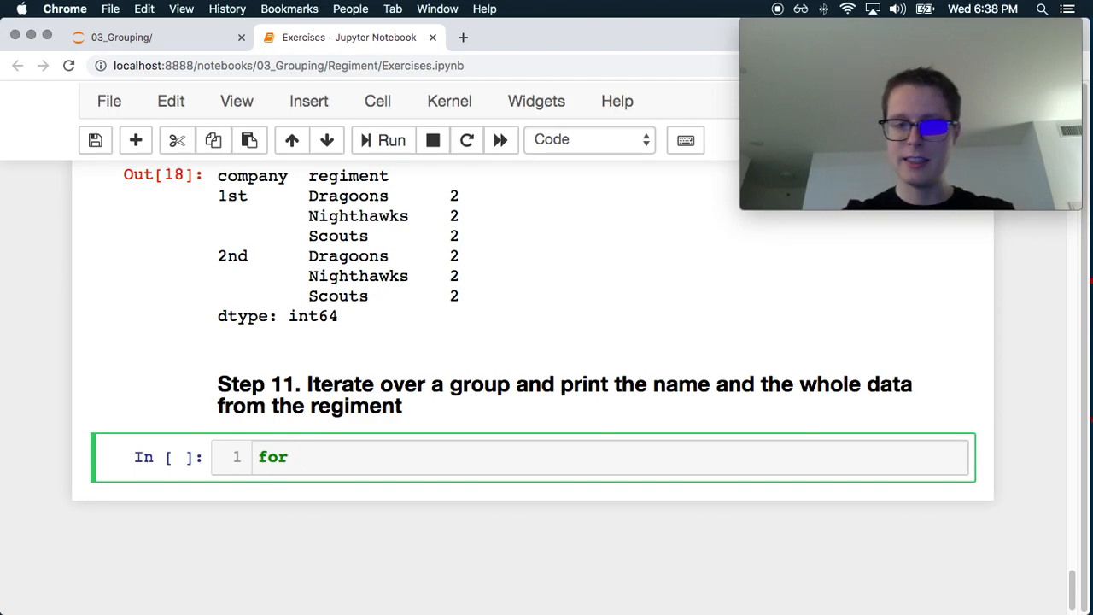
type("gb.")
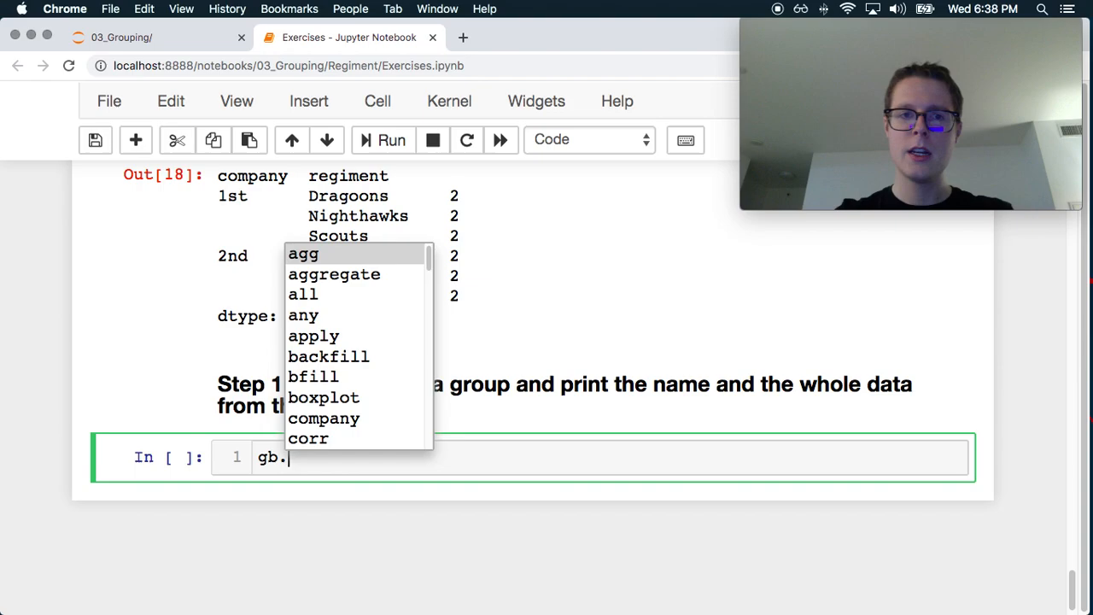
scroll("down", 3)
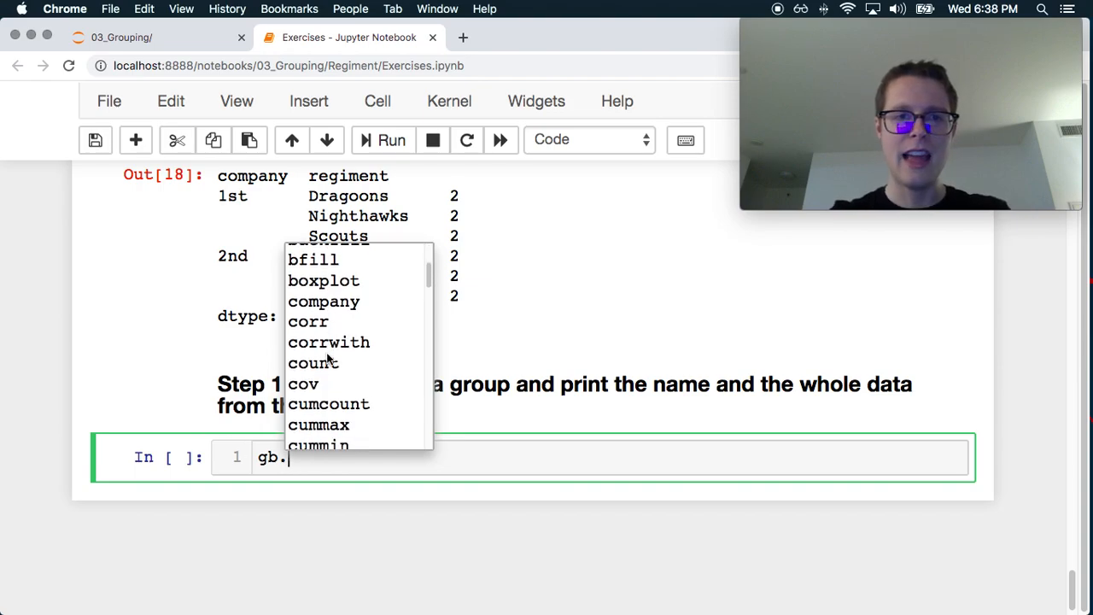
scroll("down", 3)
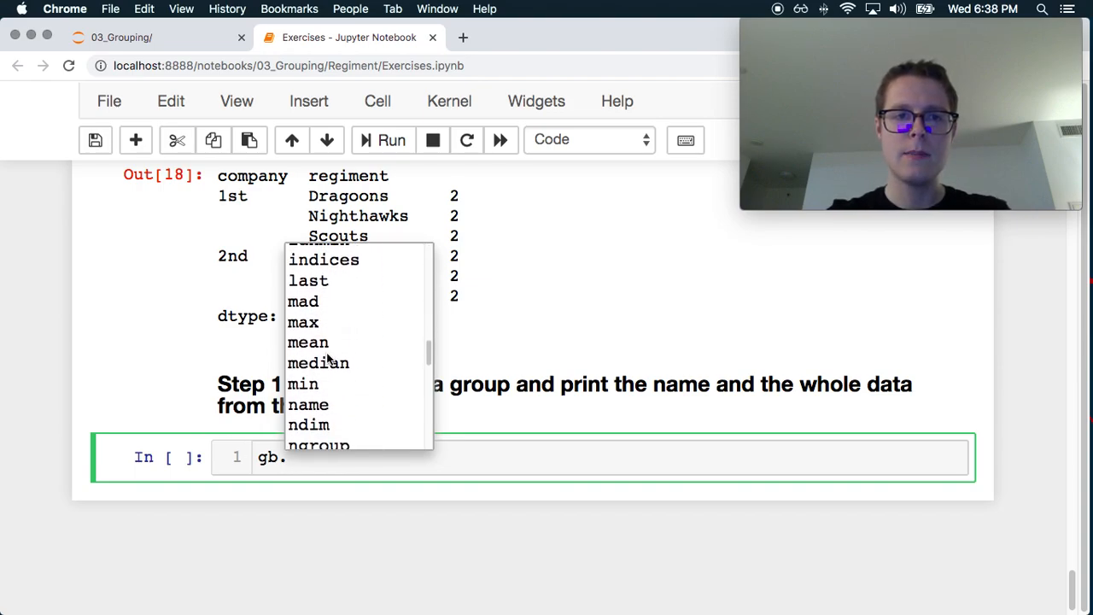
scroll("down", 3)
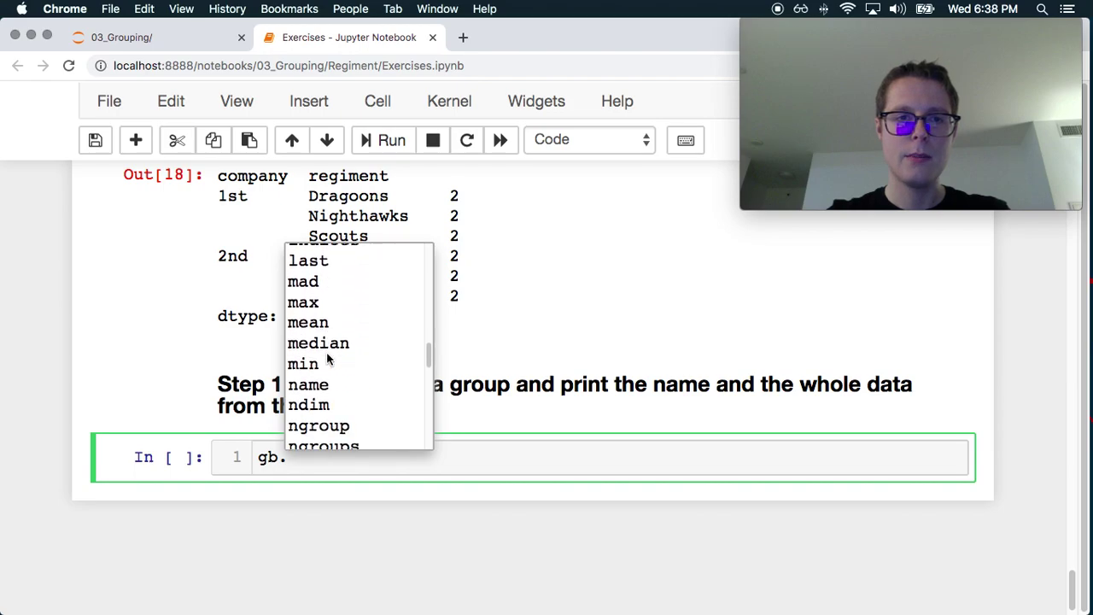
scroll("down", 3)
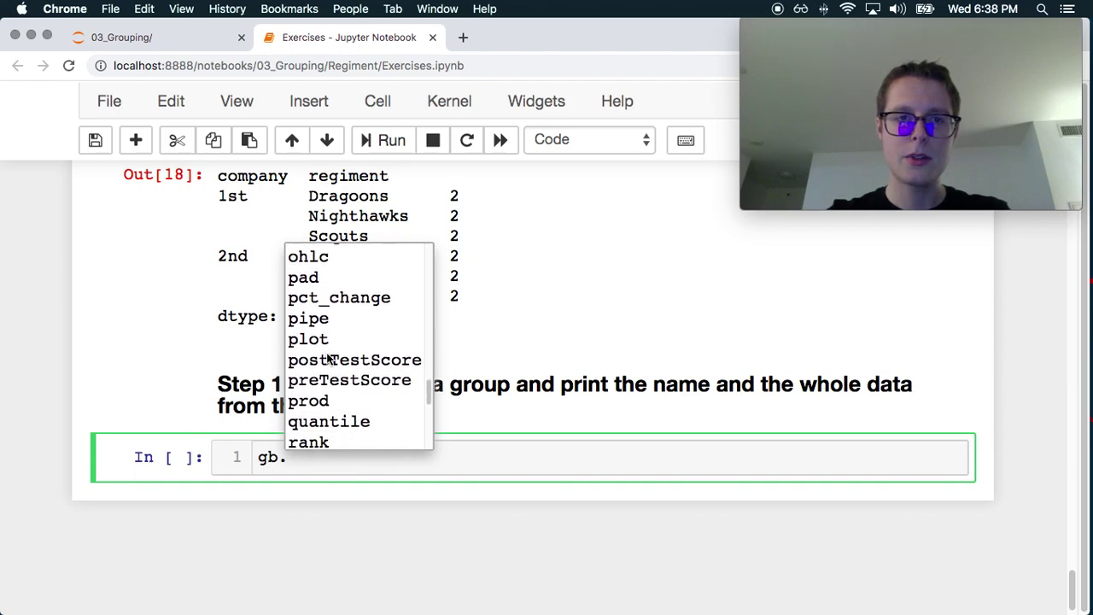
scroll("down", 3)
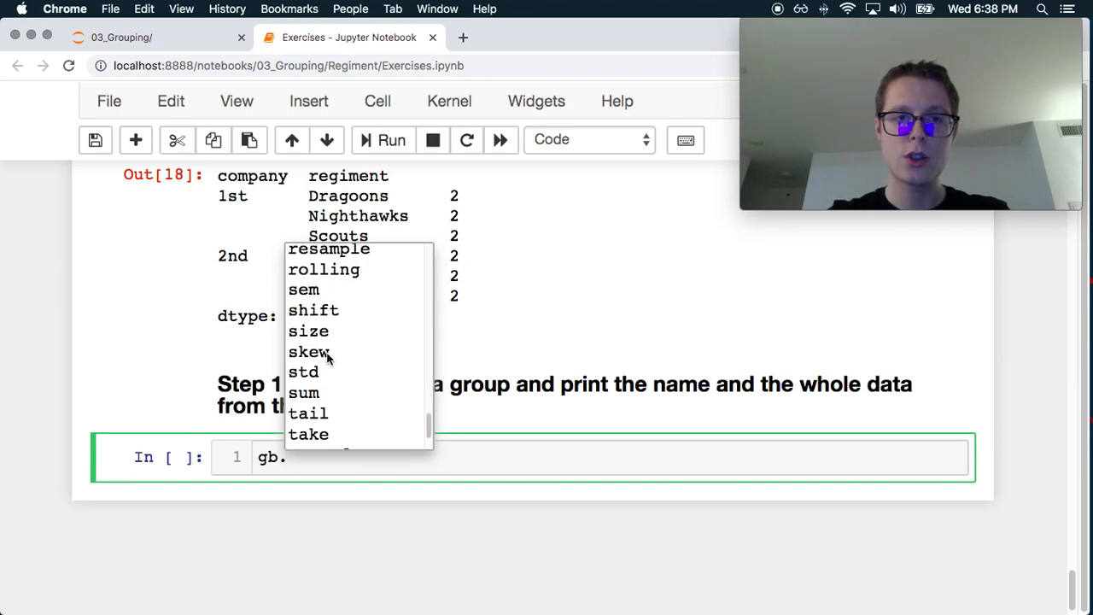
scroll("down", 3)
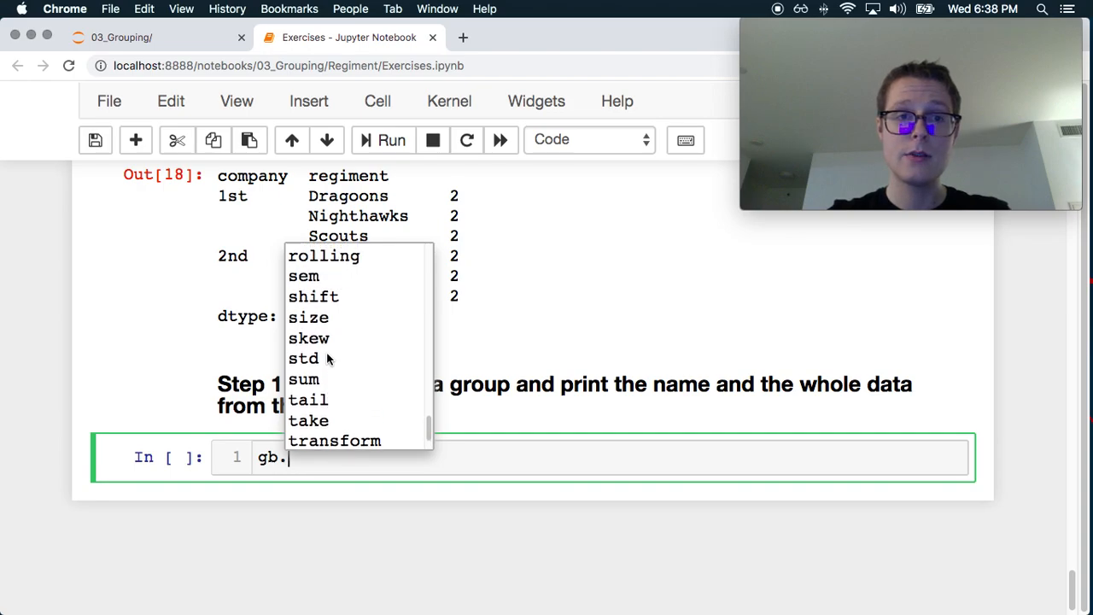
scroll("up", 3)
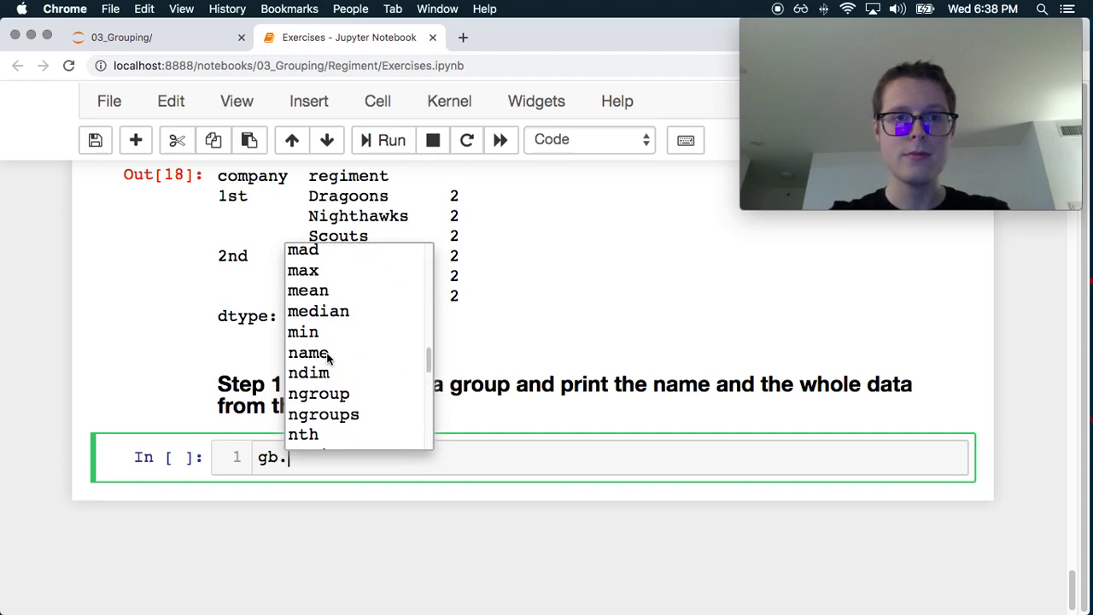
scroll("up", 3)
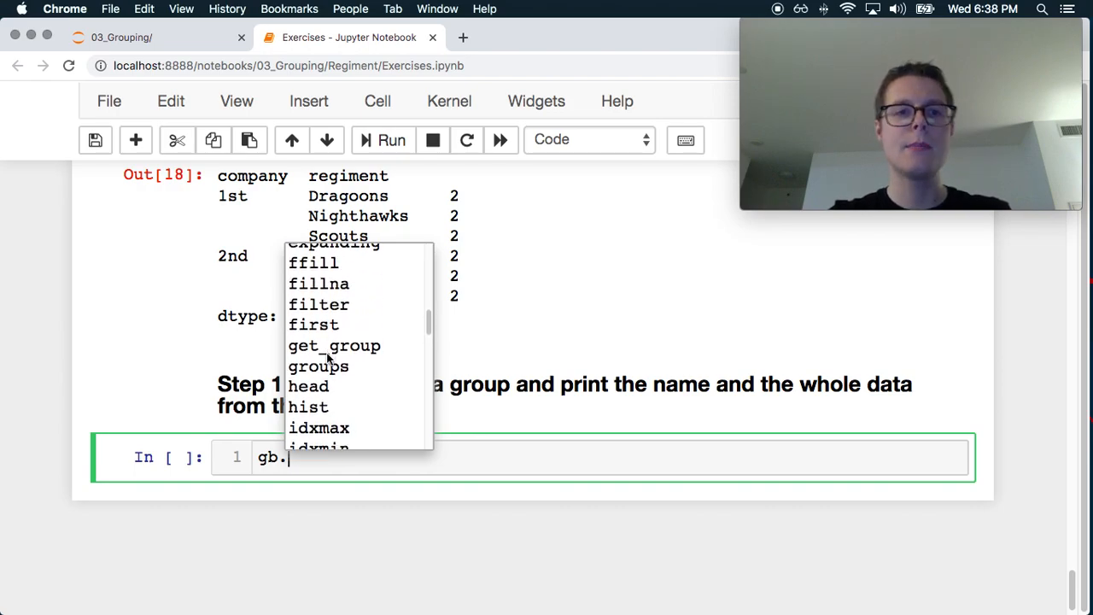
scroll("up", 3)
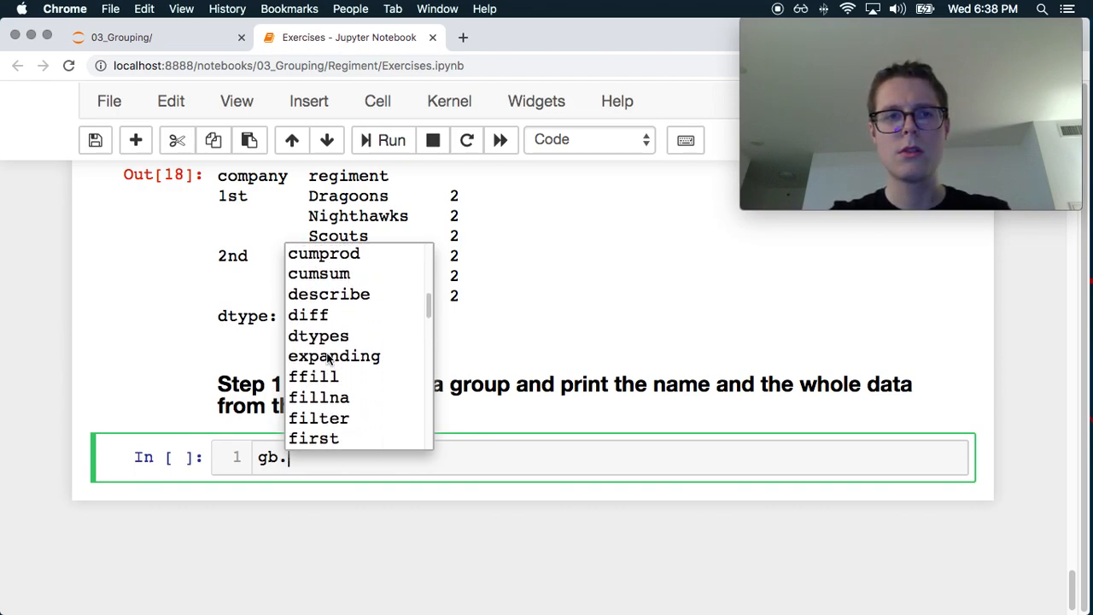
scroll("up", 3)
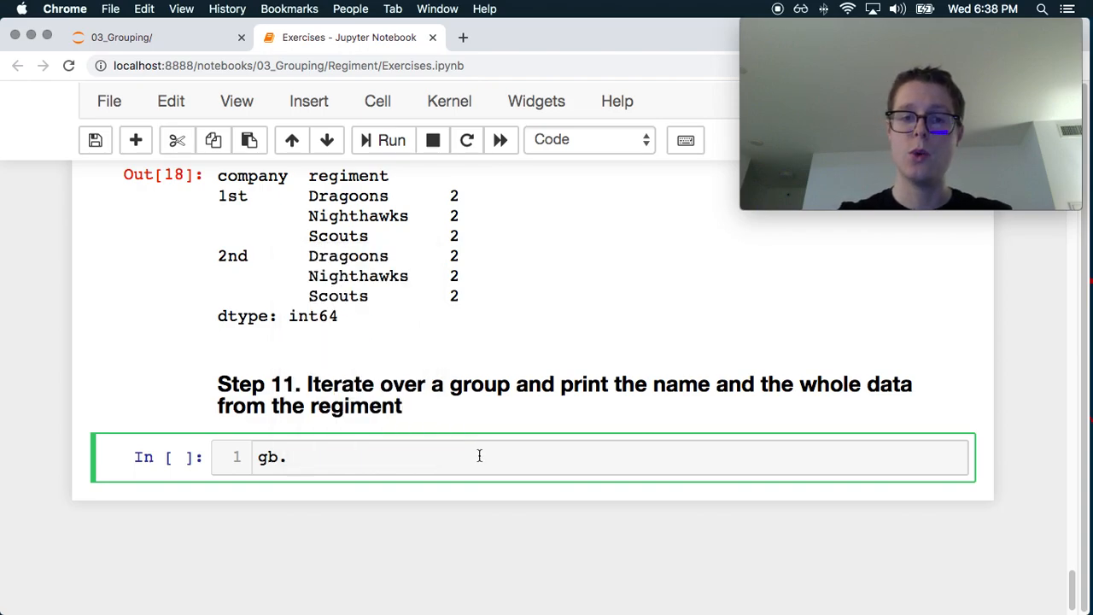
type("groups?")
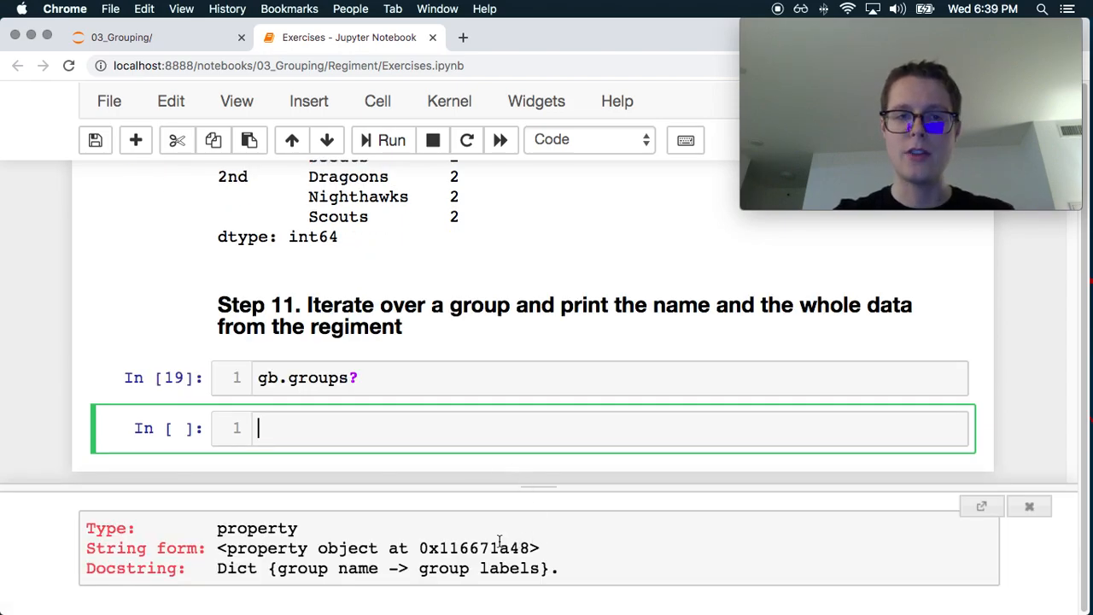
Run gb.groups to show the group labels, then run `for g in gb: print(g)` to print every group
left_click(431, 378)
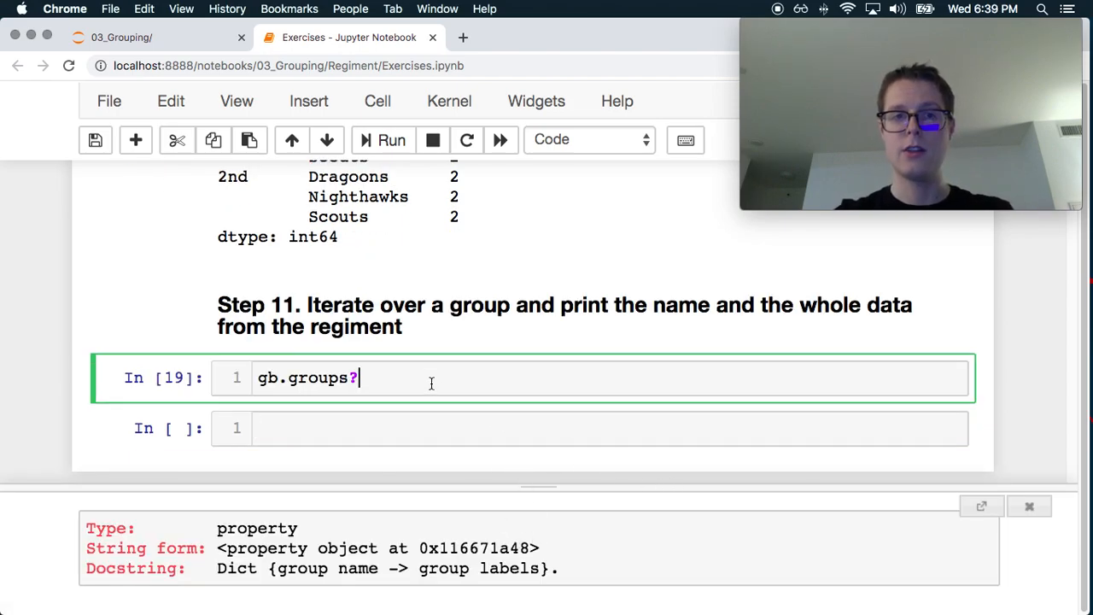
left_click(383, 140)
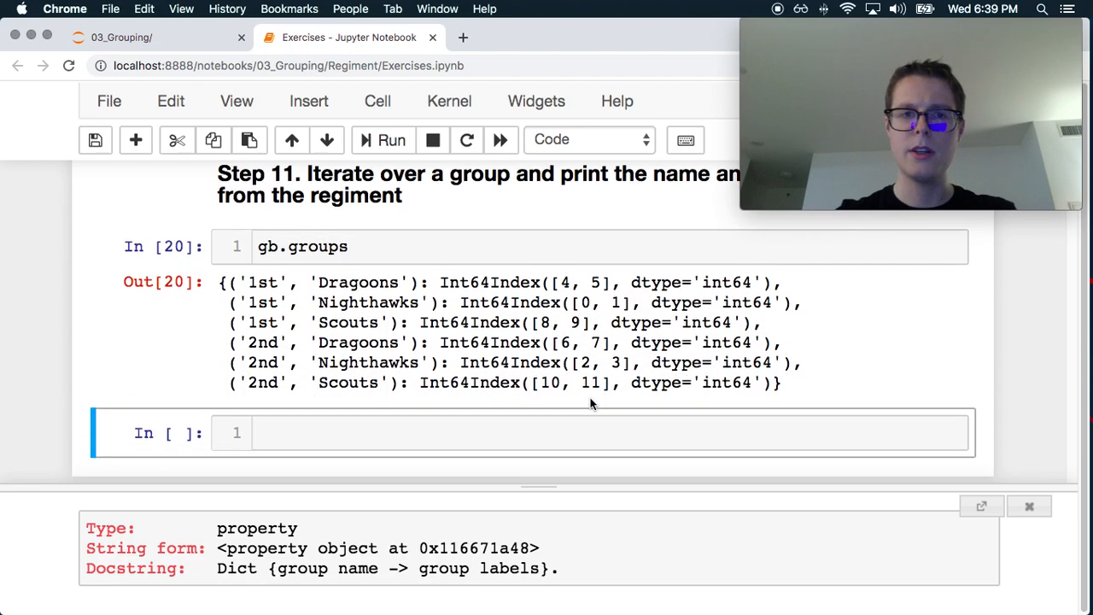
scroll("up", 3)
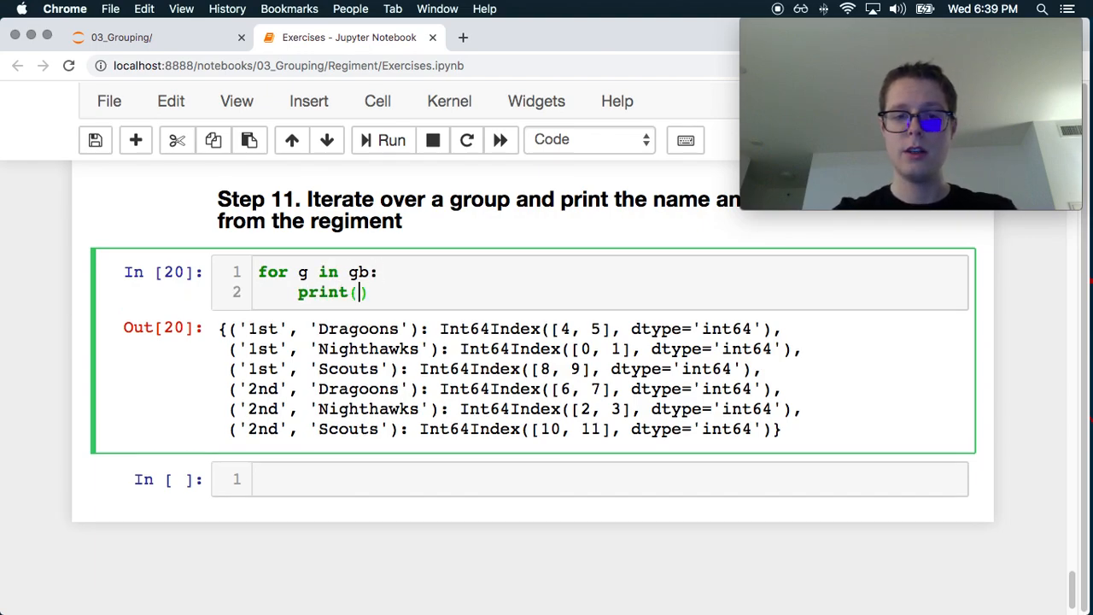
left_click(392, 140)
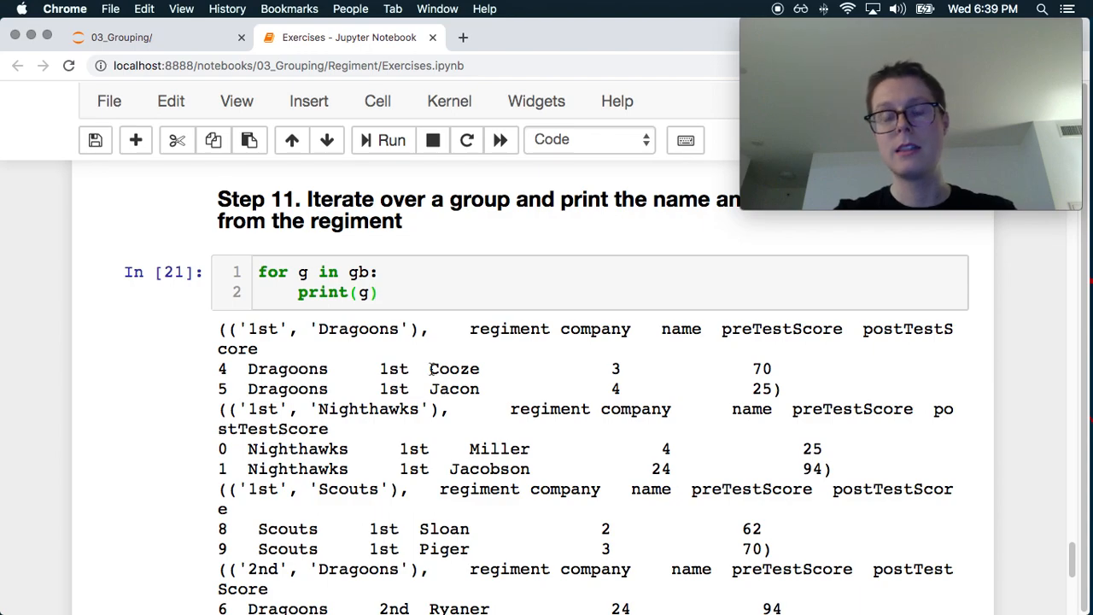
Add a break after print(g) so the loop prints only the 1st Dragoons group (Cooze, Jacon)
scroll("up", 3)
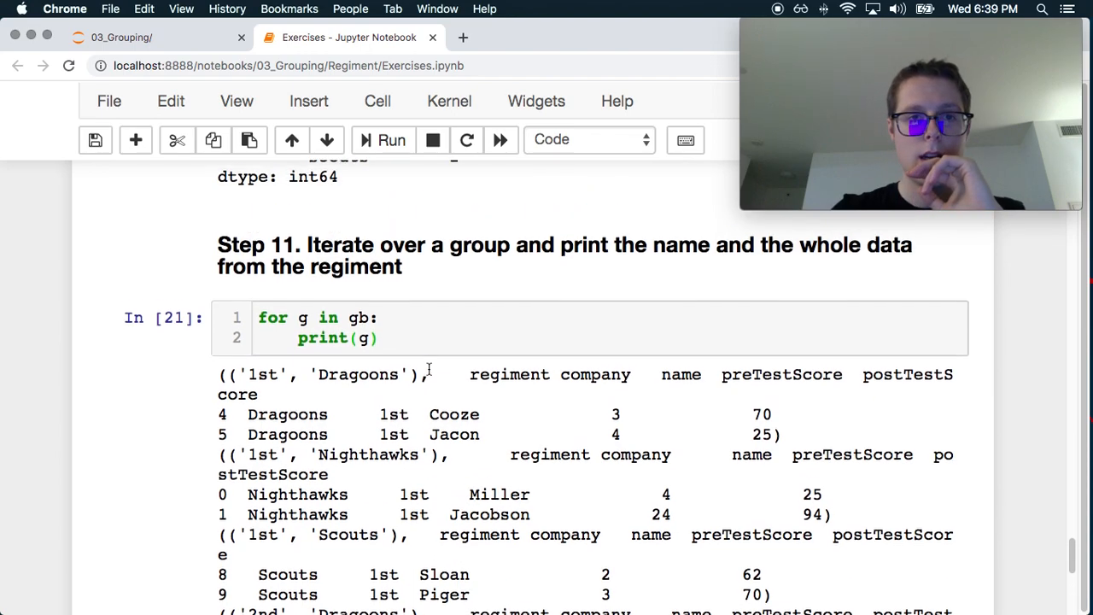
left_click(380, 319)
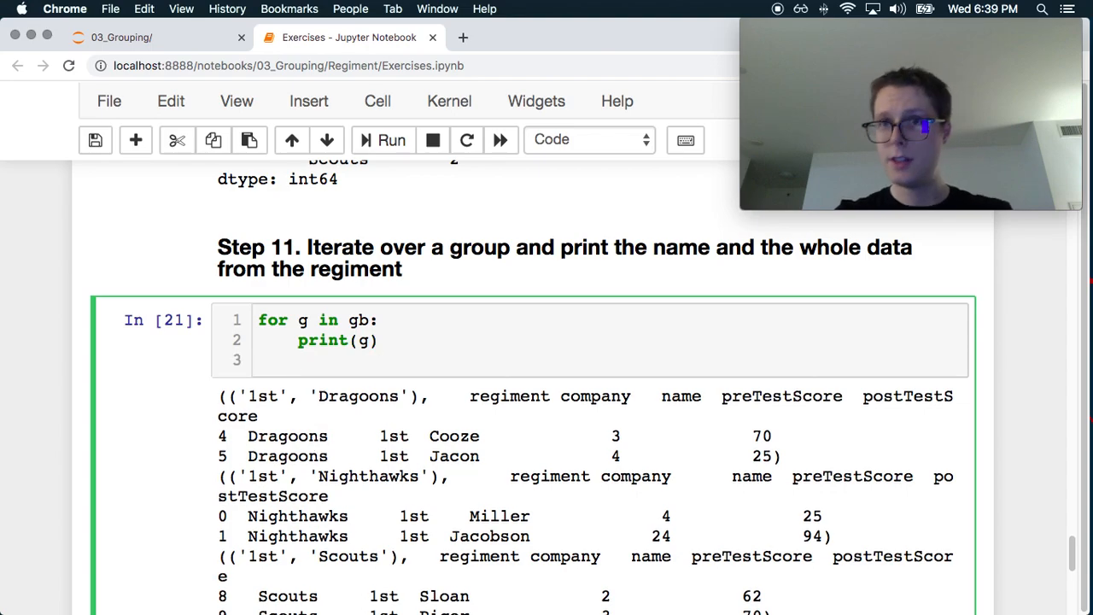
type("break")
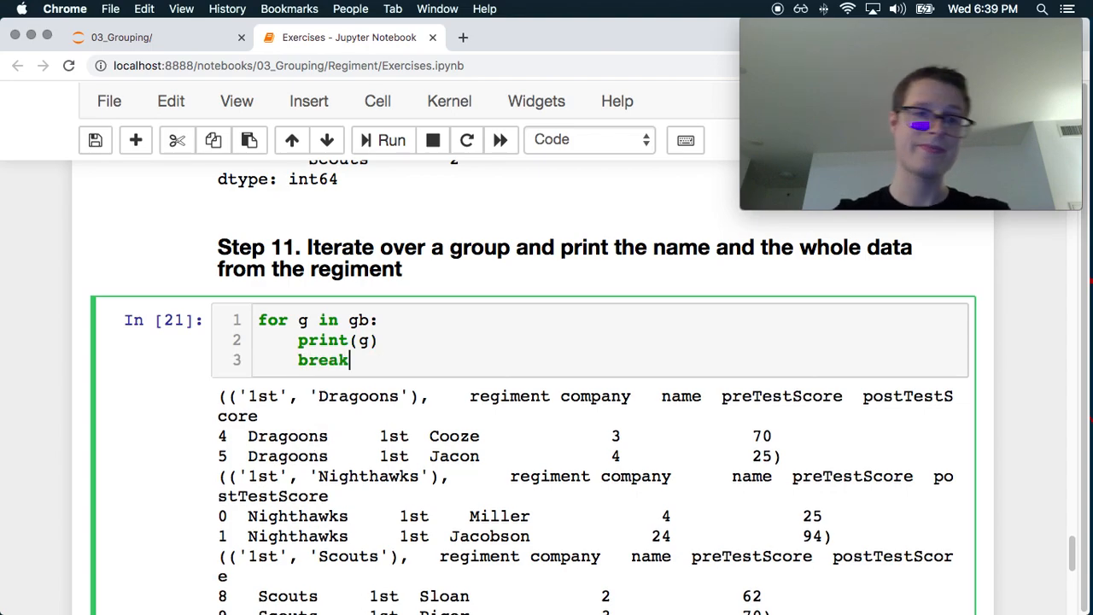
left_click(393, 140)
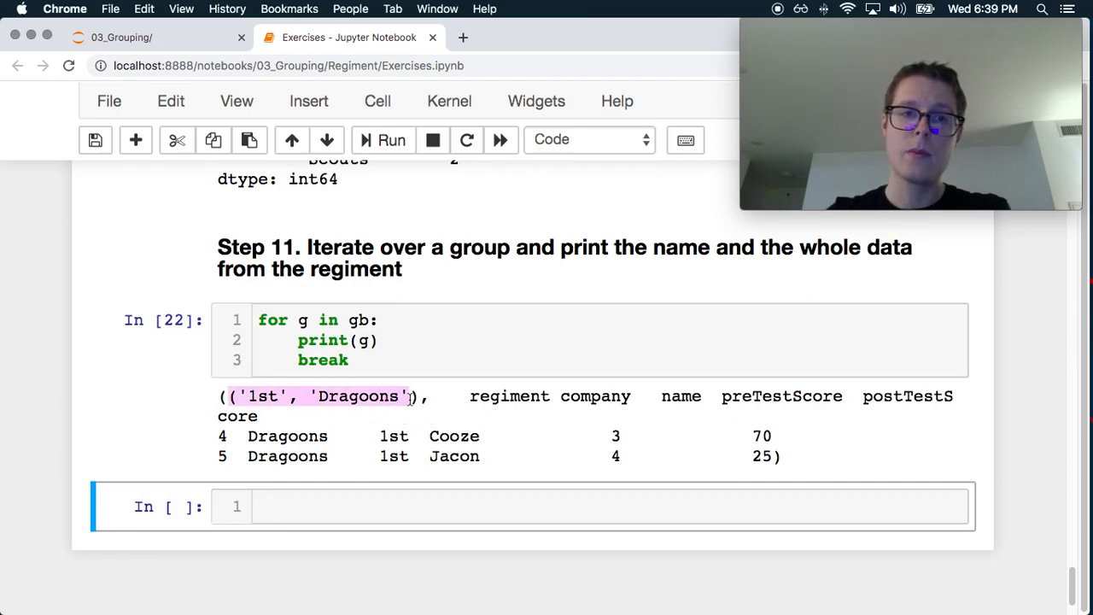
left_click(444, 400)
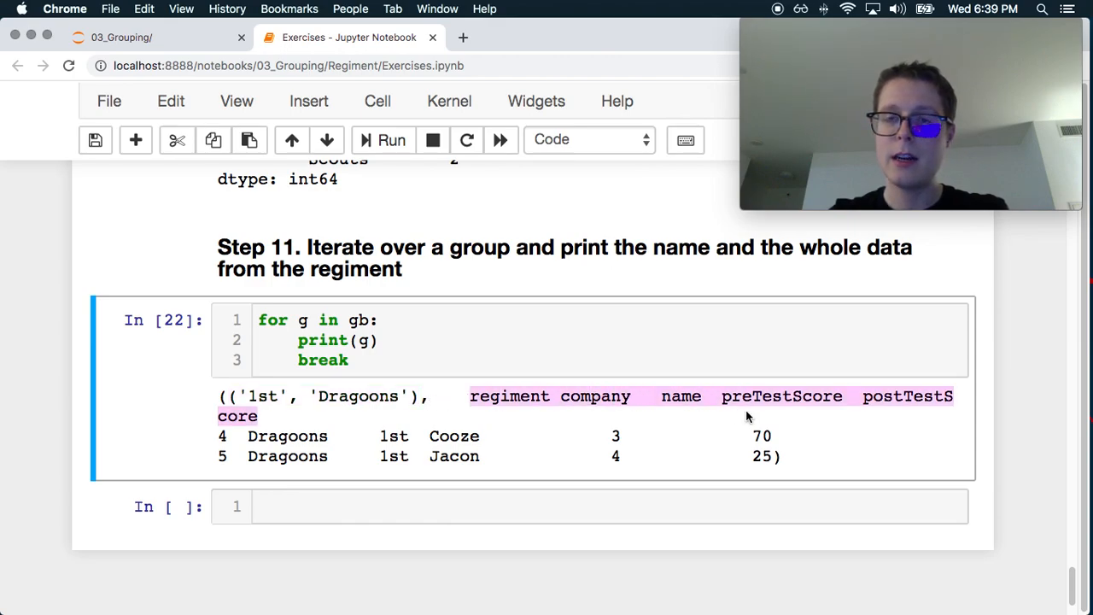
mouse_move(752, 430)
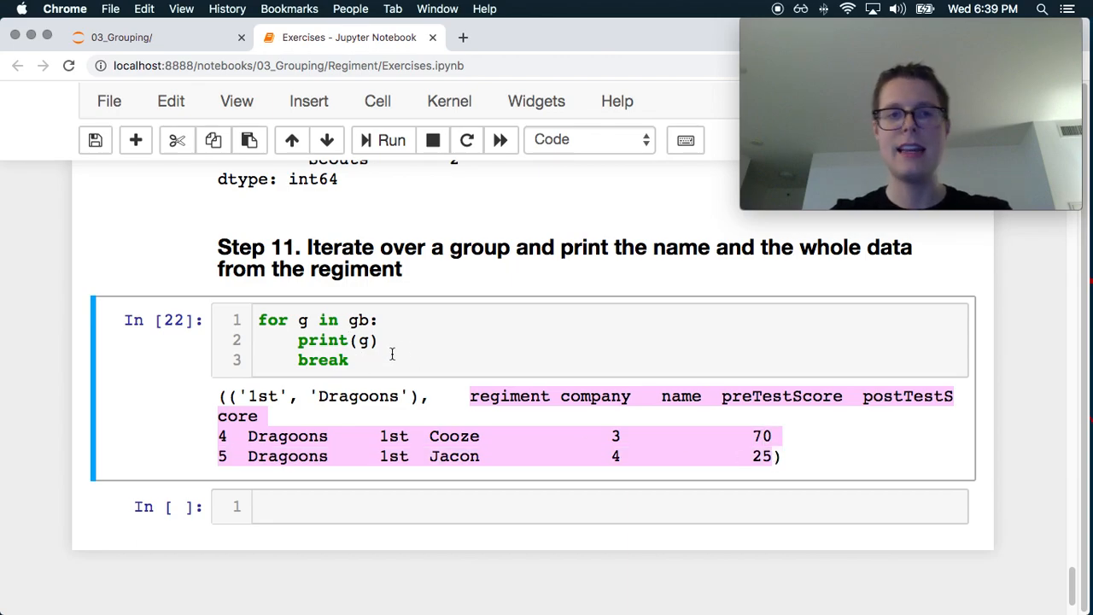
left_click(299, 319)
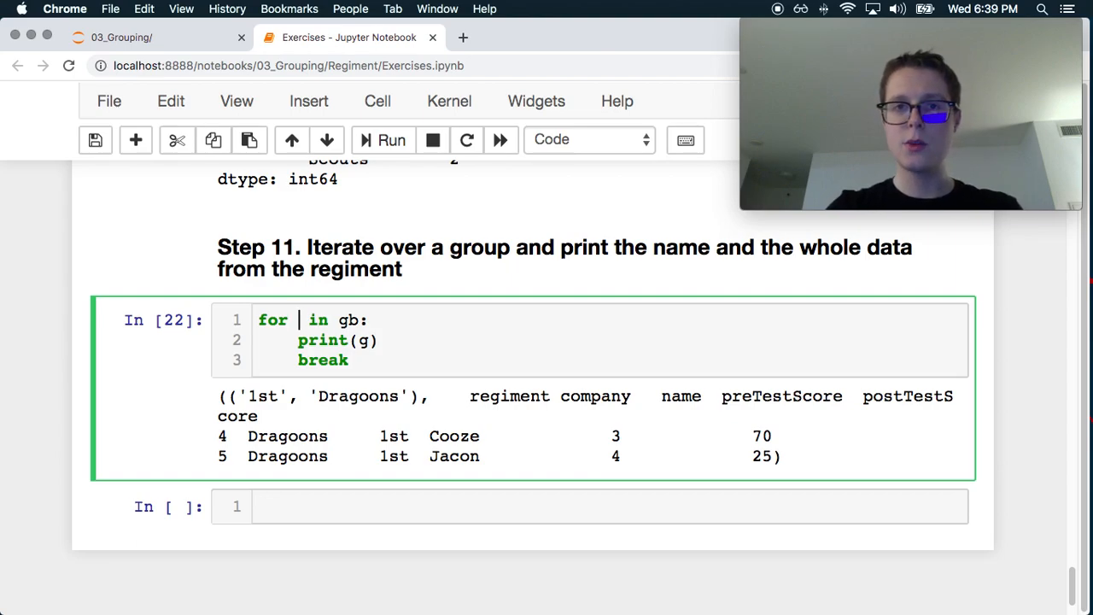
Unpack the loop into group_labels, group_dataframe, drop print(g), and inspect group_dataframe in a new cell
type("grou")
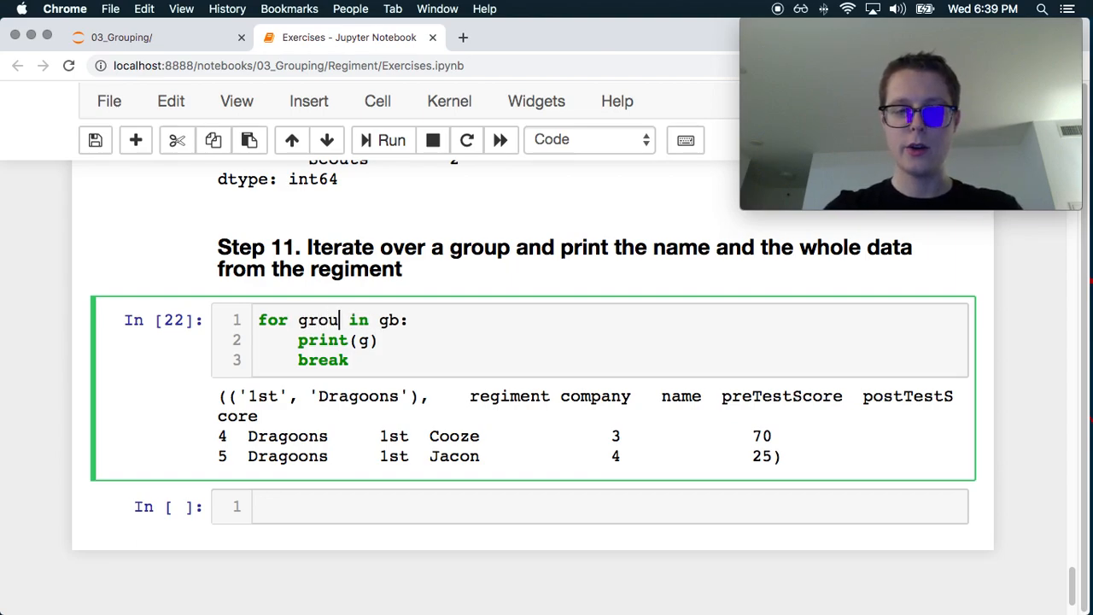
type("_lab")
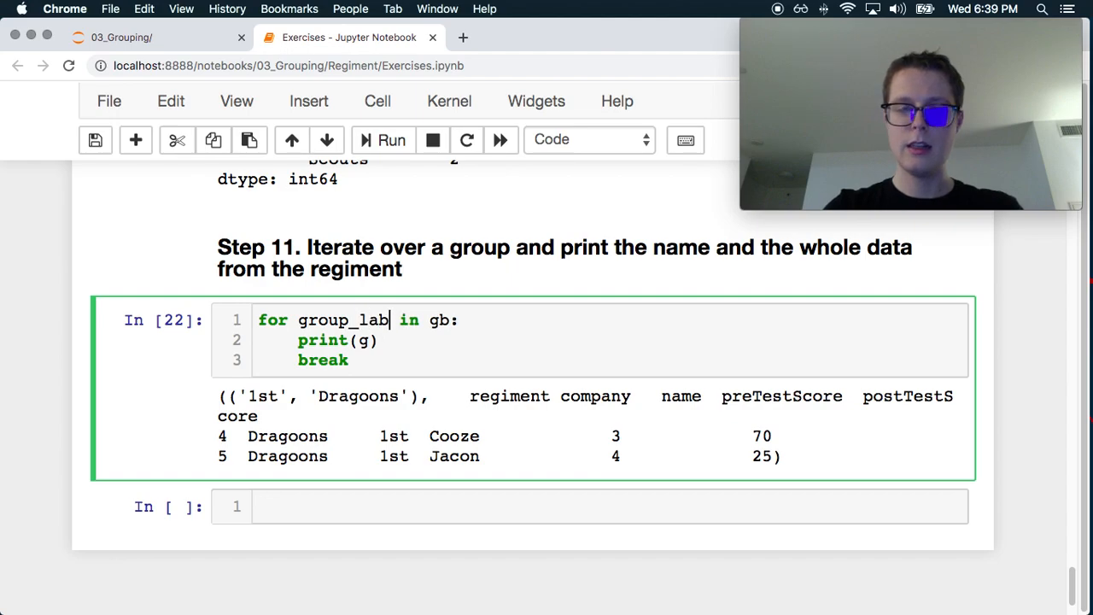
type("els,")
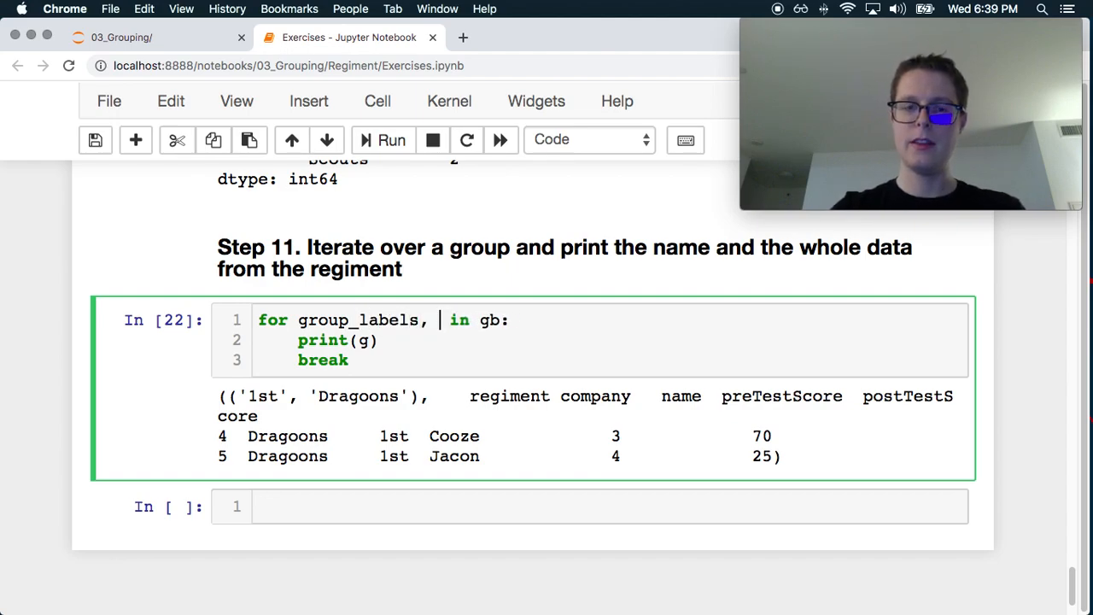
type("group_dataframe")
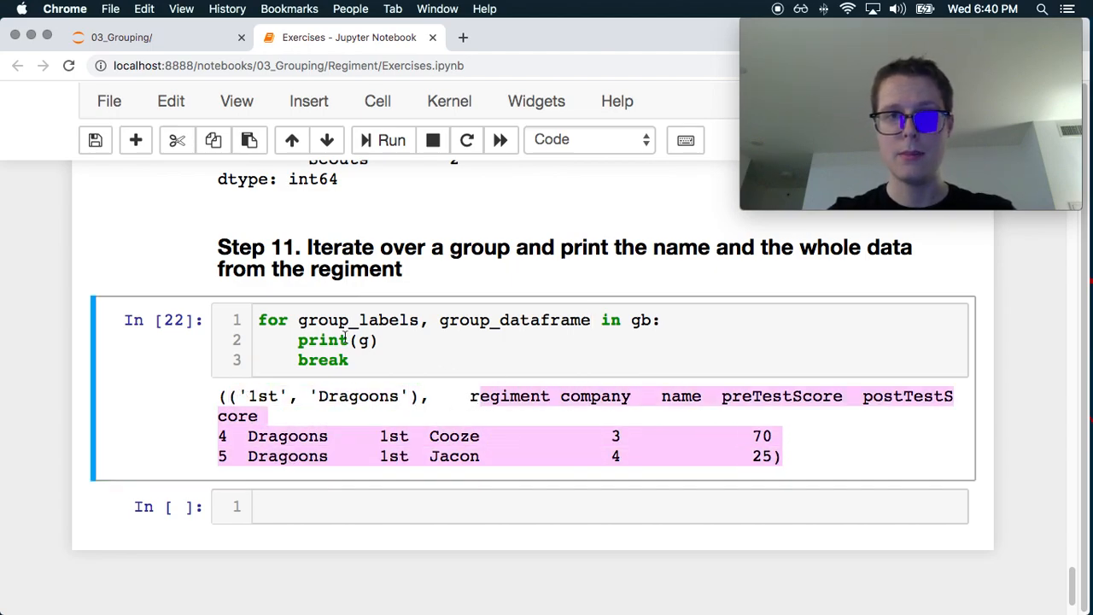
double_click(514, 320)
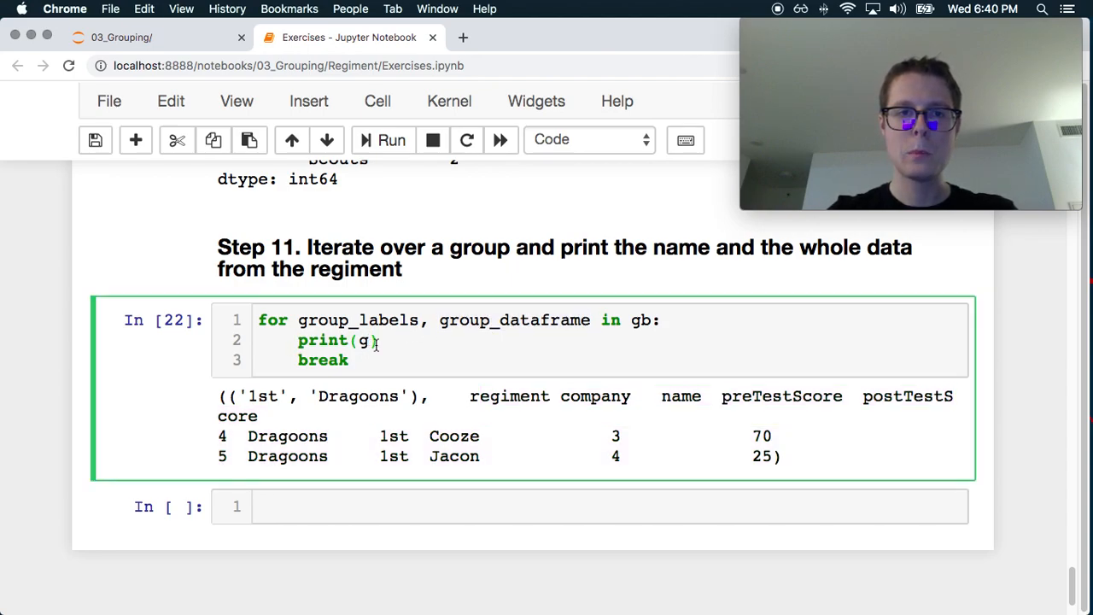
key("Backspace")
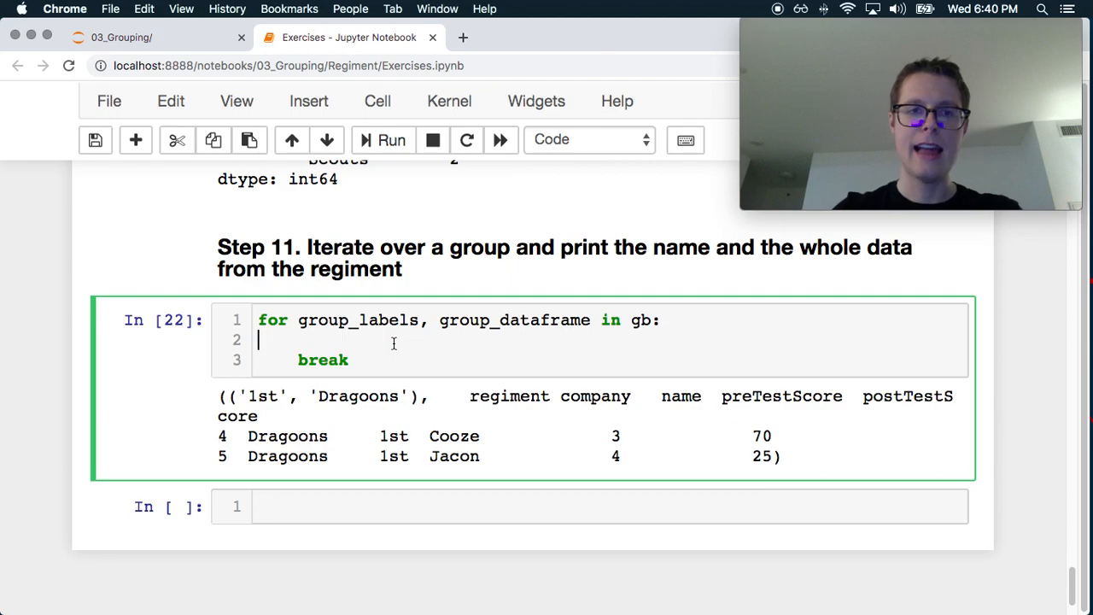
left_click(391, 140)
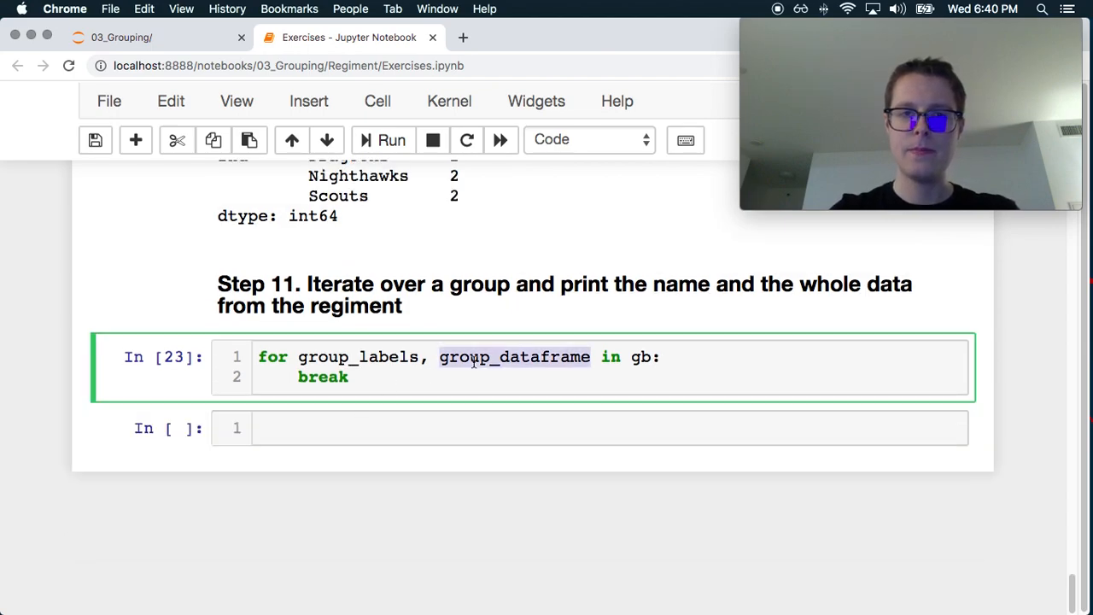
left_click(392, 140)
type("p")
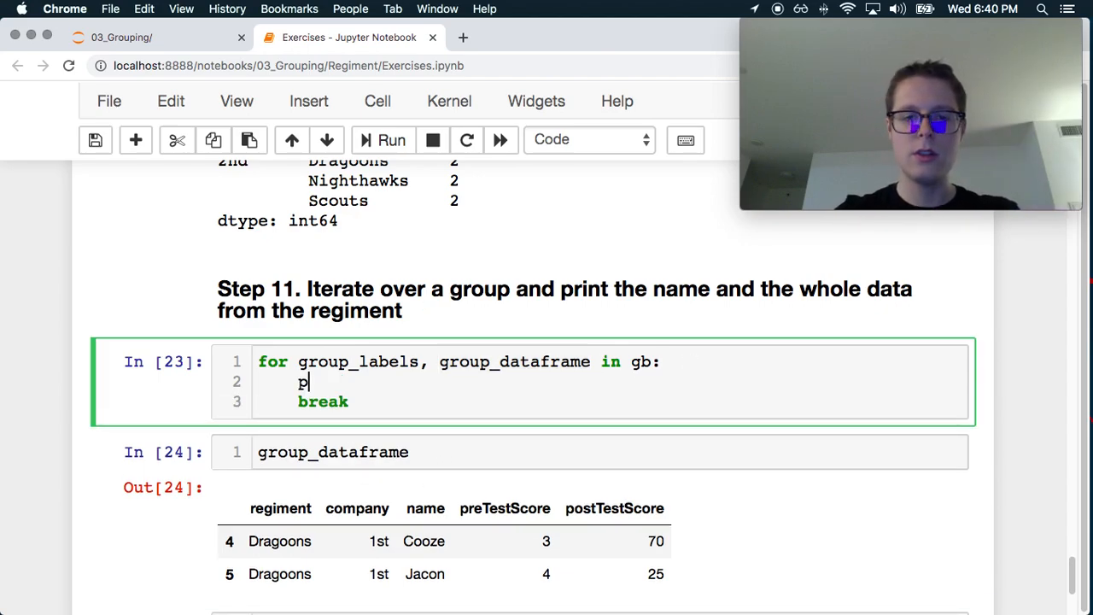
Make the loop print(group_dataframe), showing only the 1st Dragoons rows for Cooze and Jacon
type("rint")
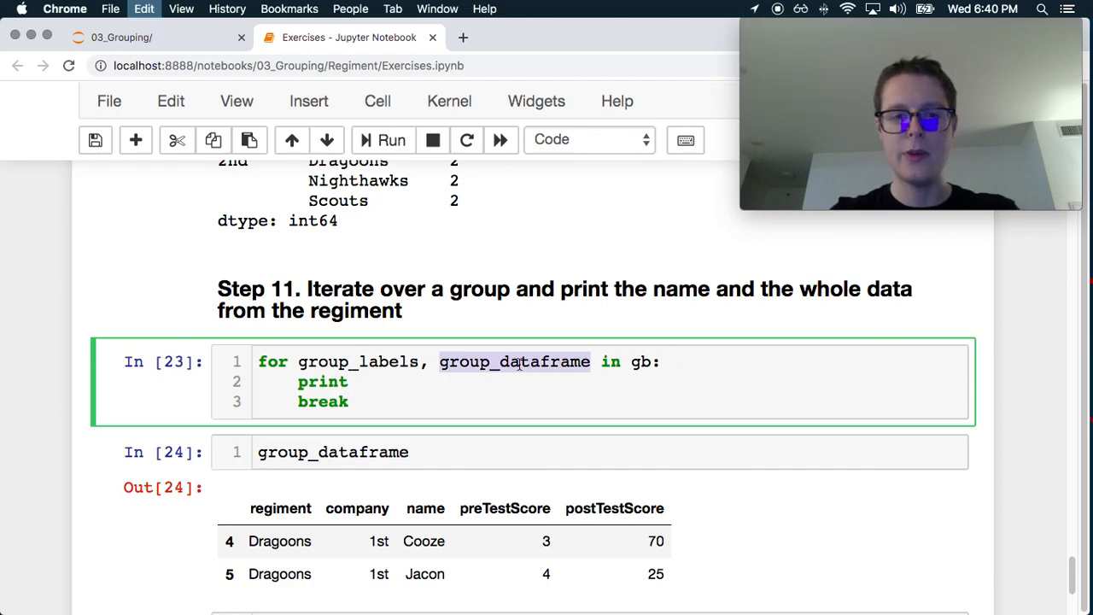
type("(group_dataframe)")
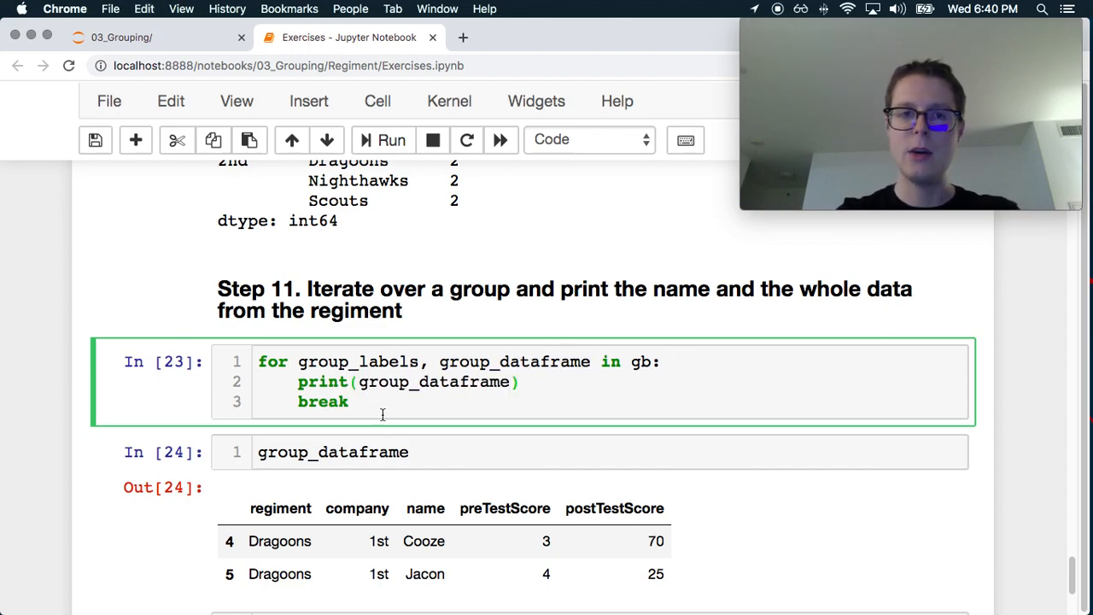
left_click(391, 140)
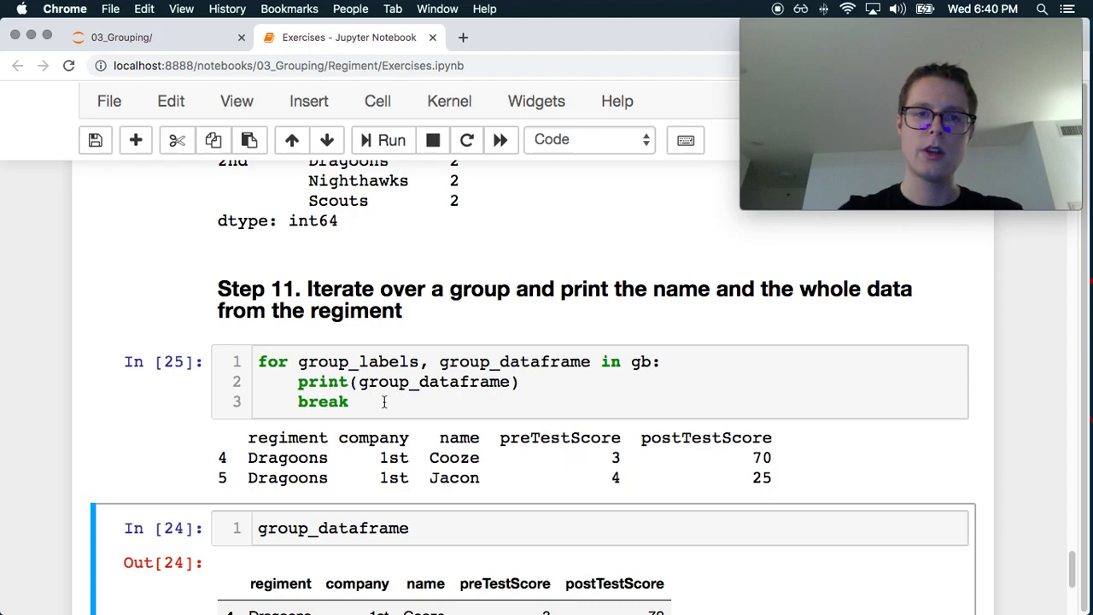
scroll("down", 3)
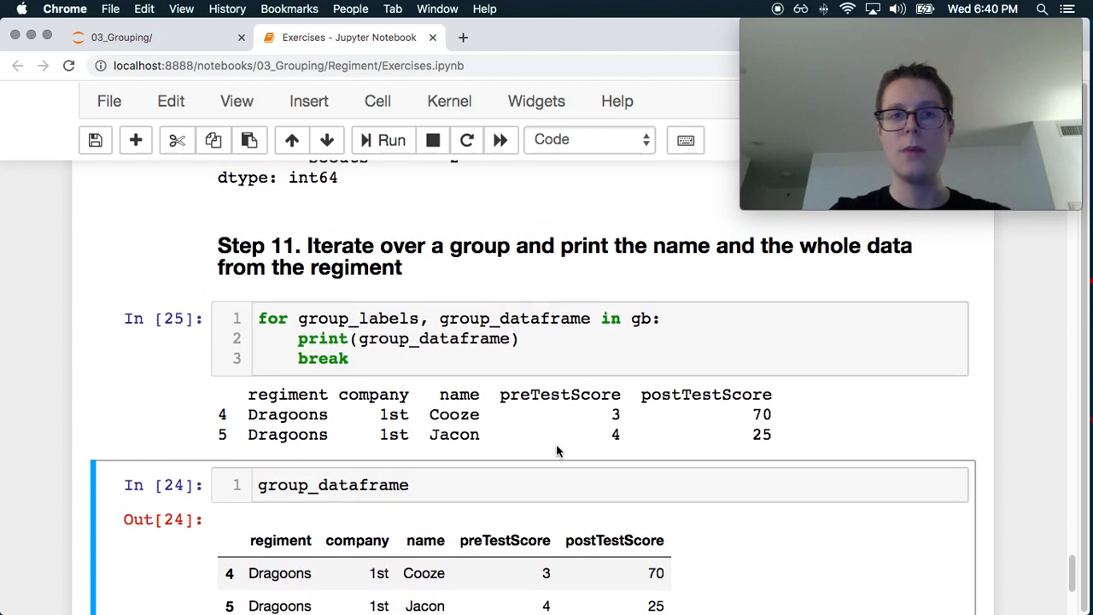
mouse_move(659, 318)
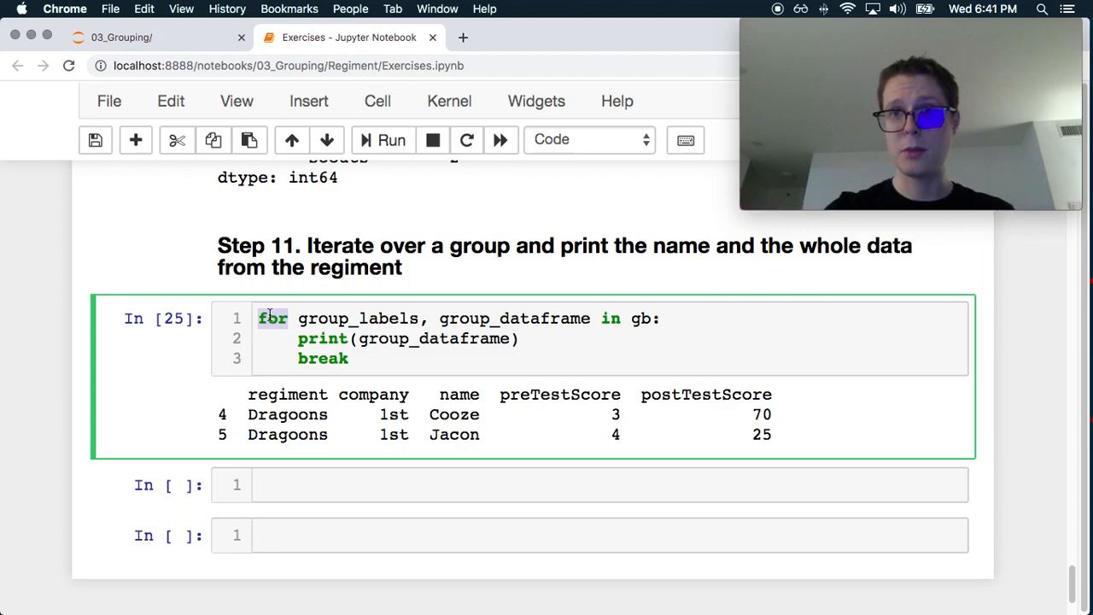
From the 03_Grouping file browser, open Regiment/Exercises_solutions.ipynb
left_click(128, 37)
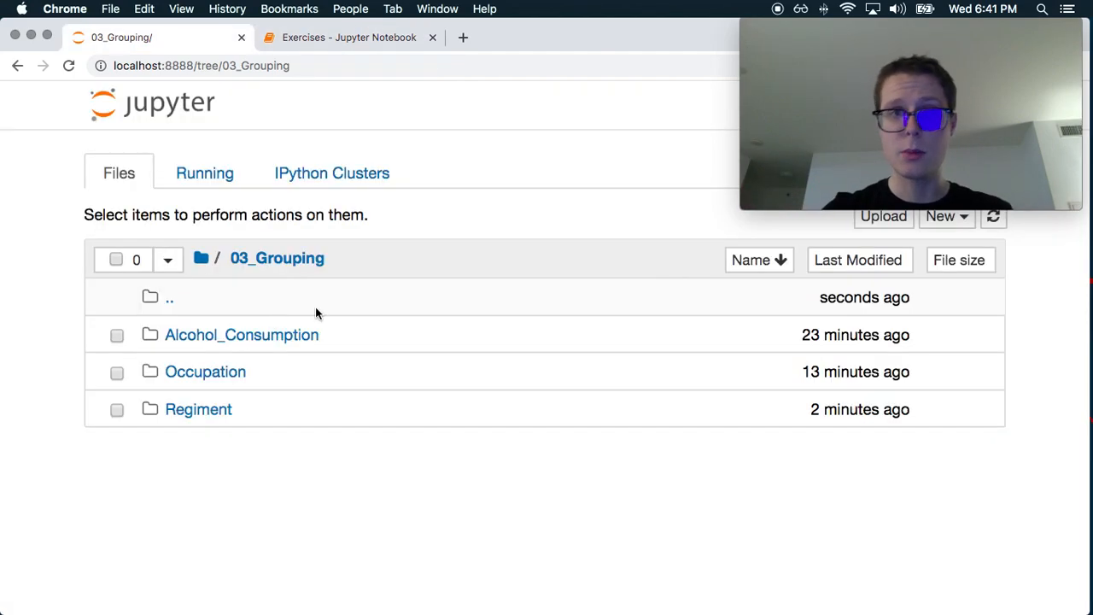
left_click(198, 410)
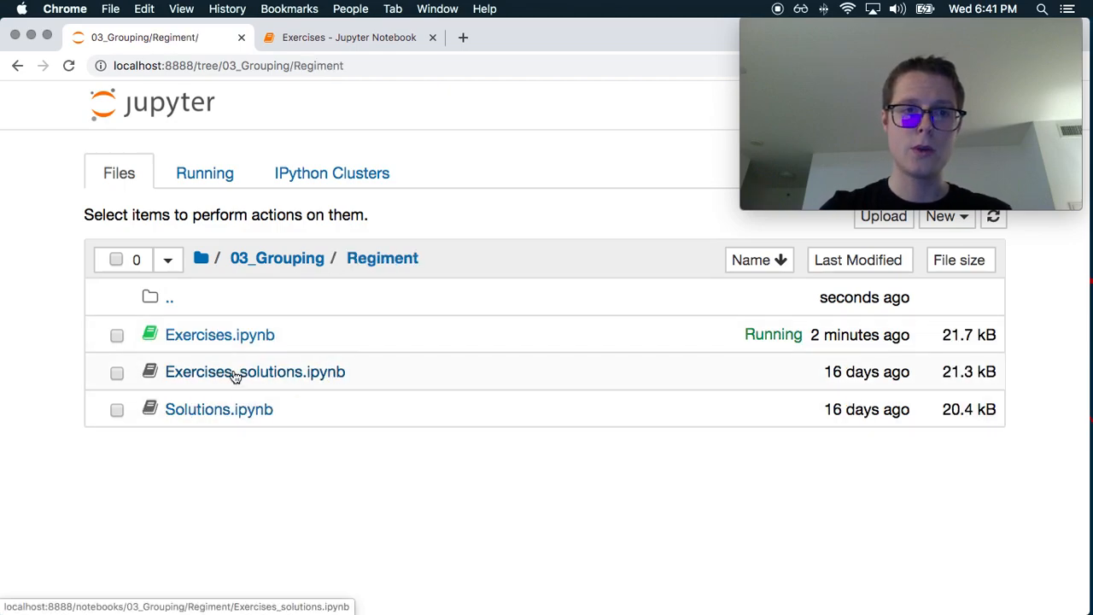
left_click(256, 372)
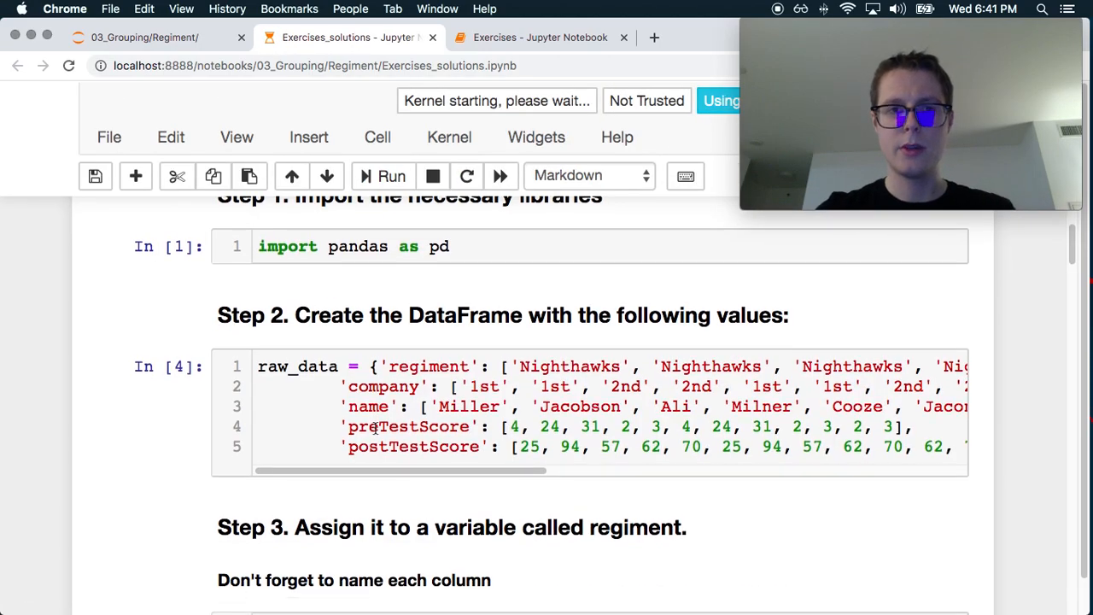
scroll("down", 3)
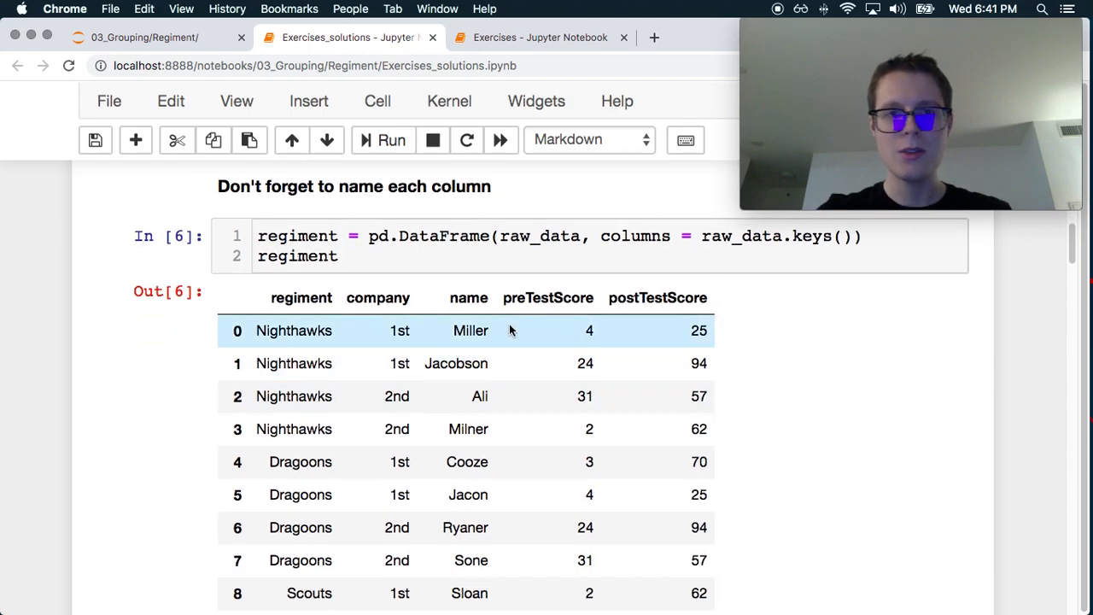
scroll("down", 3)
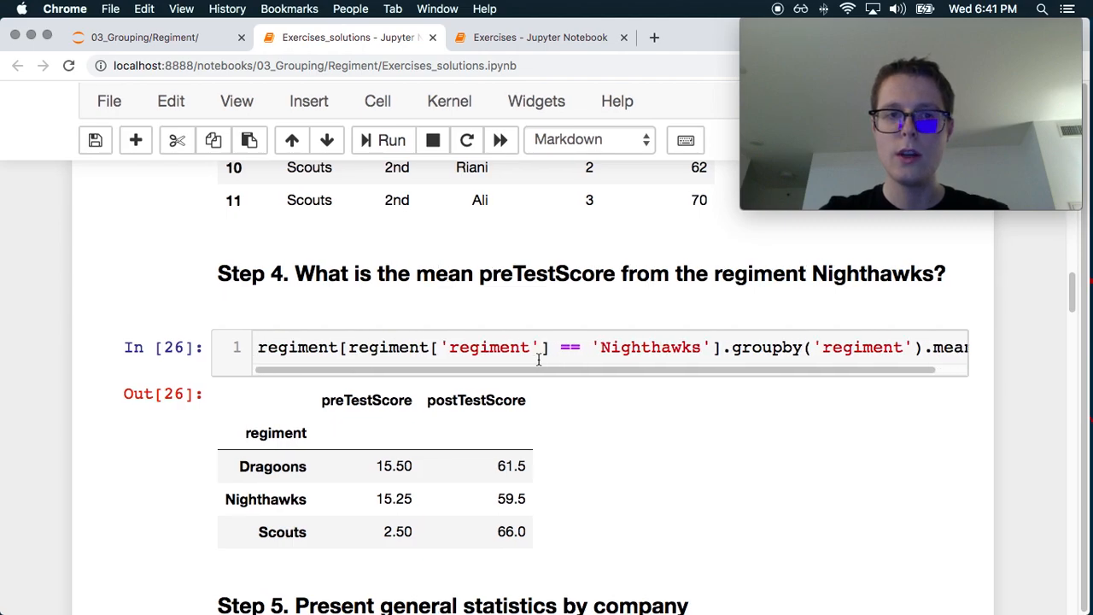
scroll("right", 3)
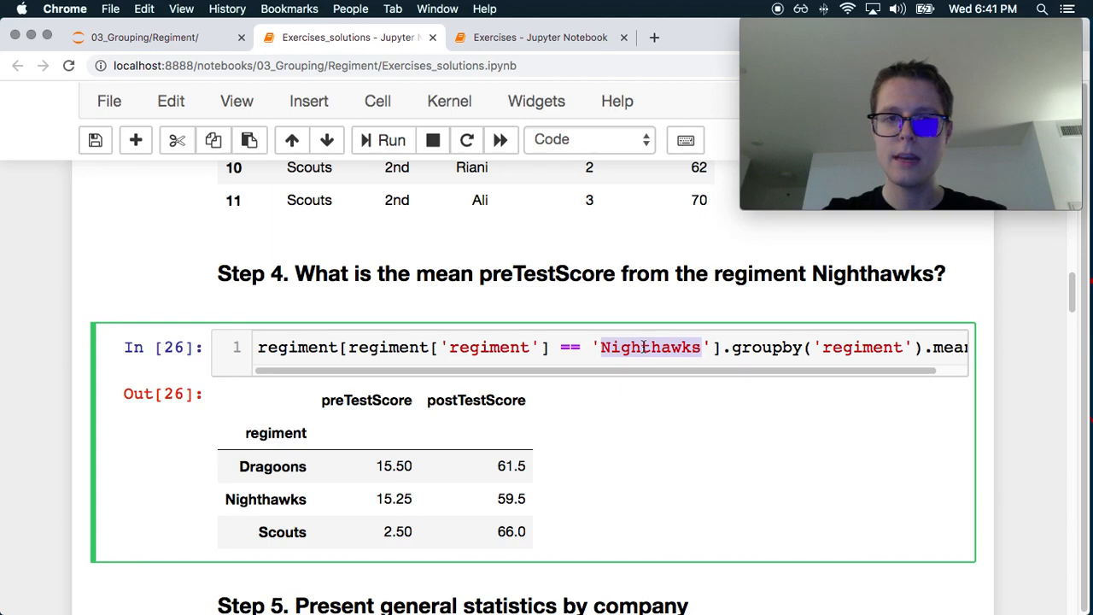
scroll("right", 3)
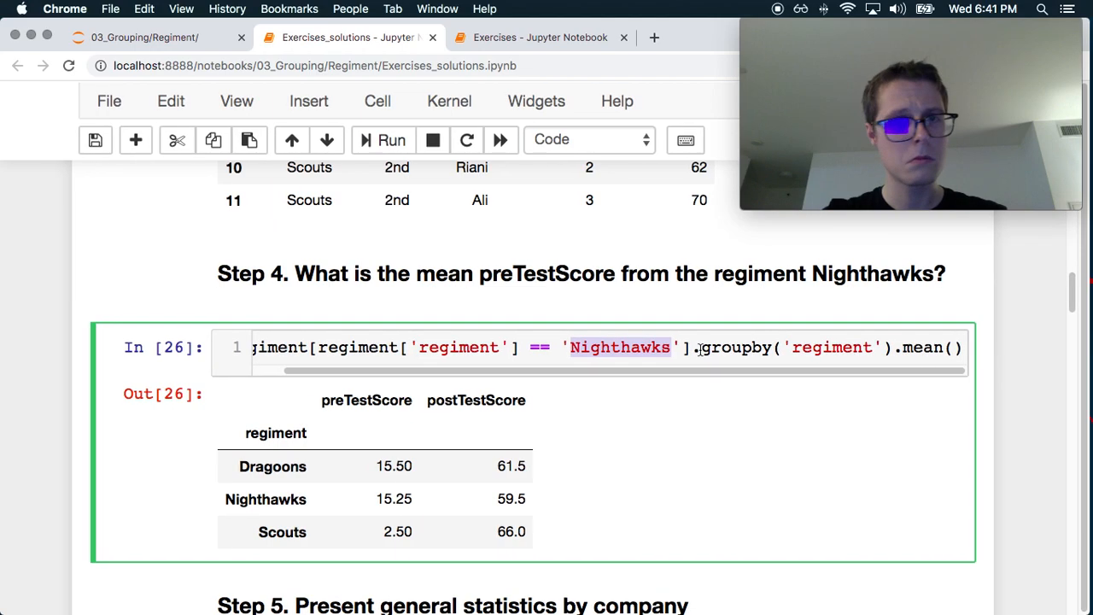
scroll("down", 3)
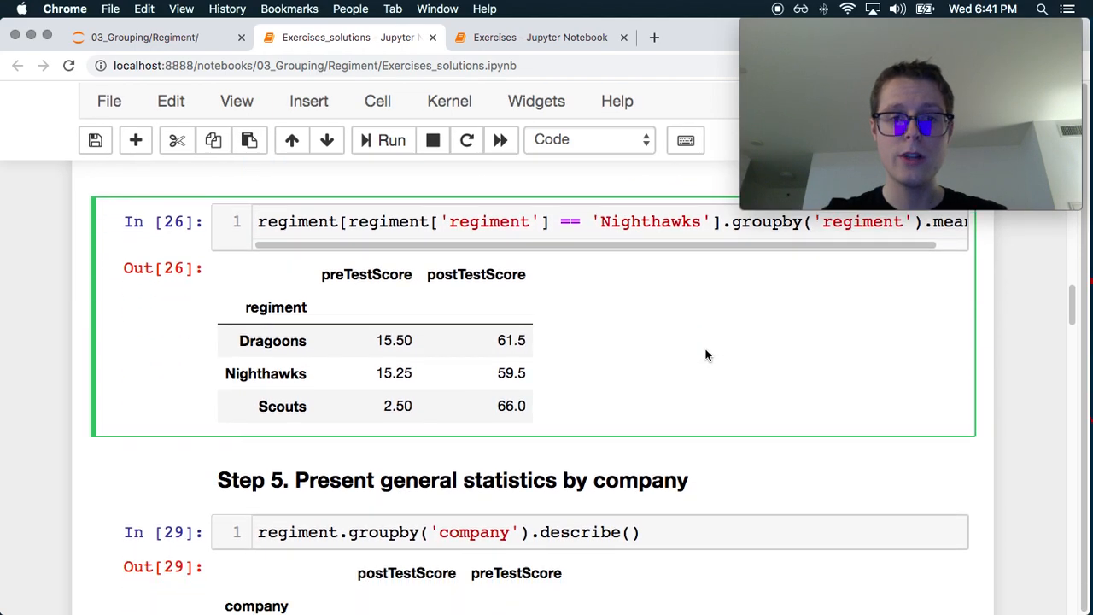
scroll("down", 3)
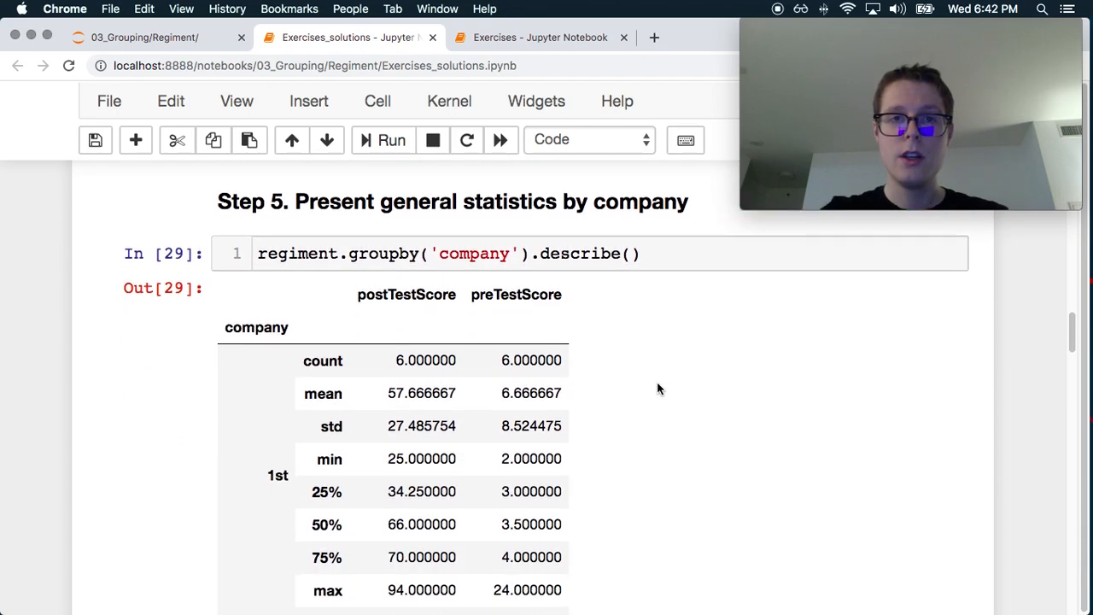
scroll("down", 3)
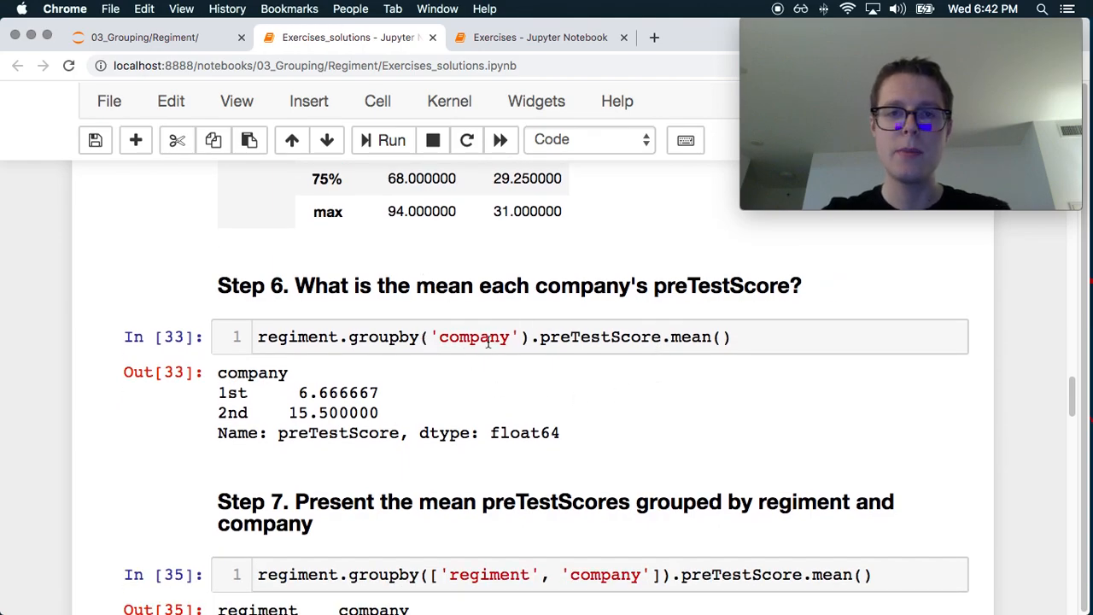
scroll("down", 3)
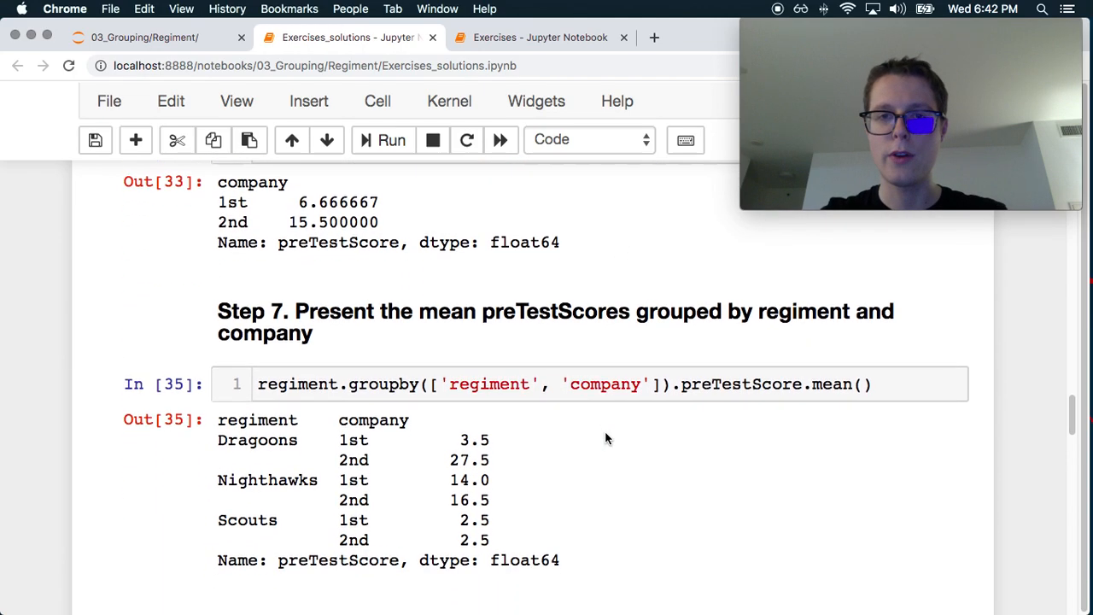
scroll("down", 3)
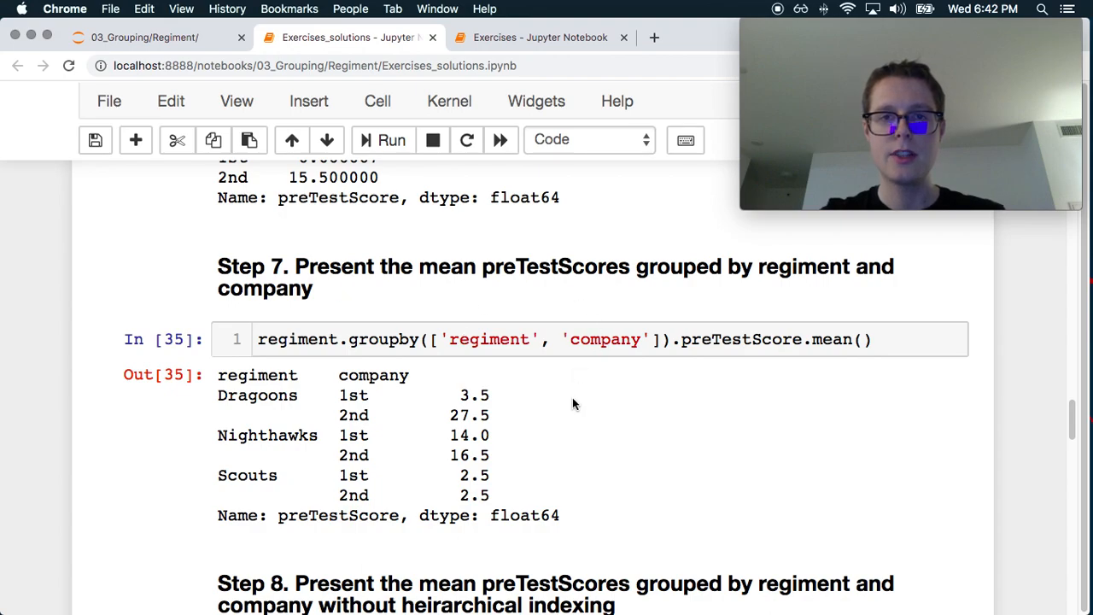
mouse_move(577, 410)
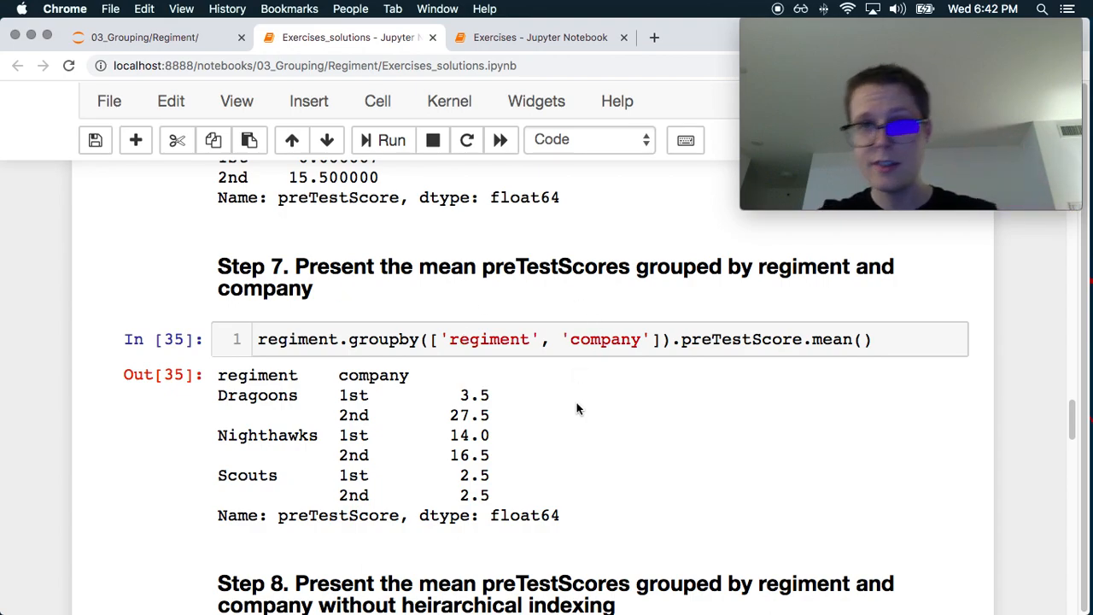
mouse_move(649, 382)
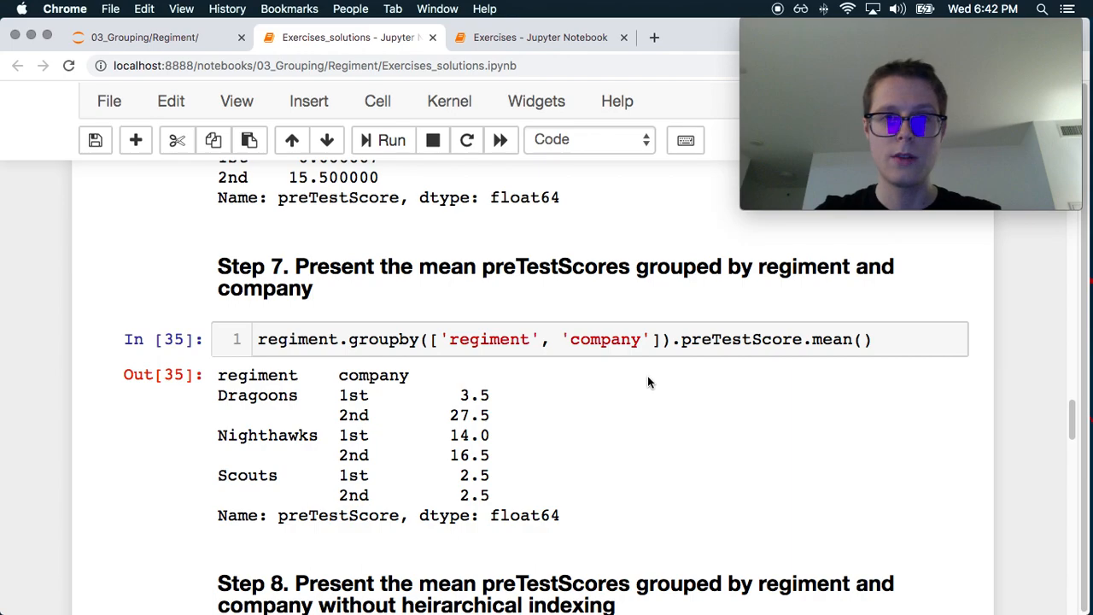
scroll("down", 3)
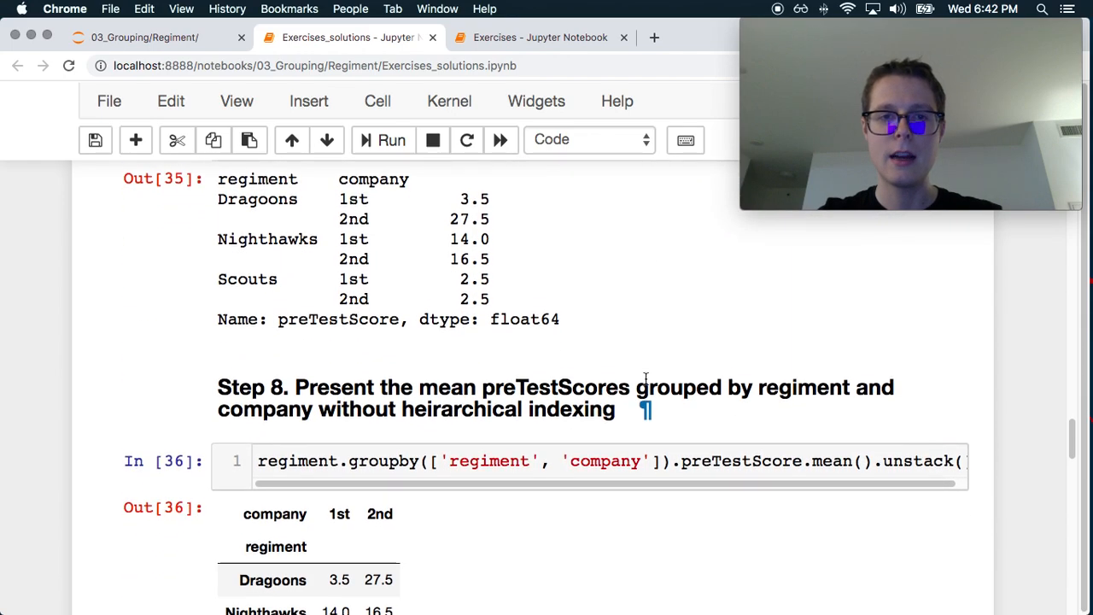
scroll("down", 3)
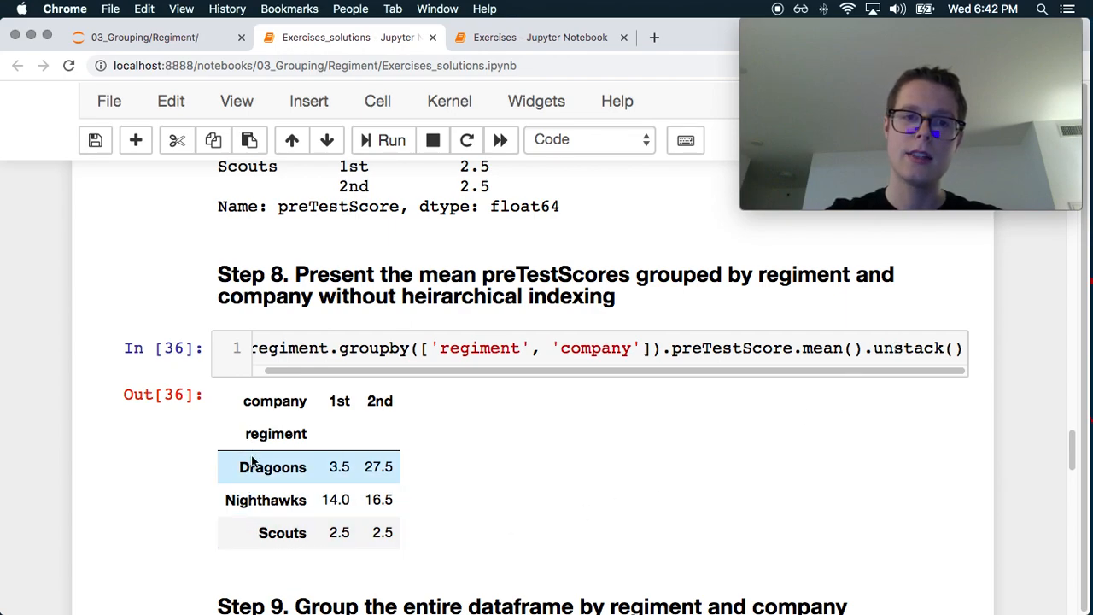
mouse_move(396, 403)
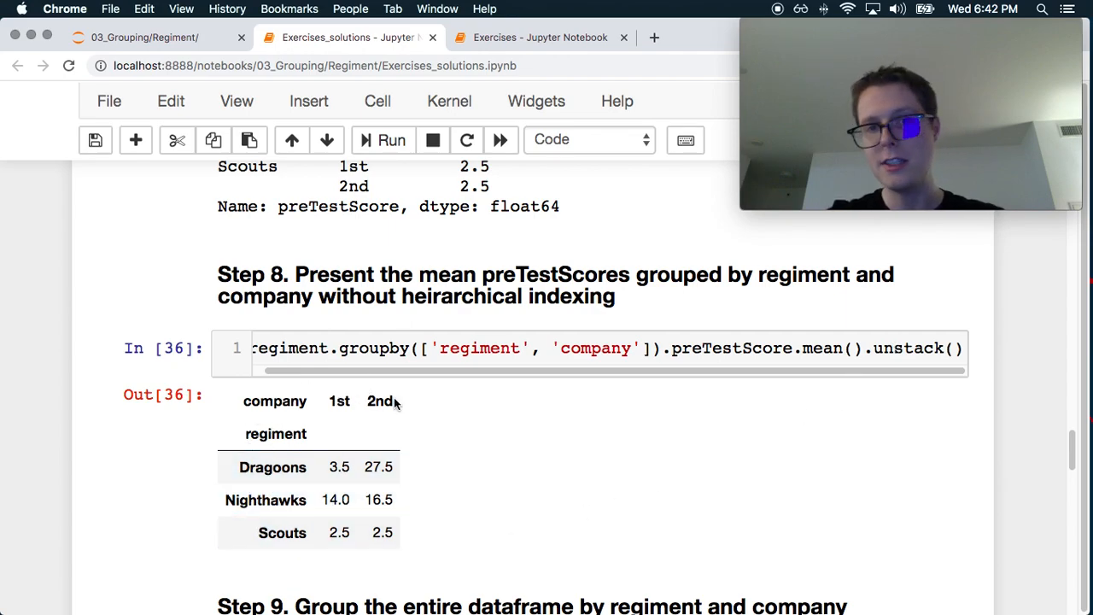
scroll("down", 3)
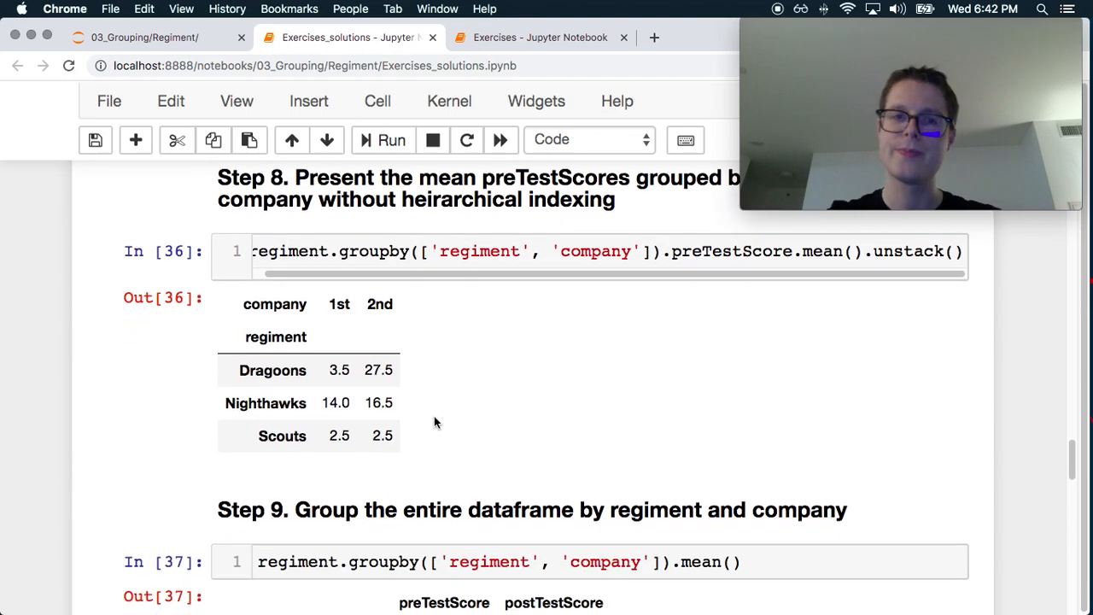
scroll("down", 3)
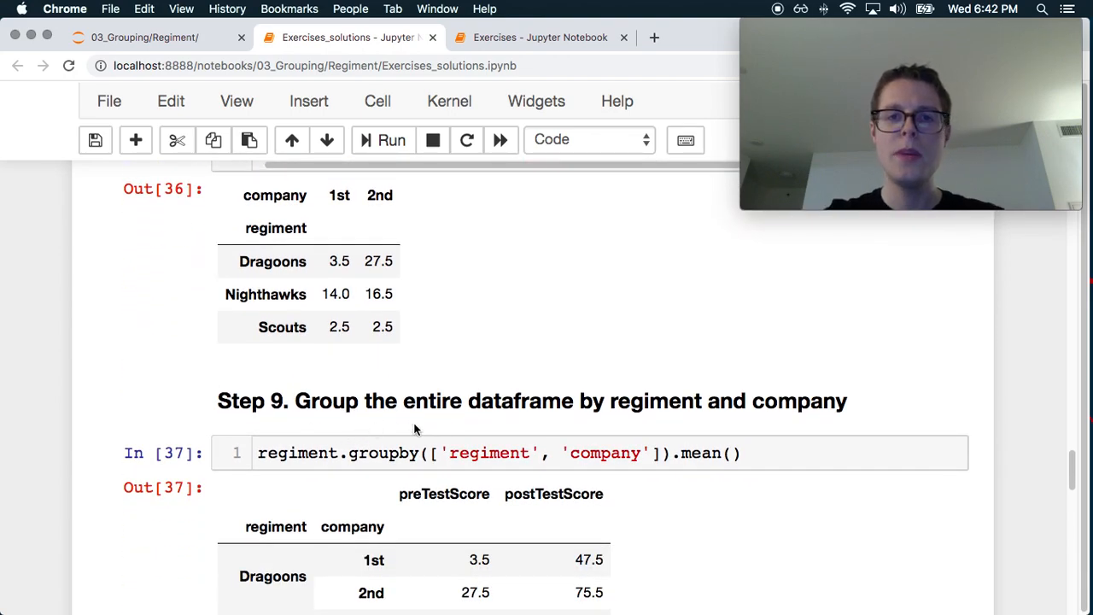
scroll("down", 3)
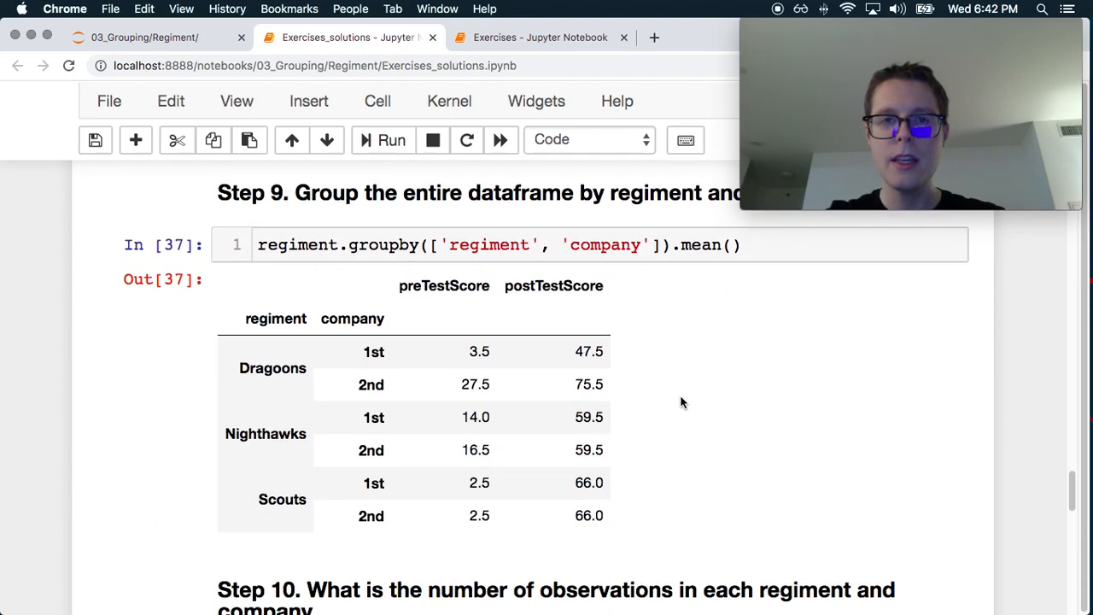
scroll("up", 3)
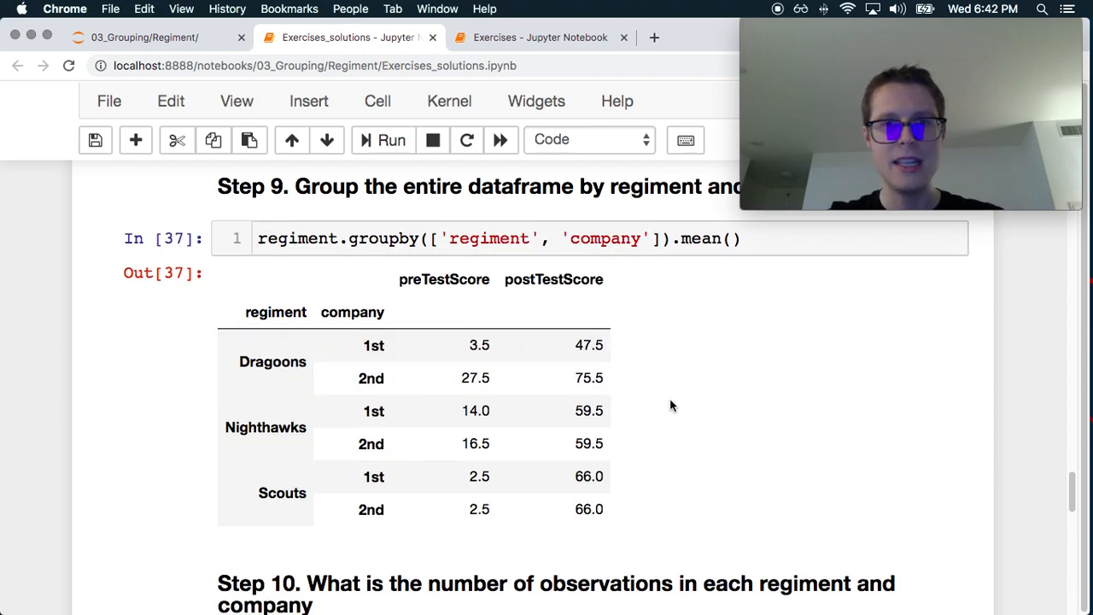
scroll("down", 3)
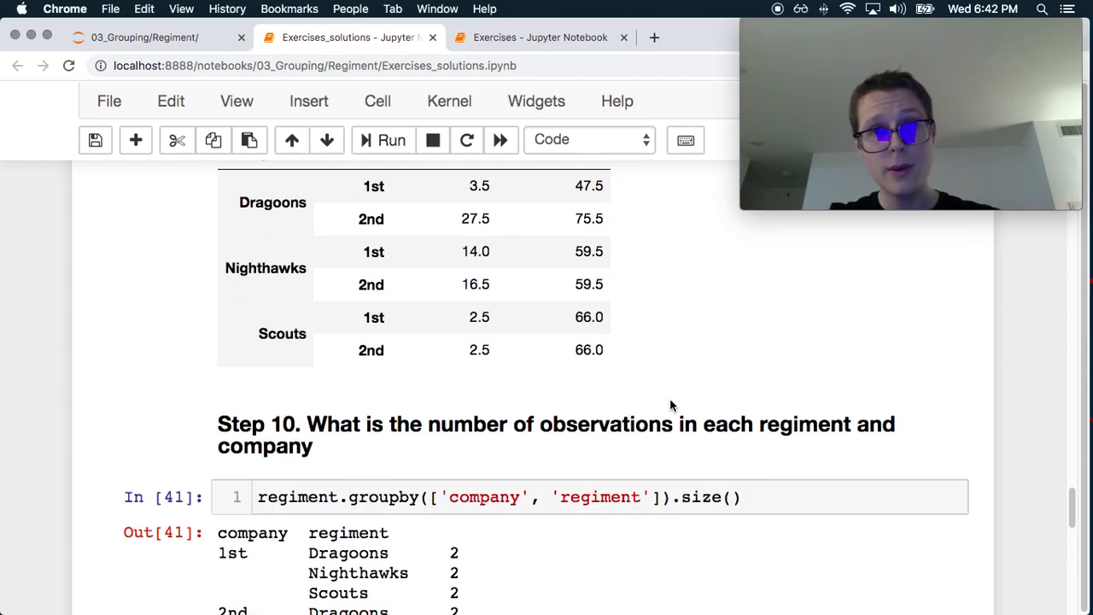
scroll("down", 3)
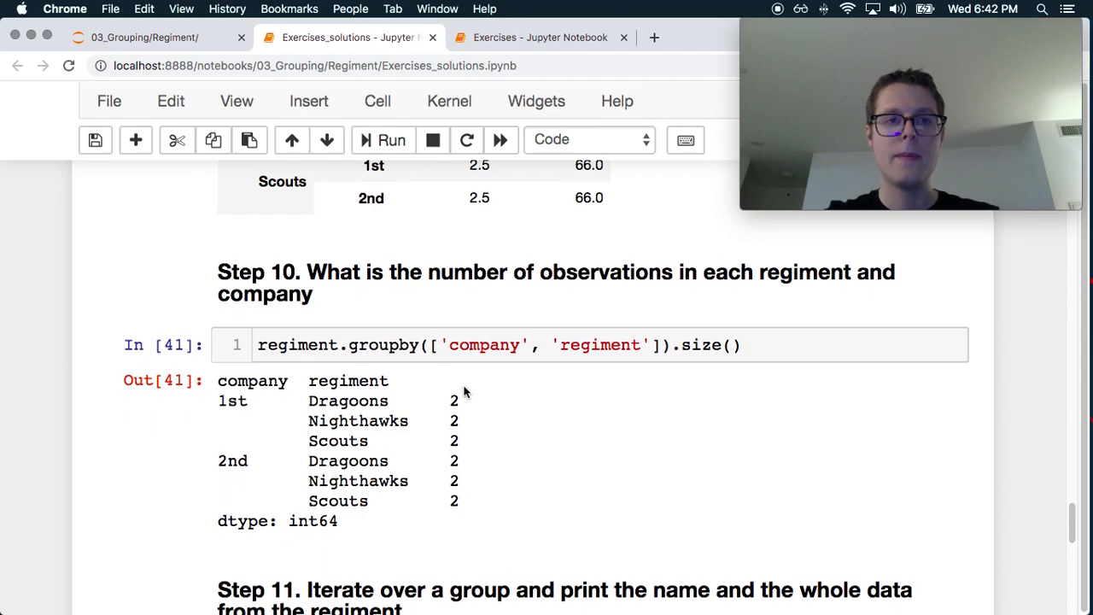
scroll("down", 3)
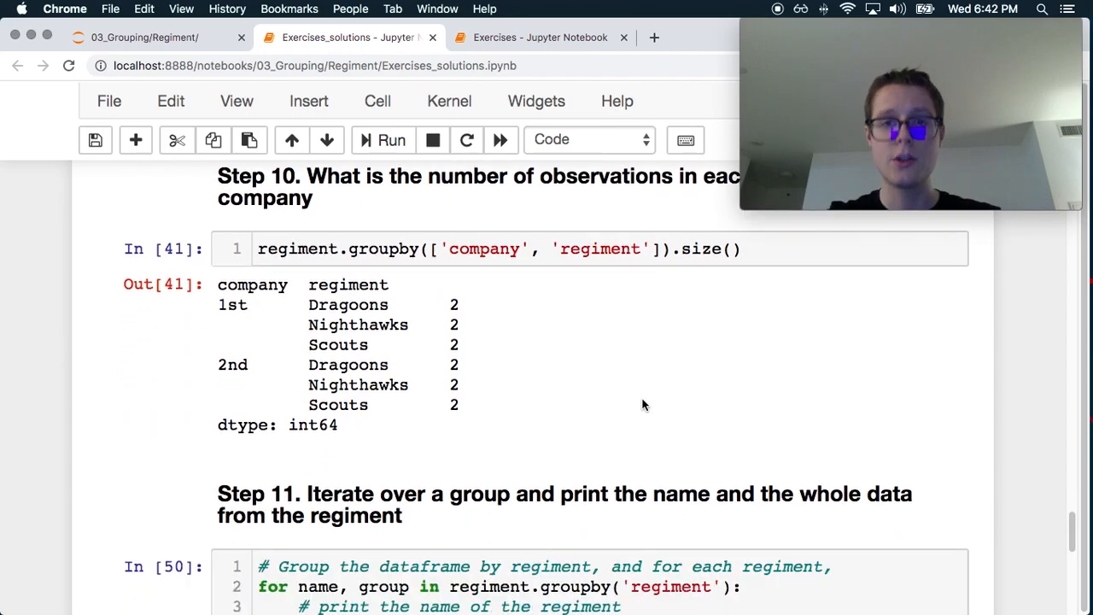
scroll("down", 3)
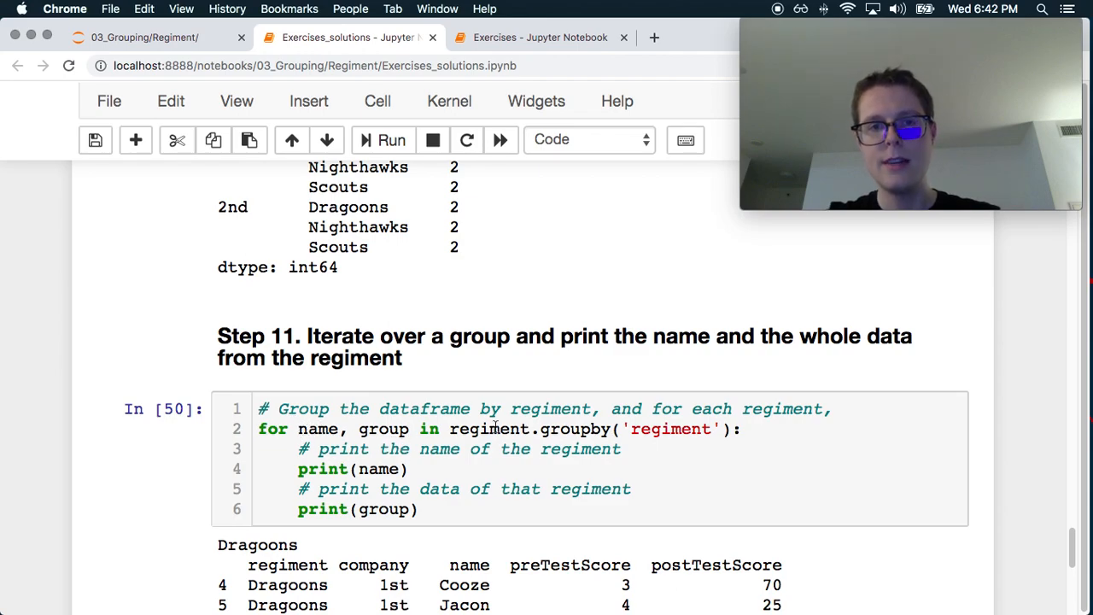
scroll("down", 3)
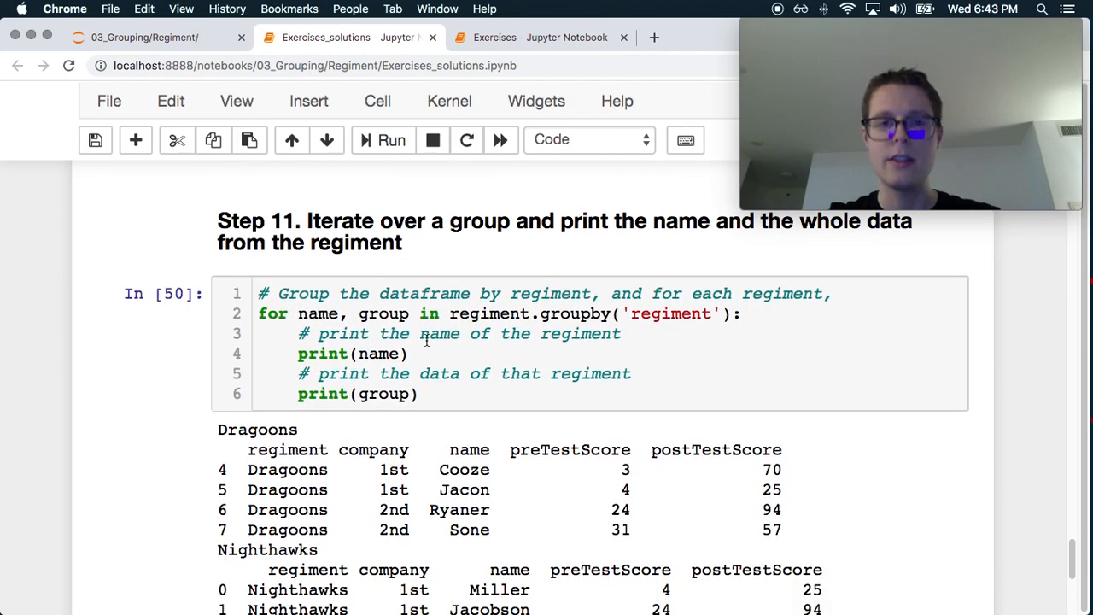
scroll("down", 3)
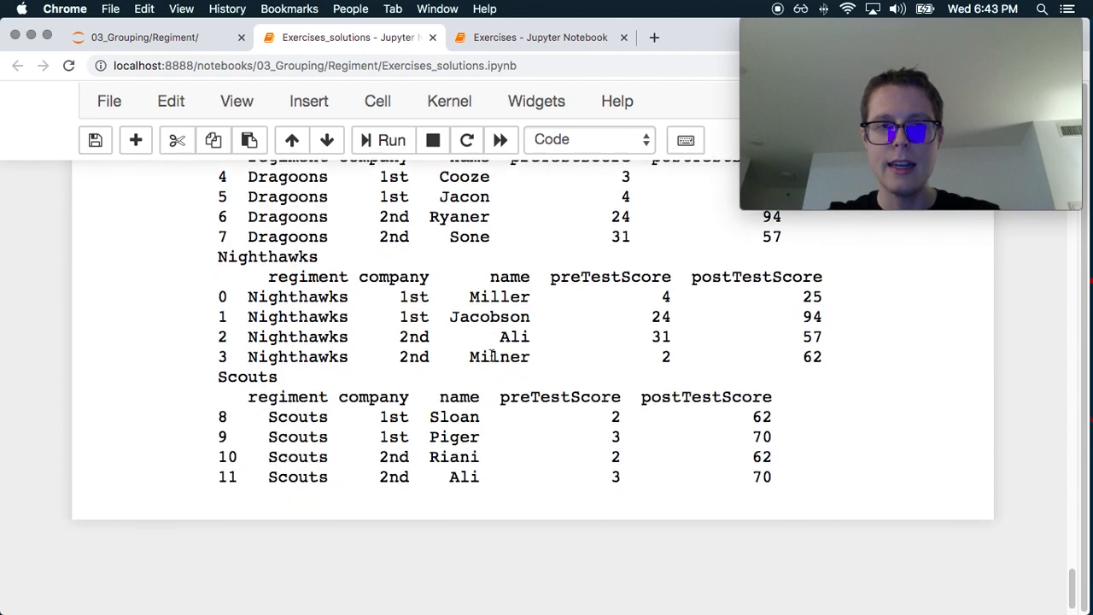
scroll("up", 3)
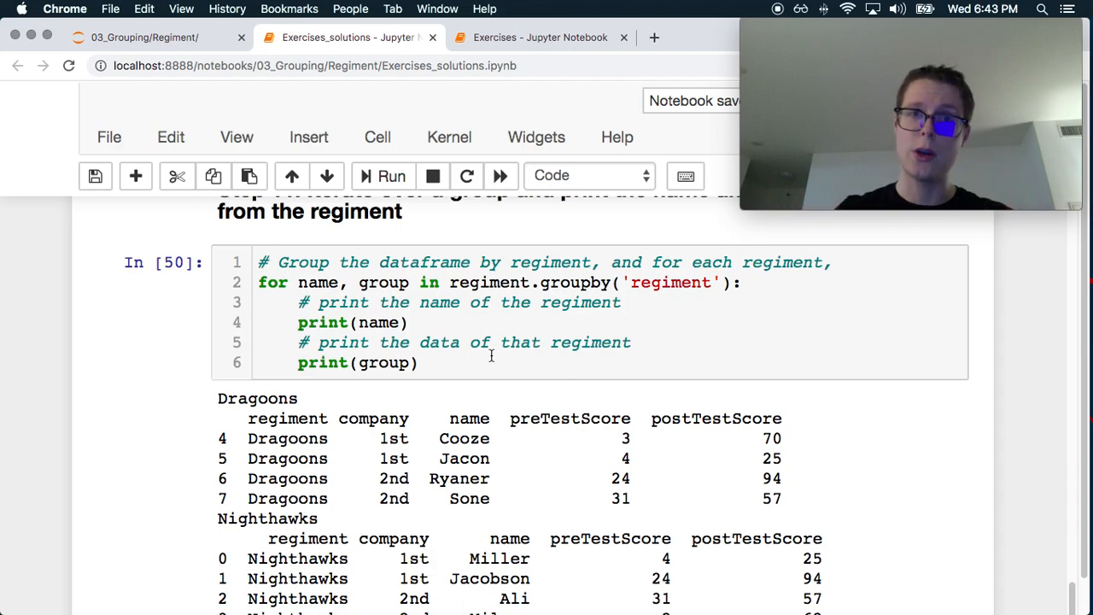
scroll("down", 3)
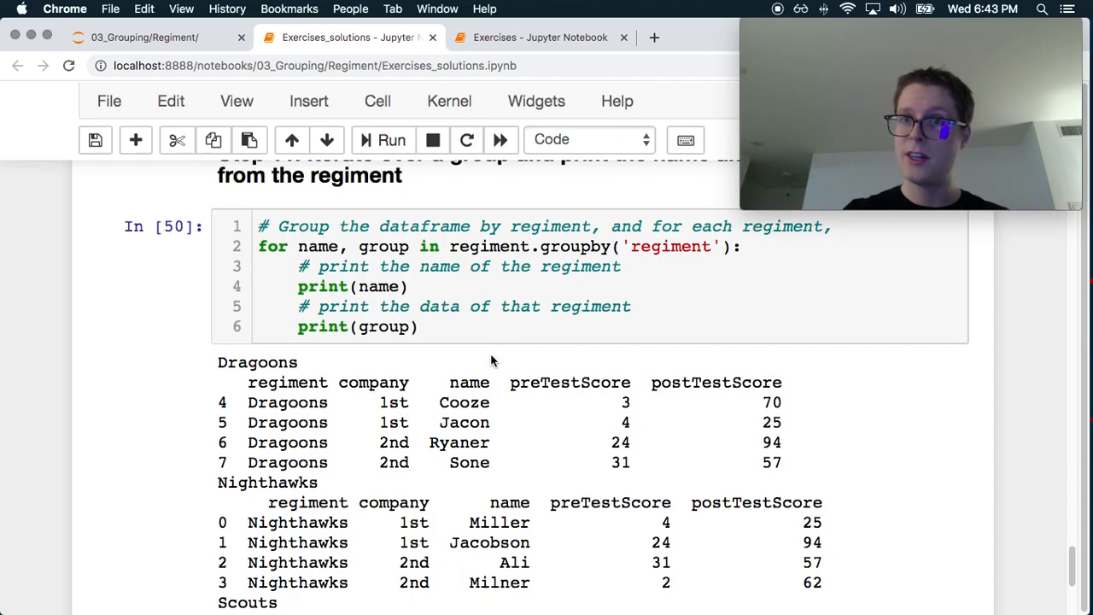